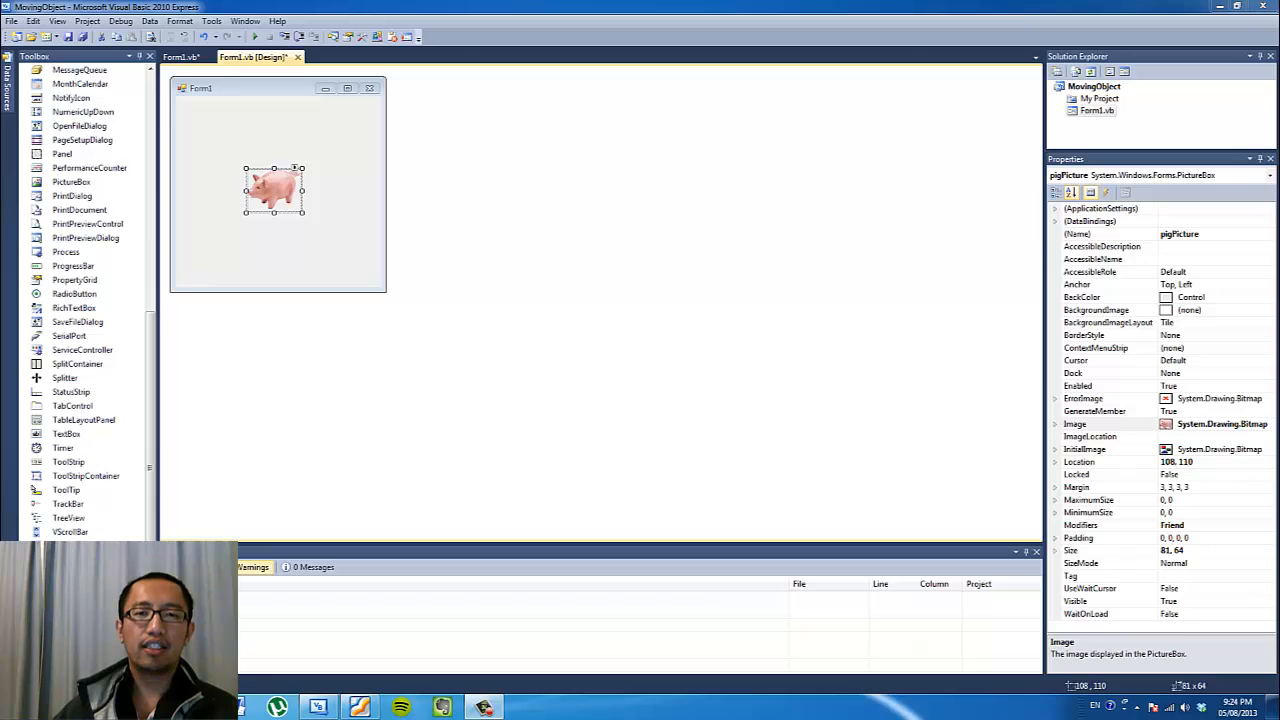
{"action": "mouse_move", "coordinate": [829, 429]}
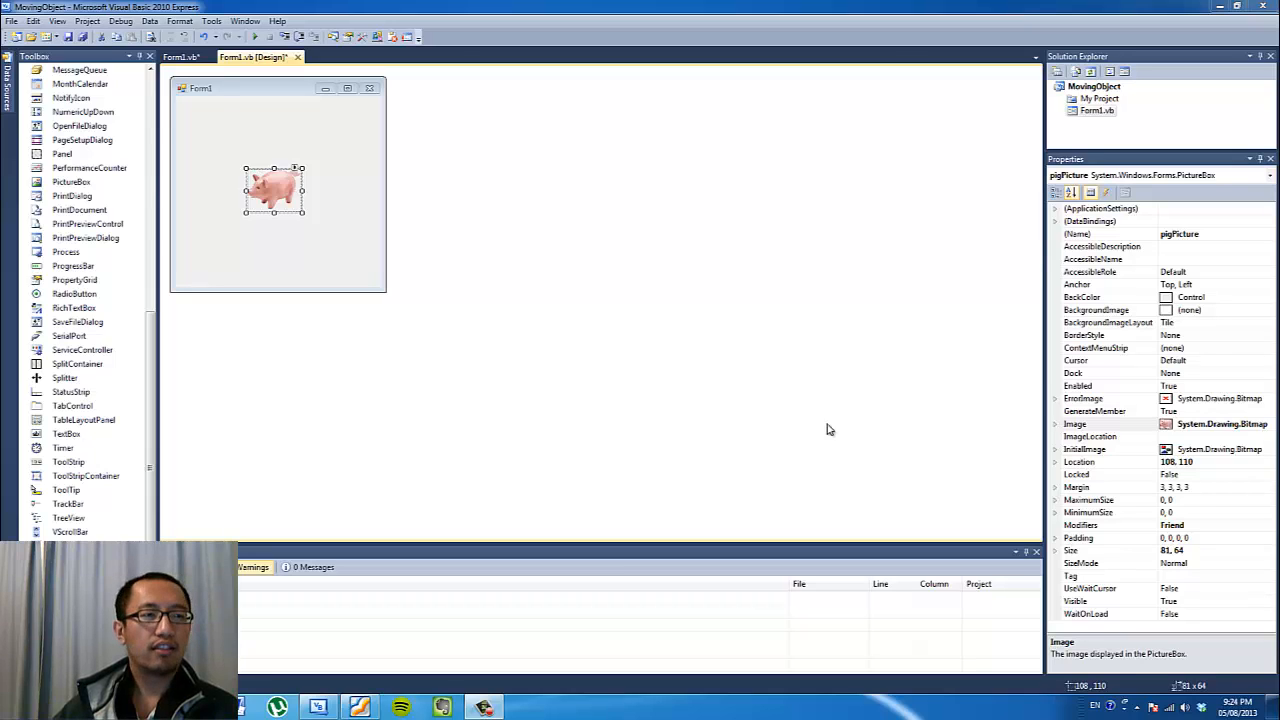
{"action": "mouse_move", "coordinate": [483, 342]}
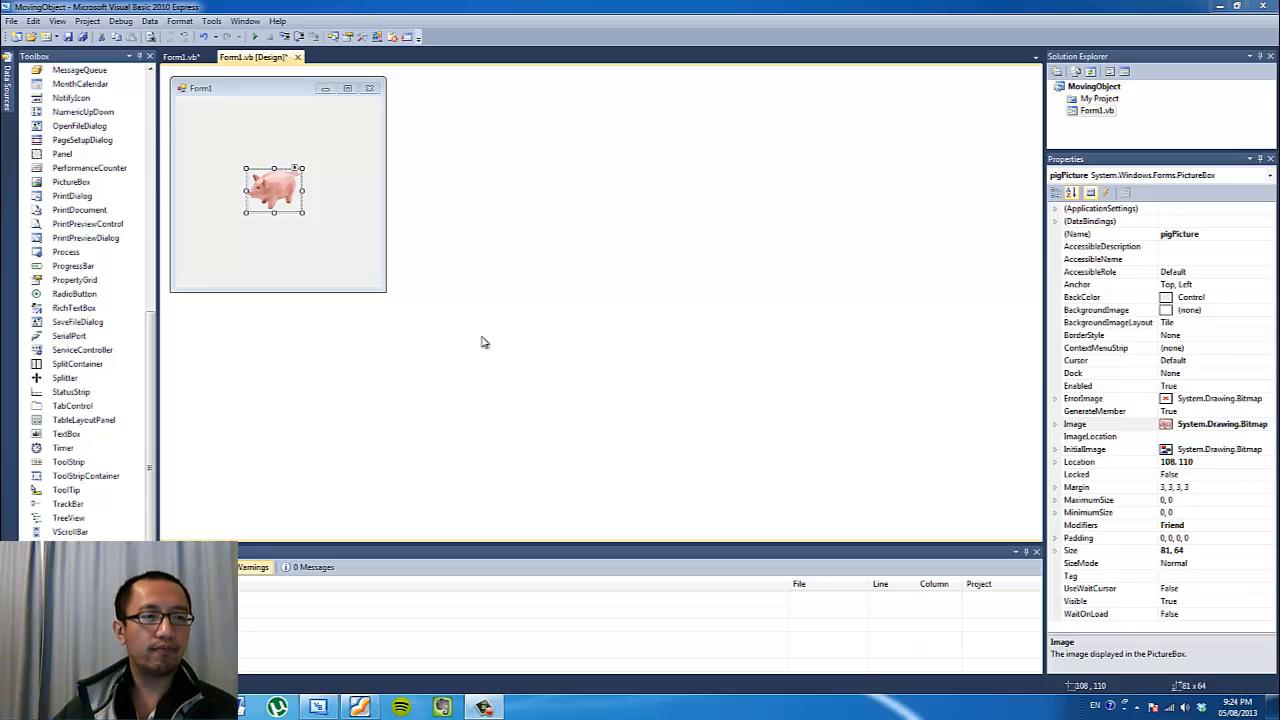
Inspect the form and pig picture box properties, then close the running form.
{"action": "left_click", "coordinate": [280, 147]}
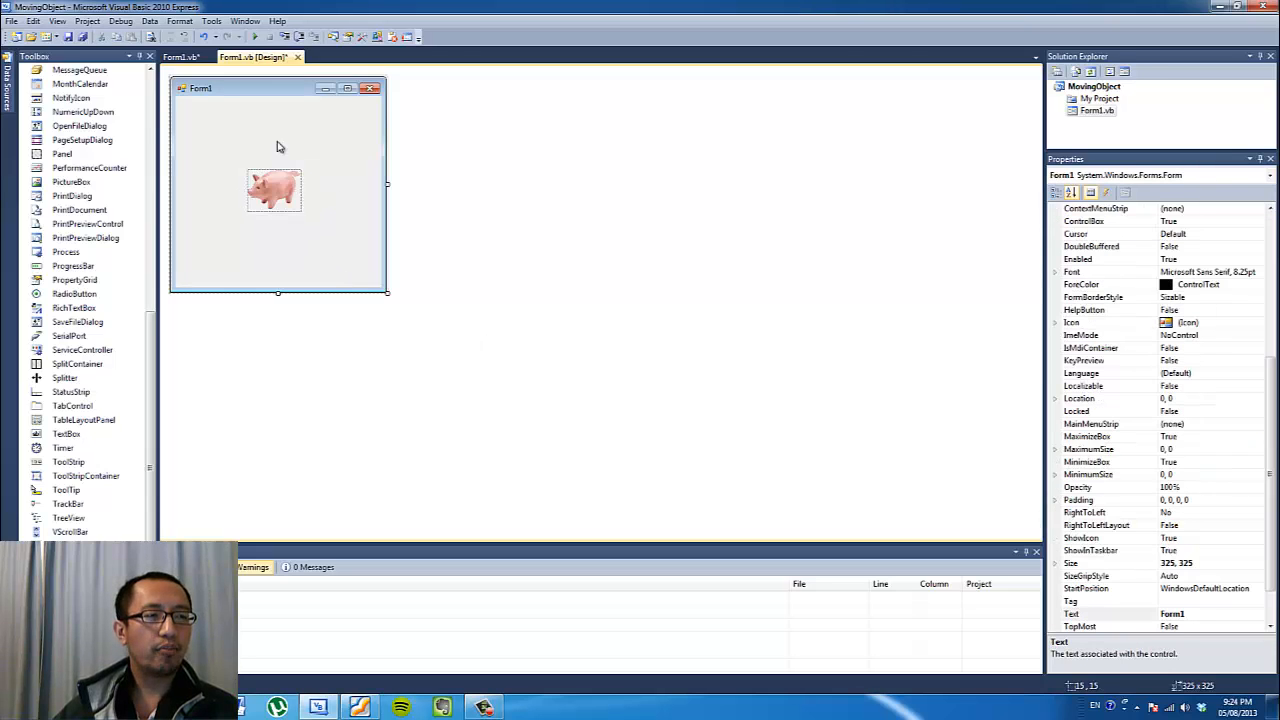
{"action": "mouse_move", "coordinate": [310, 184]}
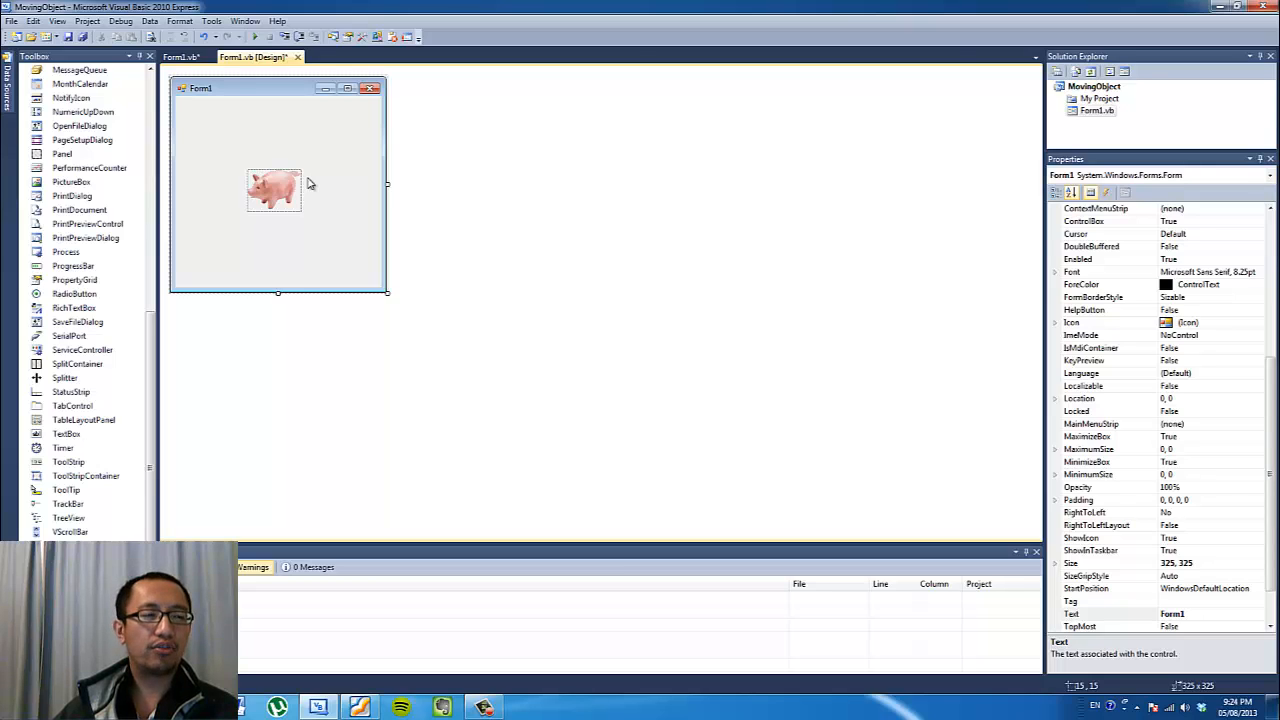
{"action": "mouse_move", "coordinate": [328, 230]}
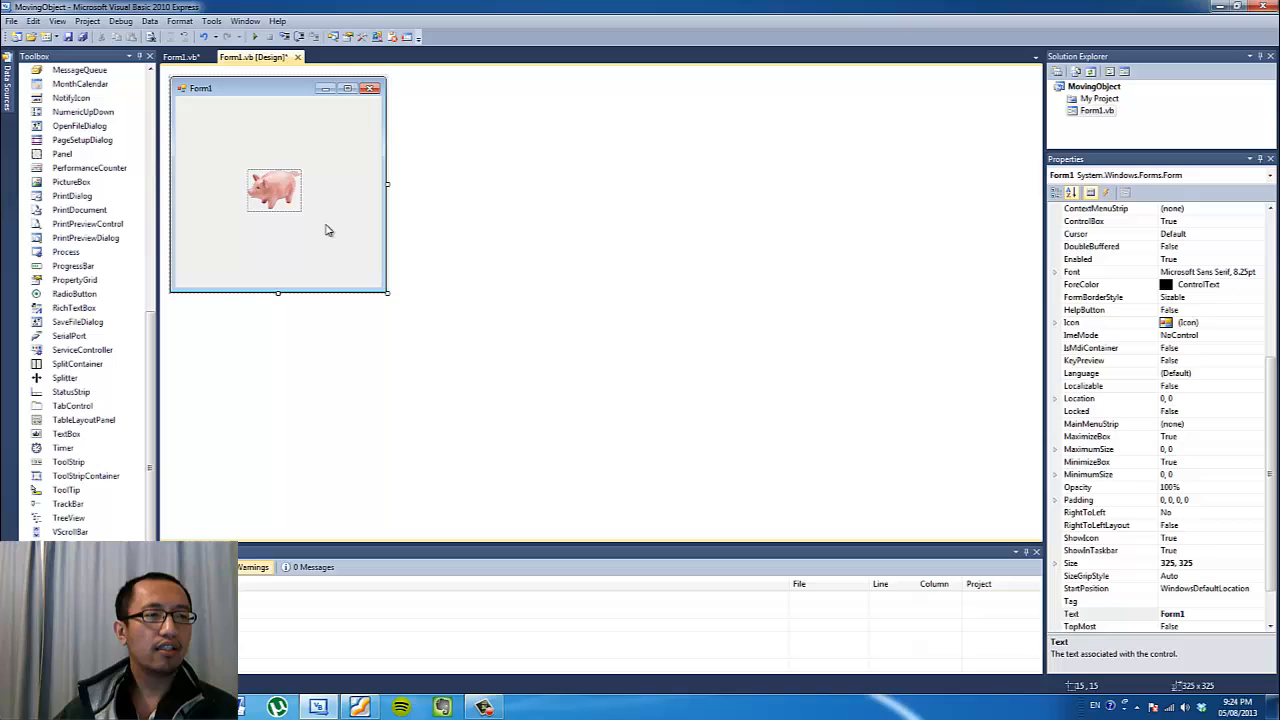
{"action": "mouse_move", "coordinate": [343, 251]}
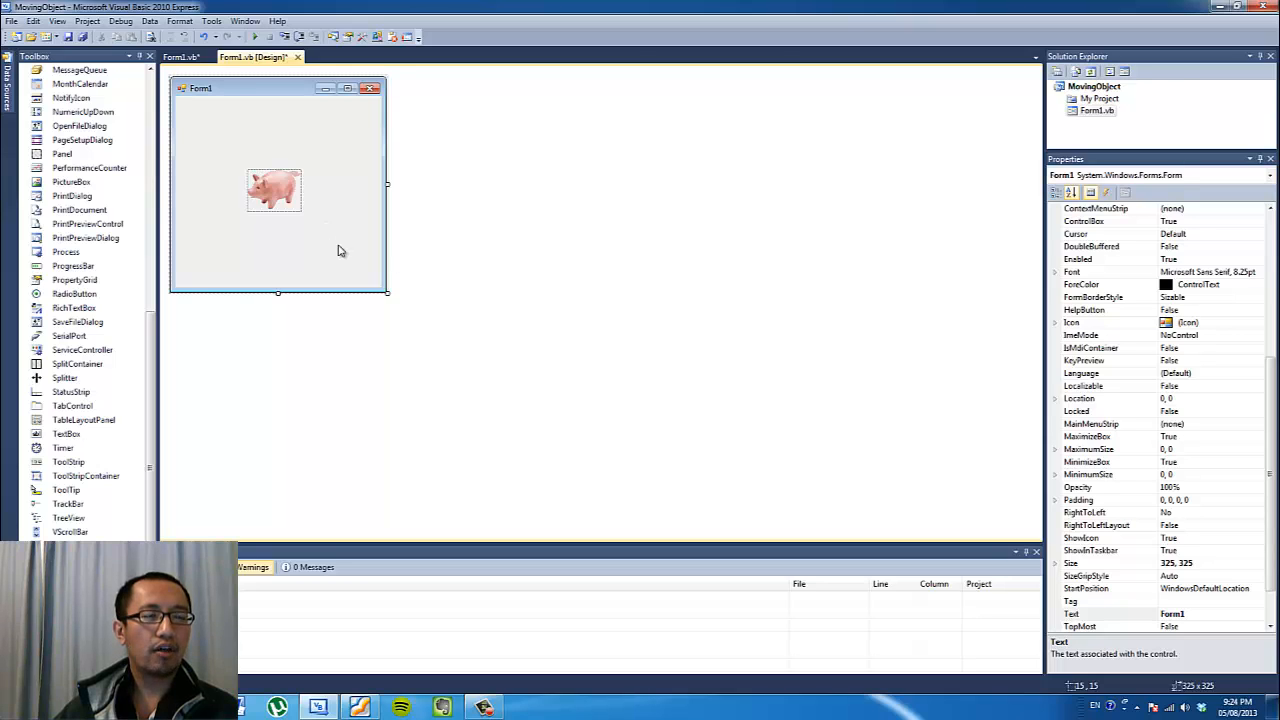
{"action": "left_click", "coordinate": [180, 57]}
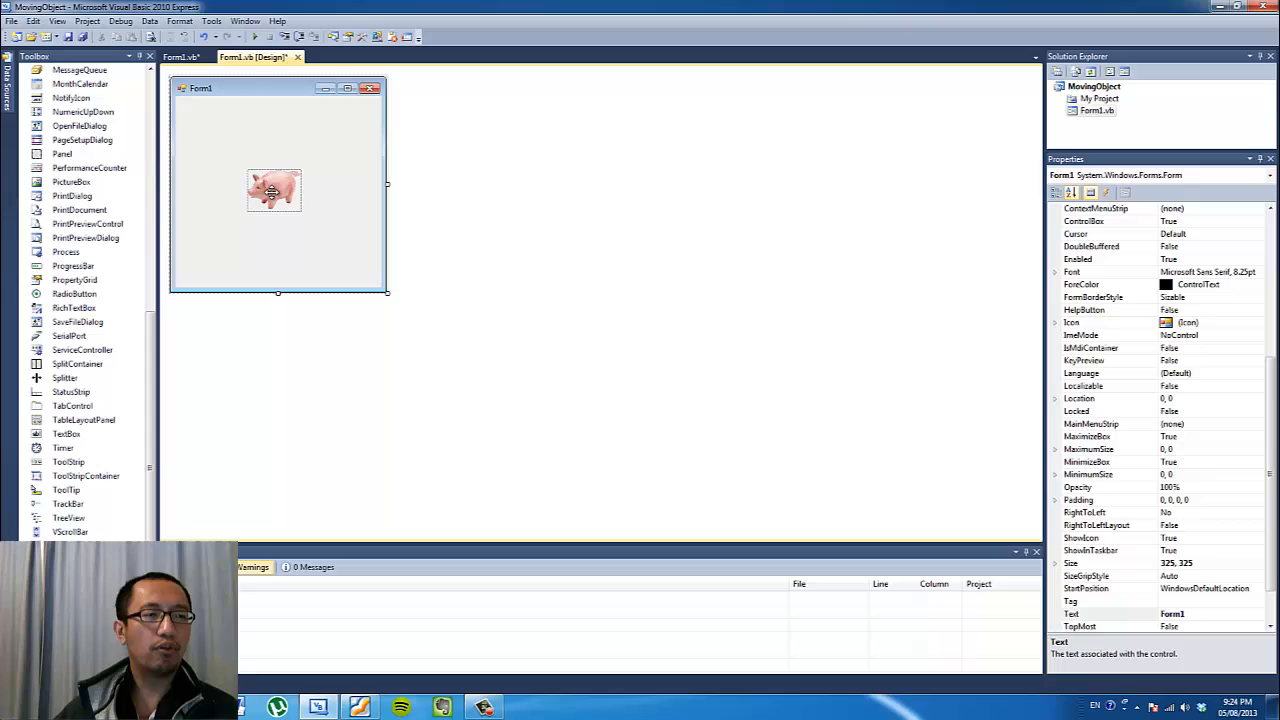
{"action": "left_click", "coordinate": [274, 190]}
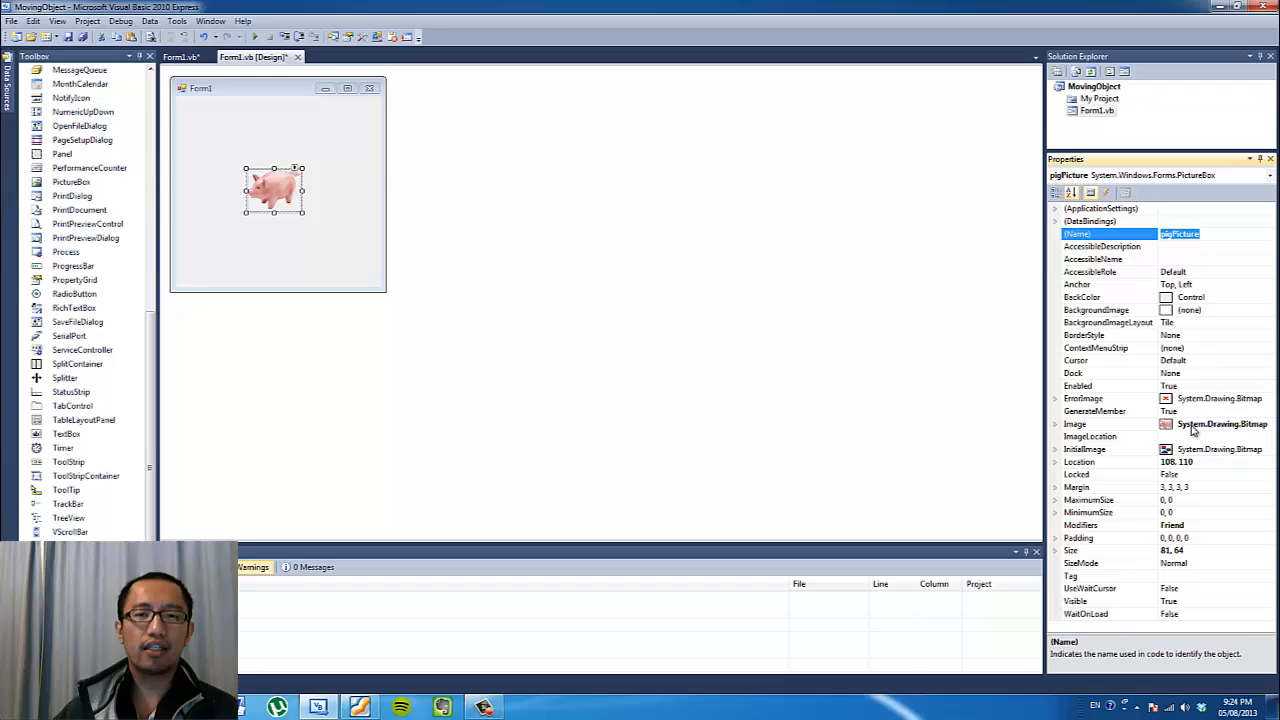
{"action": "mouse_move", "coordinate": [325, 217]}
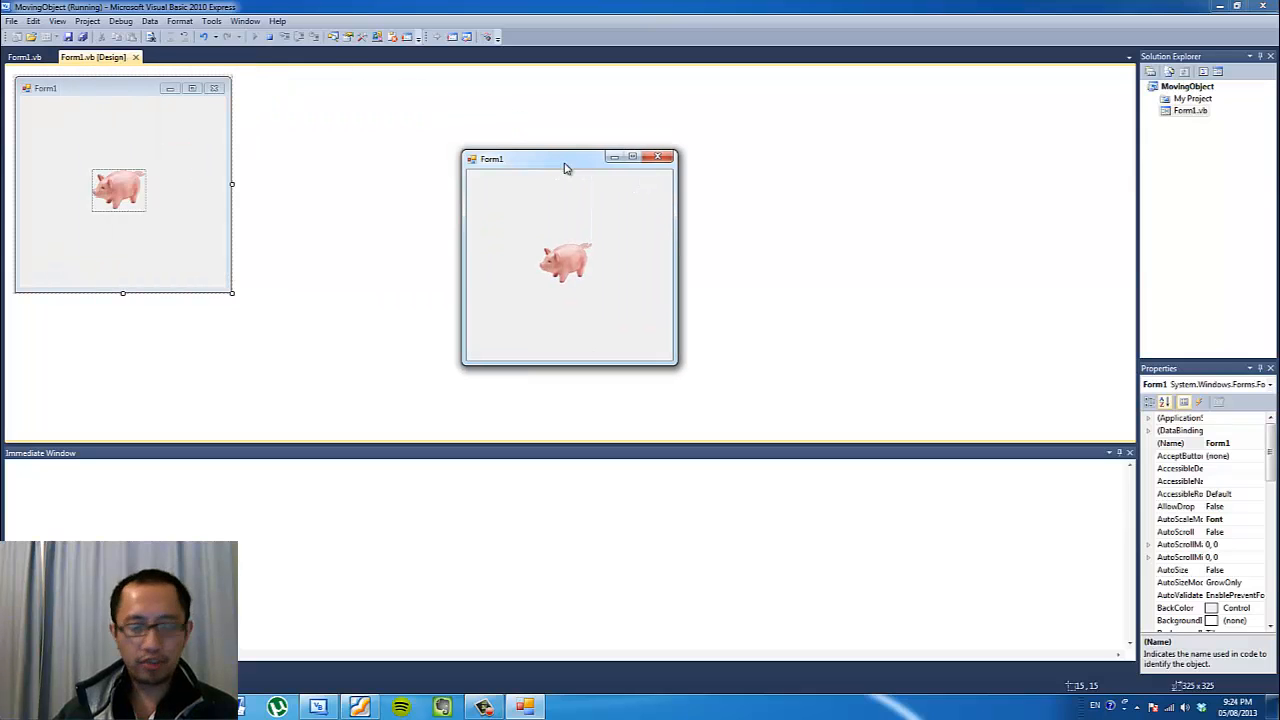
{"action": "mouse_move", "coordinate": [565, 247]}
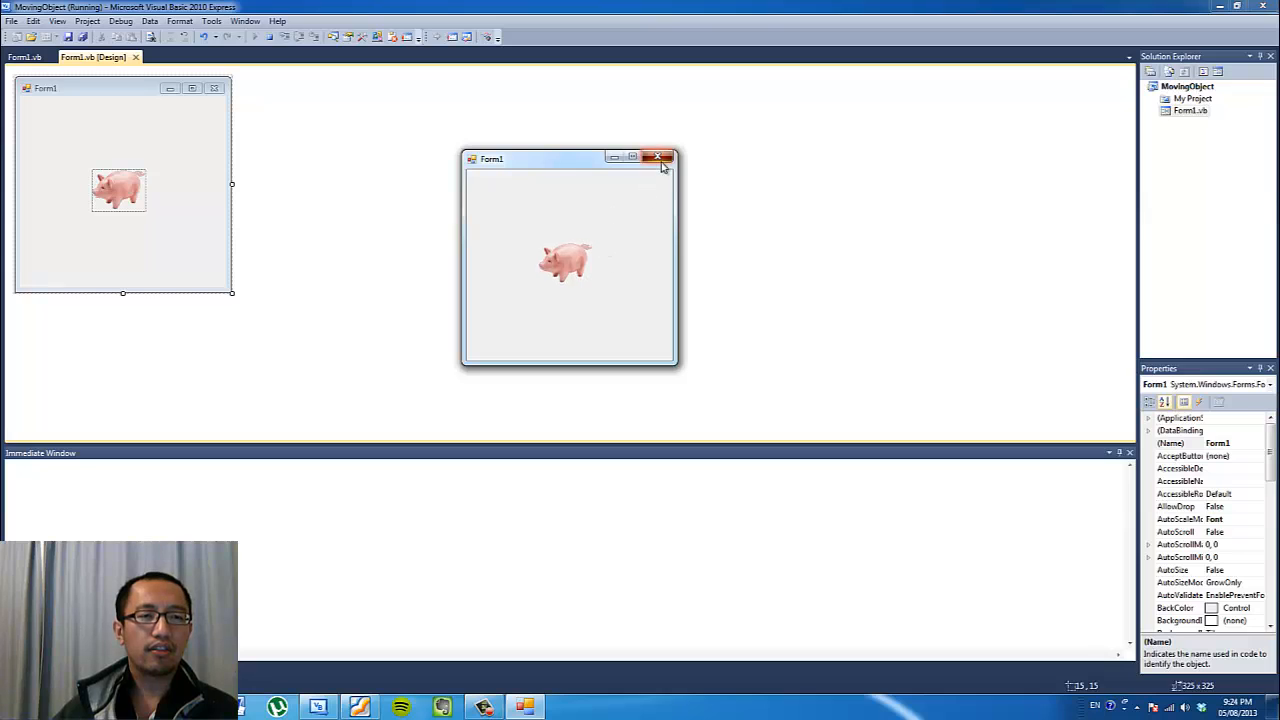
{"action": "left_click", "coordinate": [656, 157]}
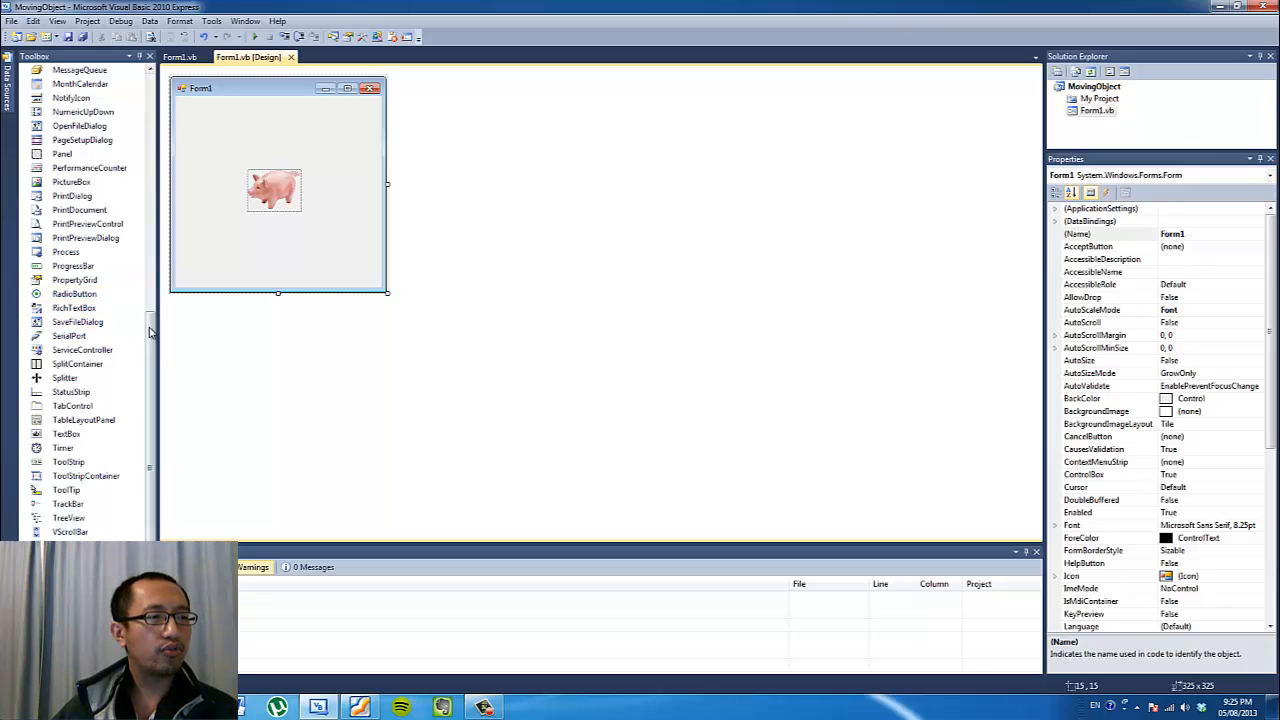
Scroll the Toolbox to the Timer control and add Timer1 to the form.
{"action": "scroll", "scroll_direction": "up", "scroll_amount": 3}
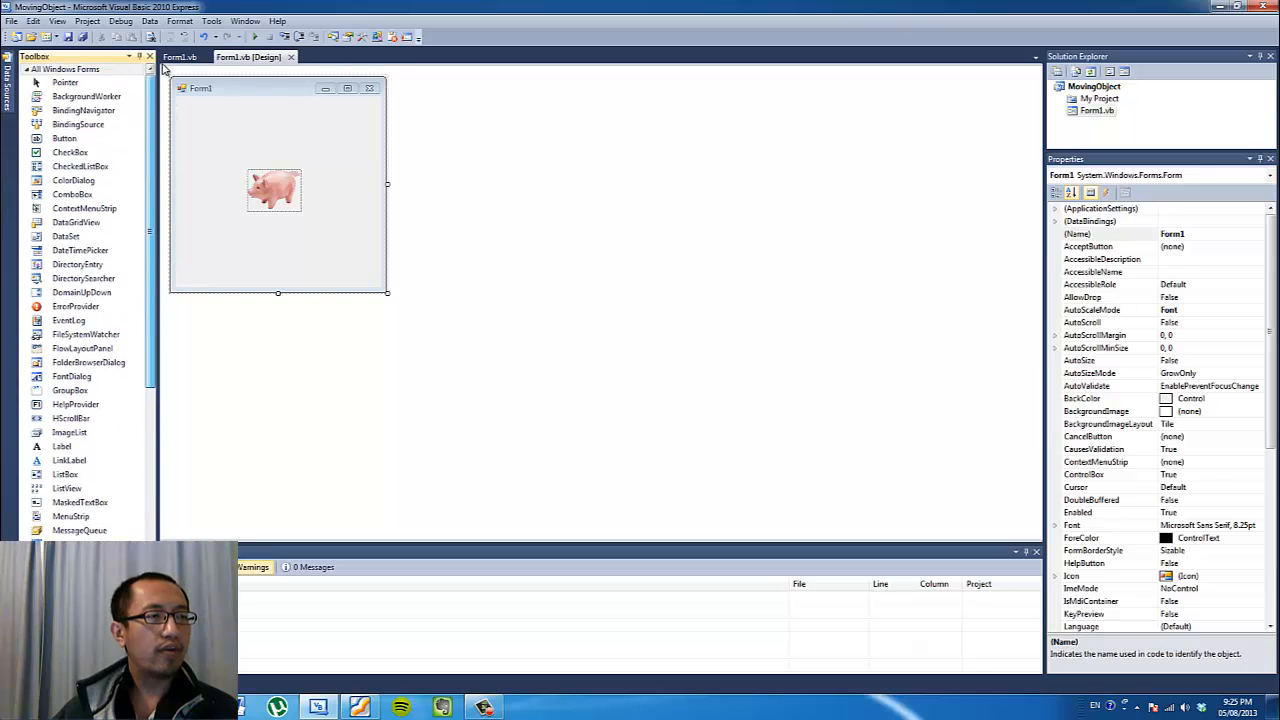
{"action": "mouse_move", "coordinate": [240, 147]}
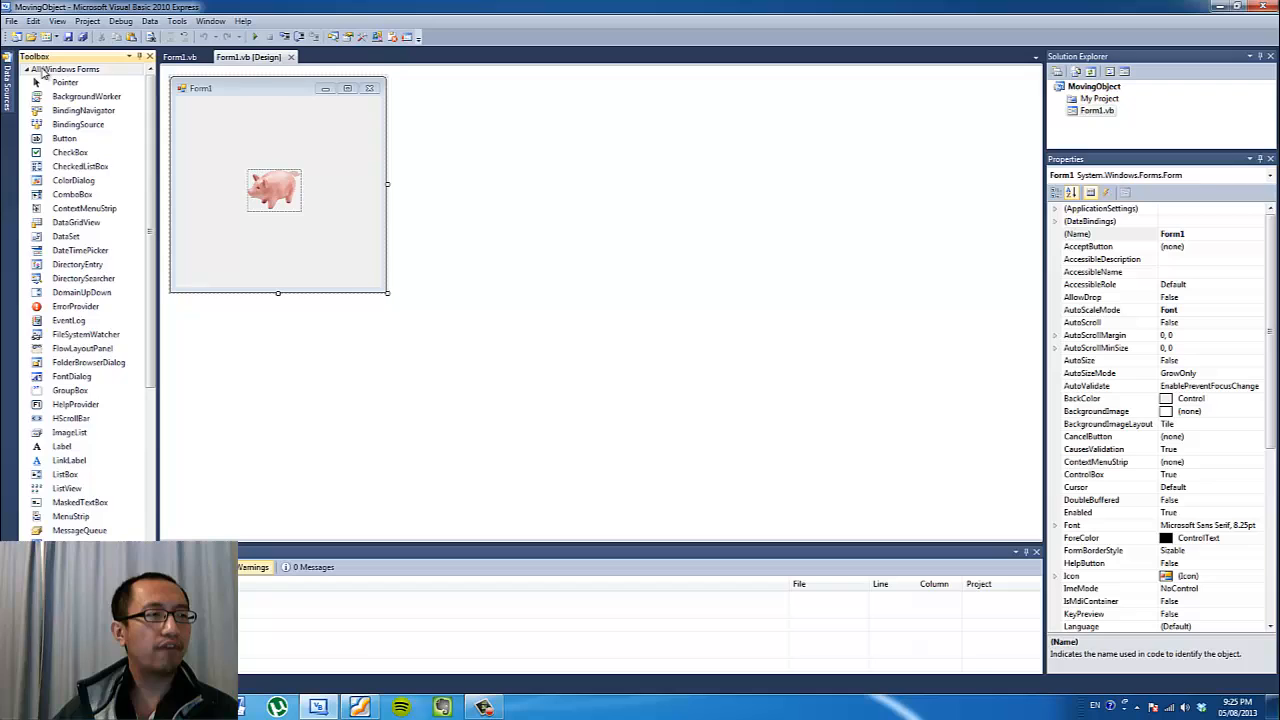
{"action": "mouse_move", "coordinate": [82, 75]}
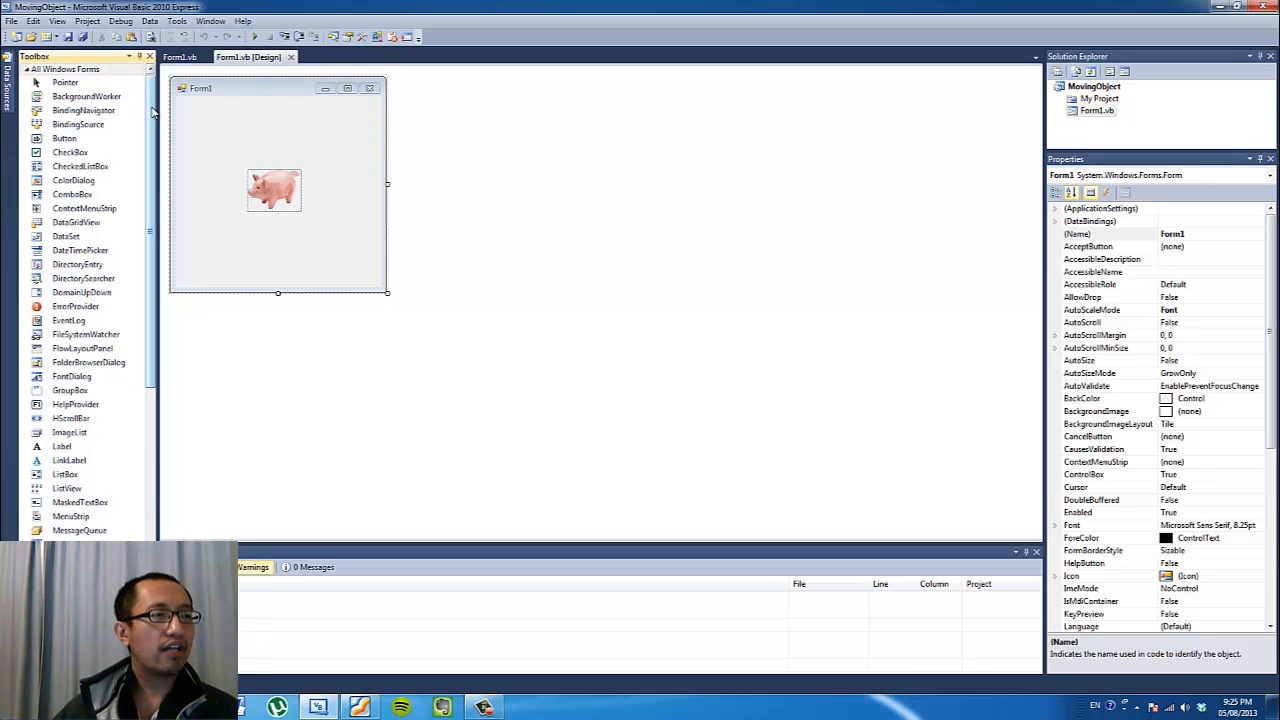
{"action": "scroll", "scroll_direction": "down", "scroll_amount": 3}
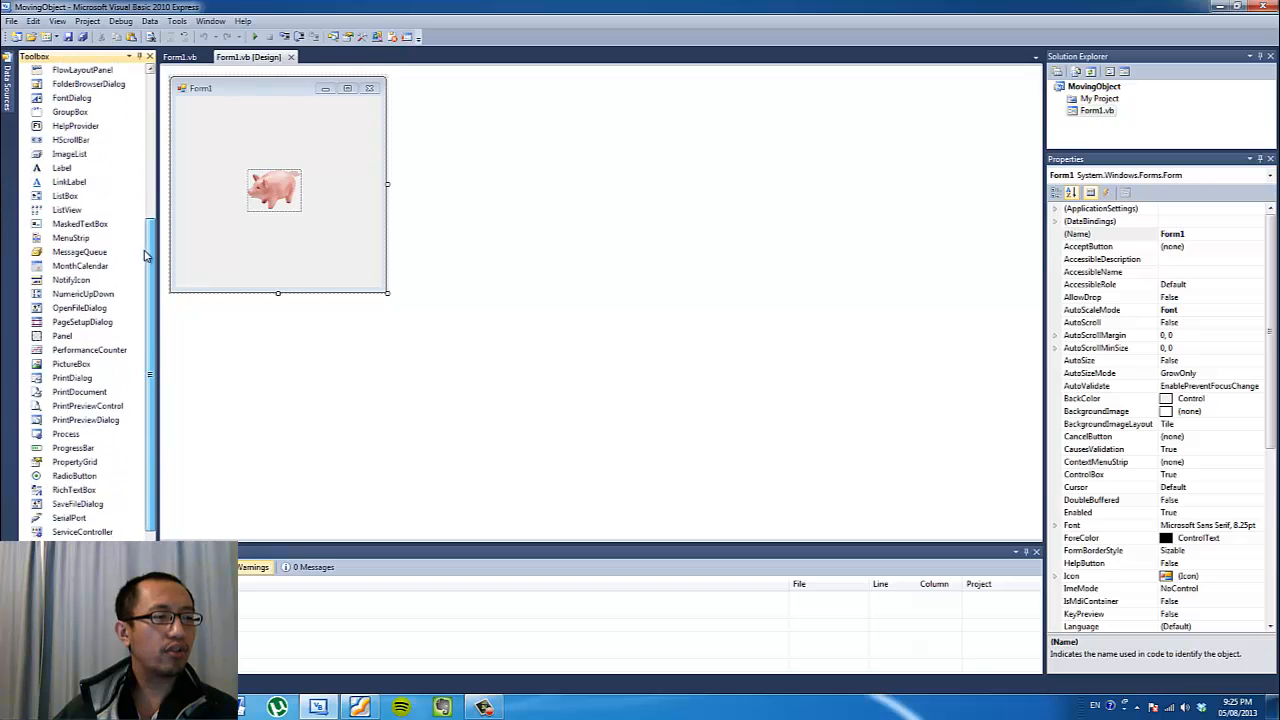
{"action": "scroll", "scroll_direction": "down", "scroll_amount": 3}
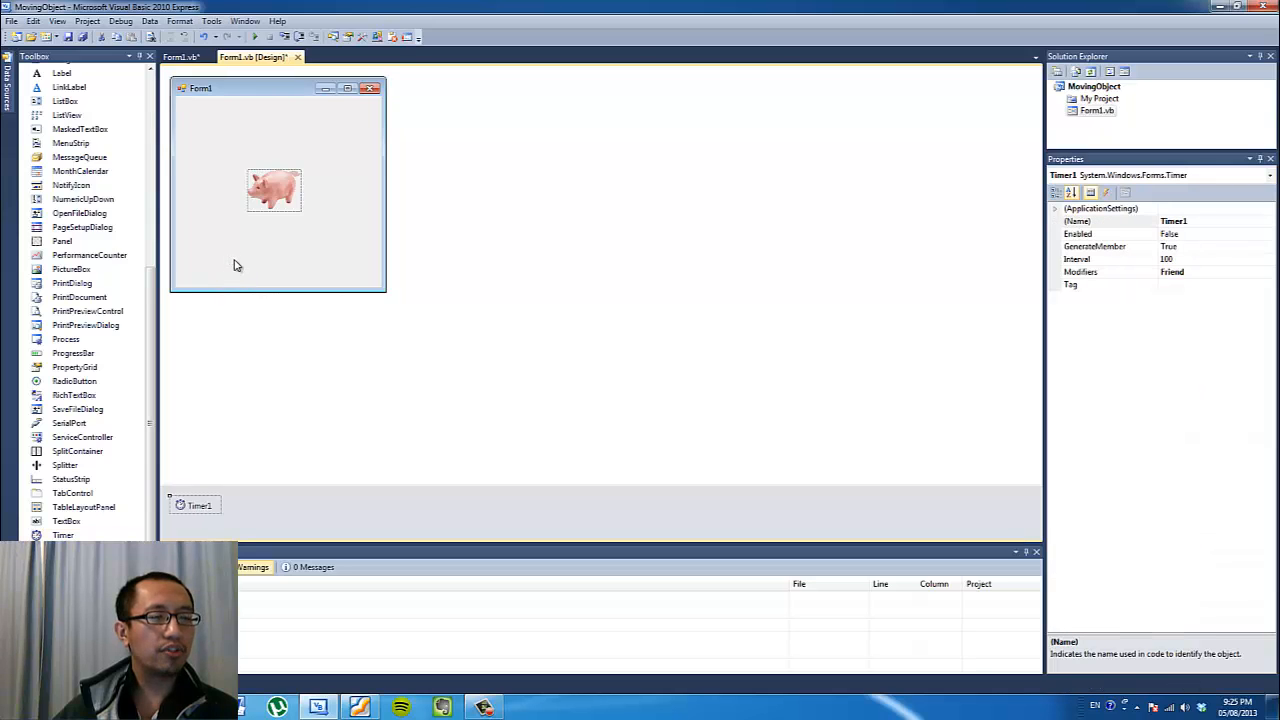
{"action": "mouse_move", "coordinate": [260, 260]}
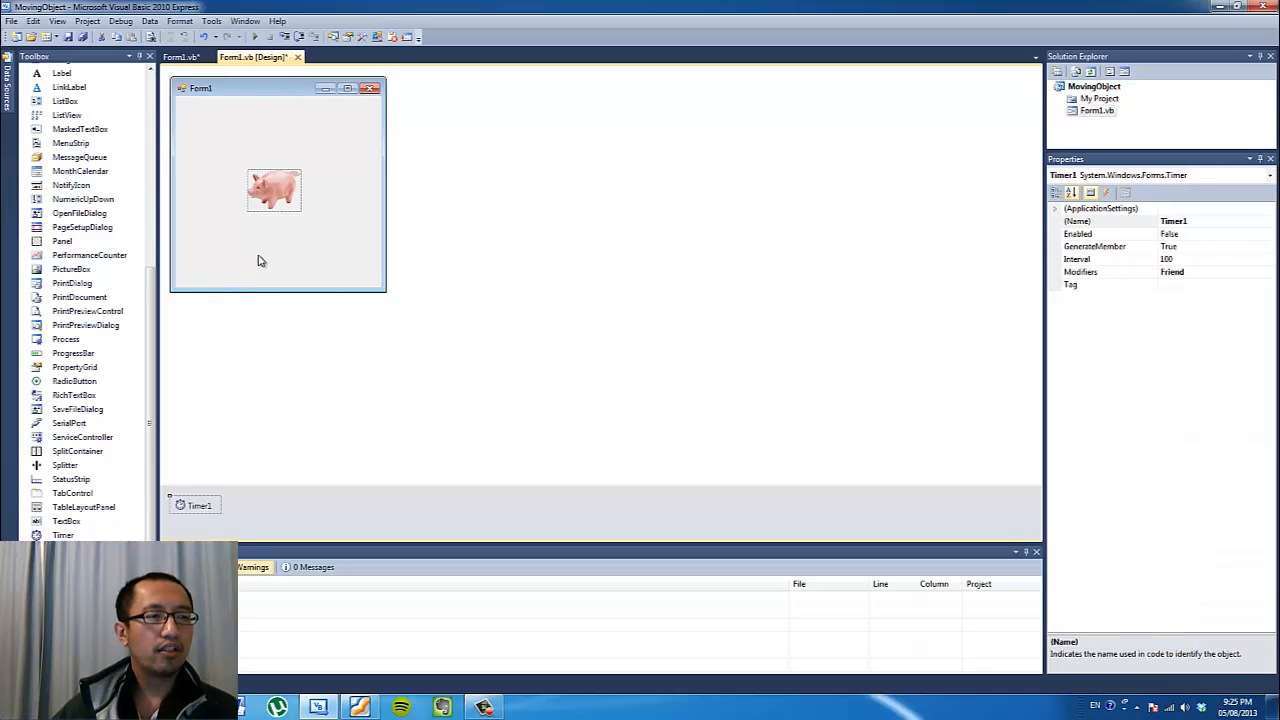
{"action": "mouse_move", "coordinate": [360, 497]}
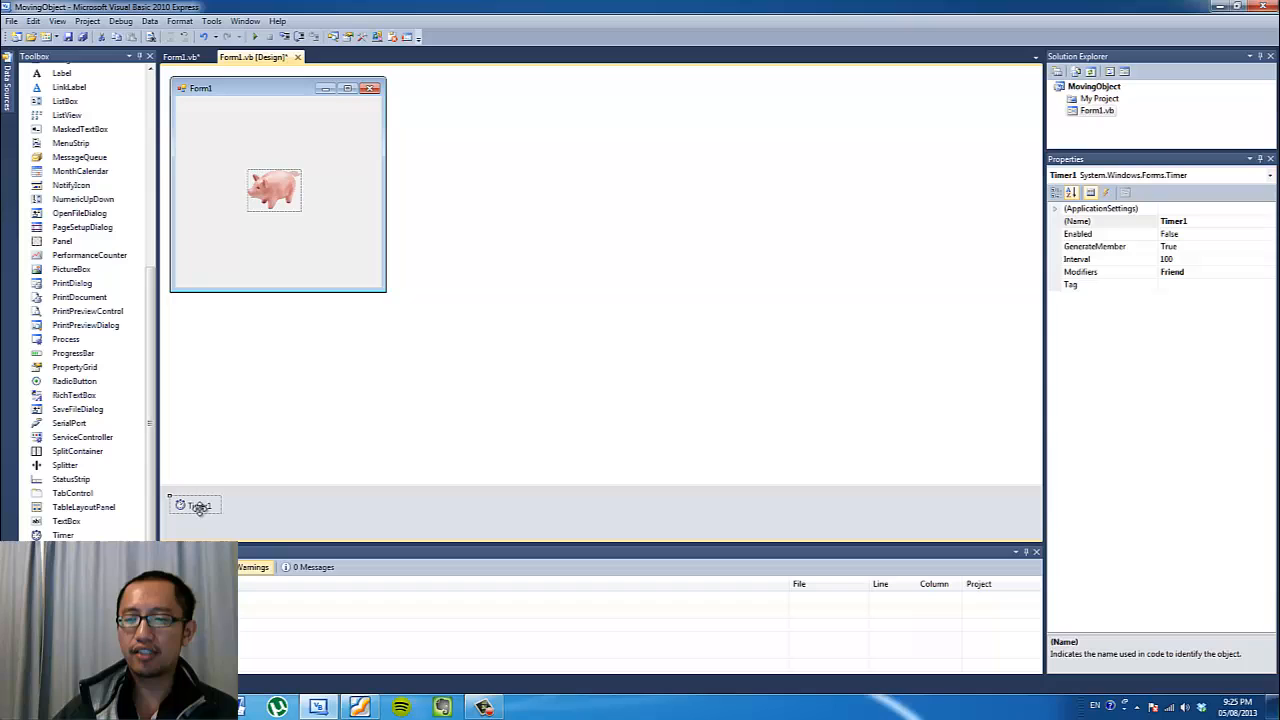
{"action": "mouse_move", "coordinate": [275, 435]}
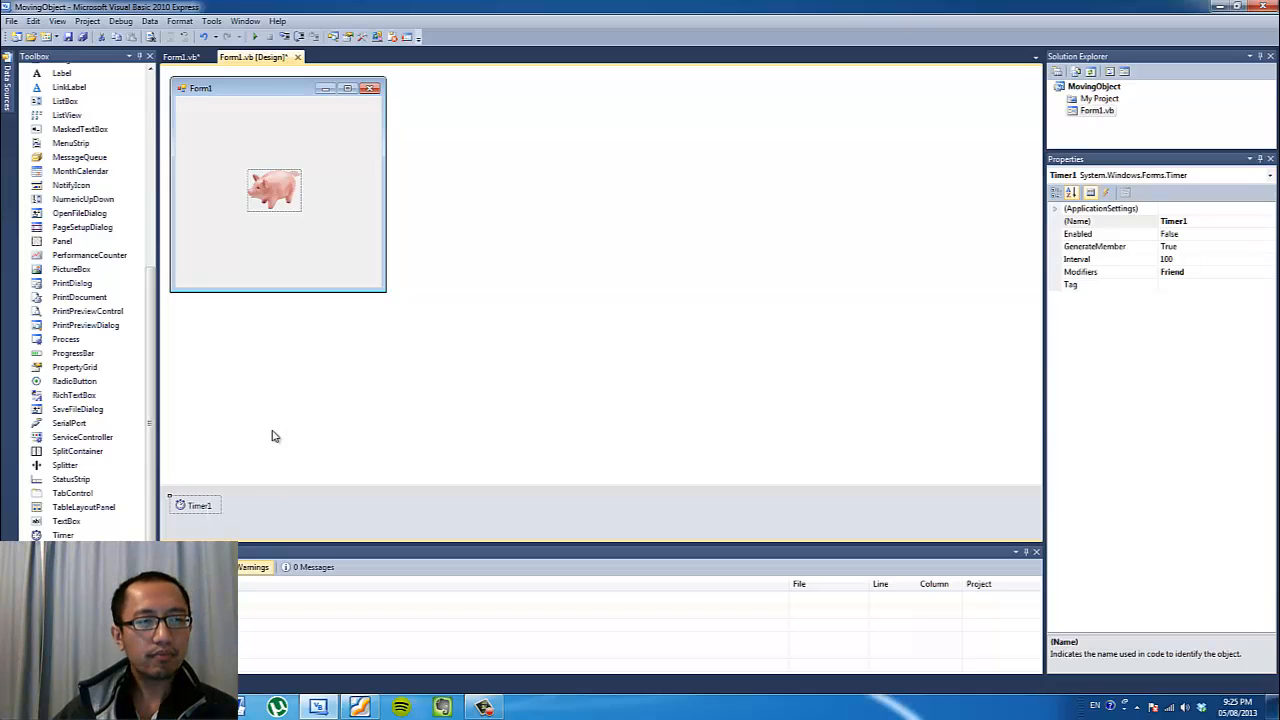
{"action": "mouse_move", "coordinate": [240, 510]}
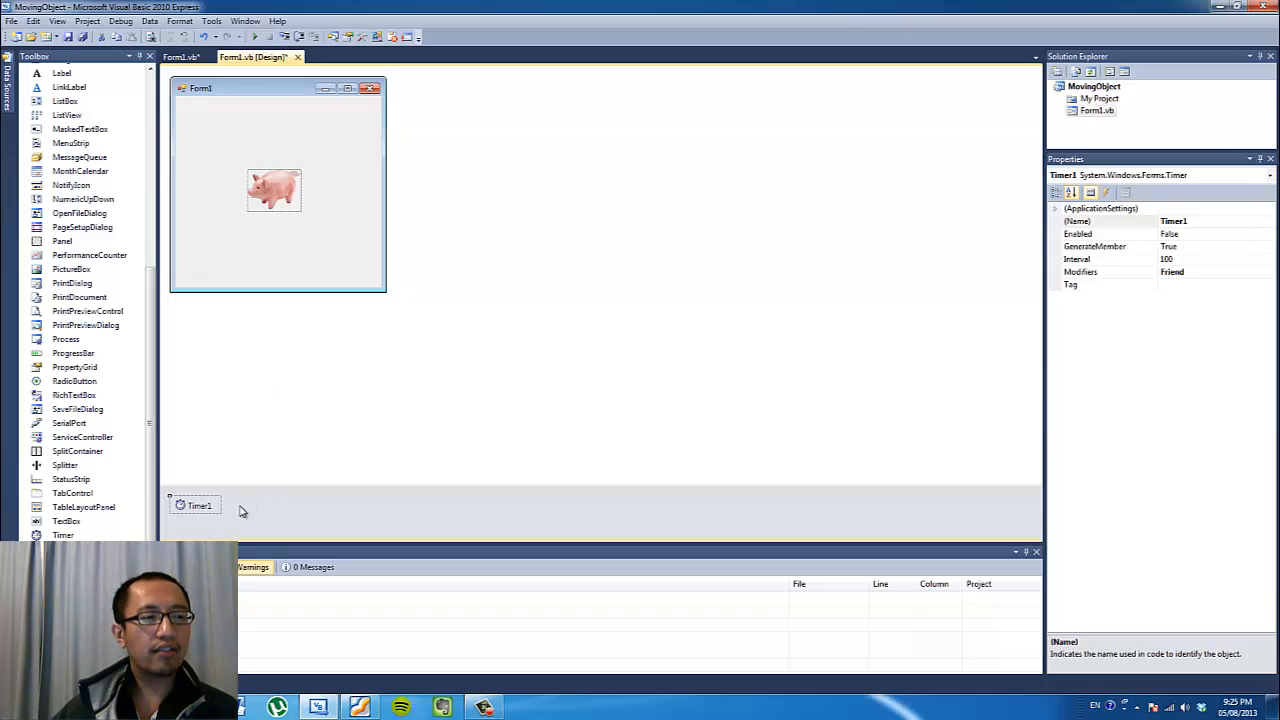
{"action": "mouse_move", "coordinate": [192, 518]}
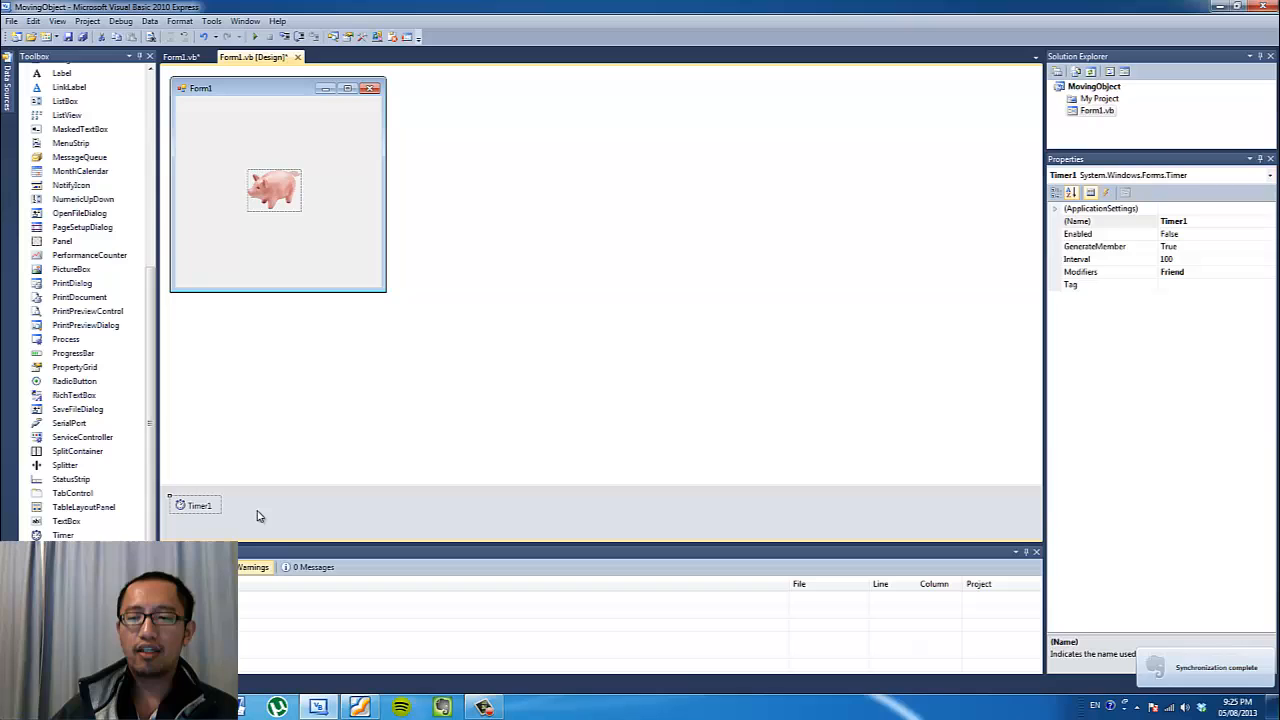
{"action": "mouse_move", "coordinate": [347, 486]}
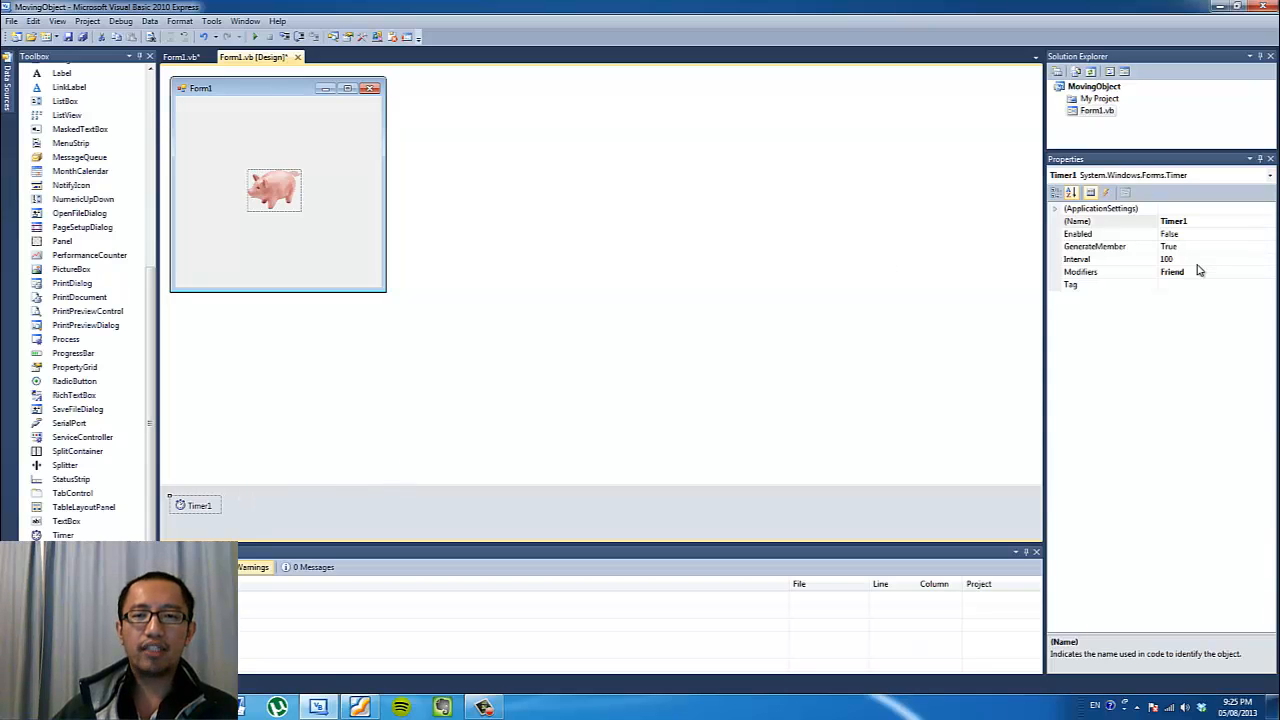
{"action": "left_click", "coordinate": [1100, 259]}
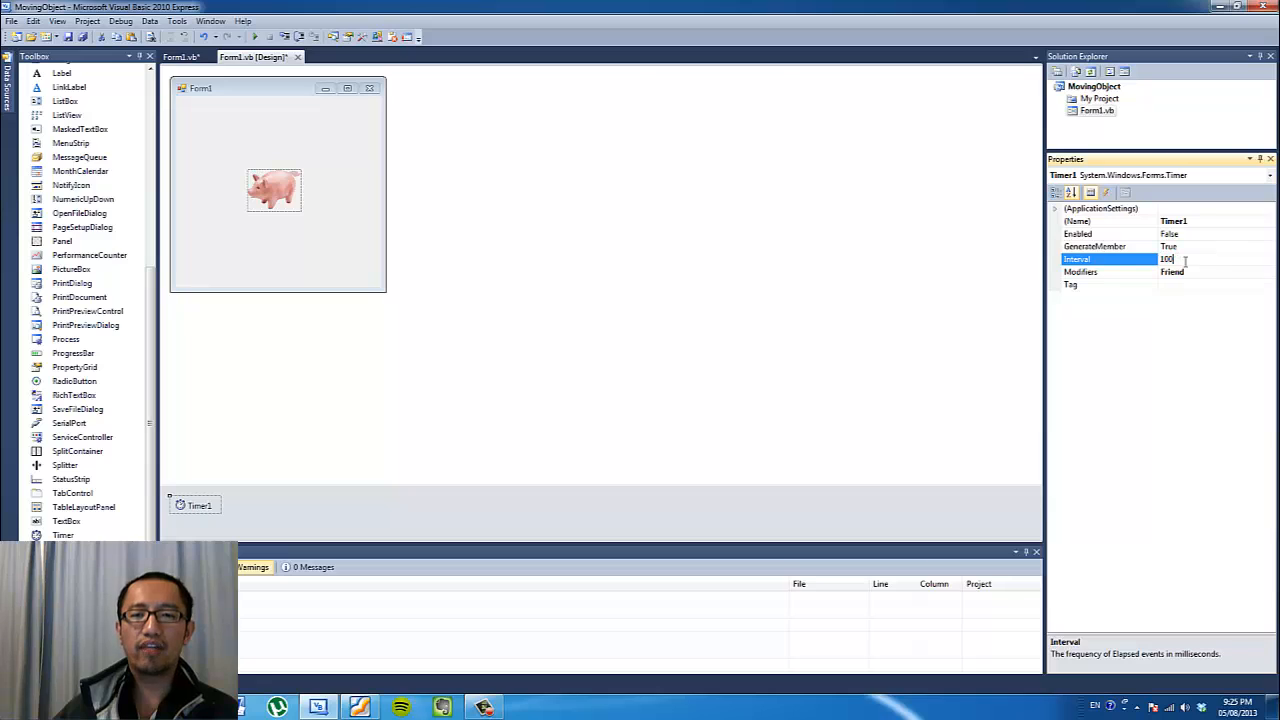
{"action": "mouse_move", "coordinate": [1180, 260]}
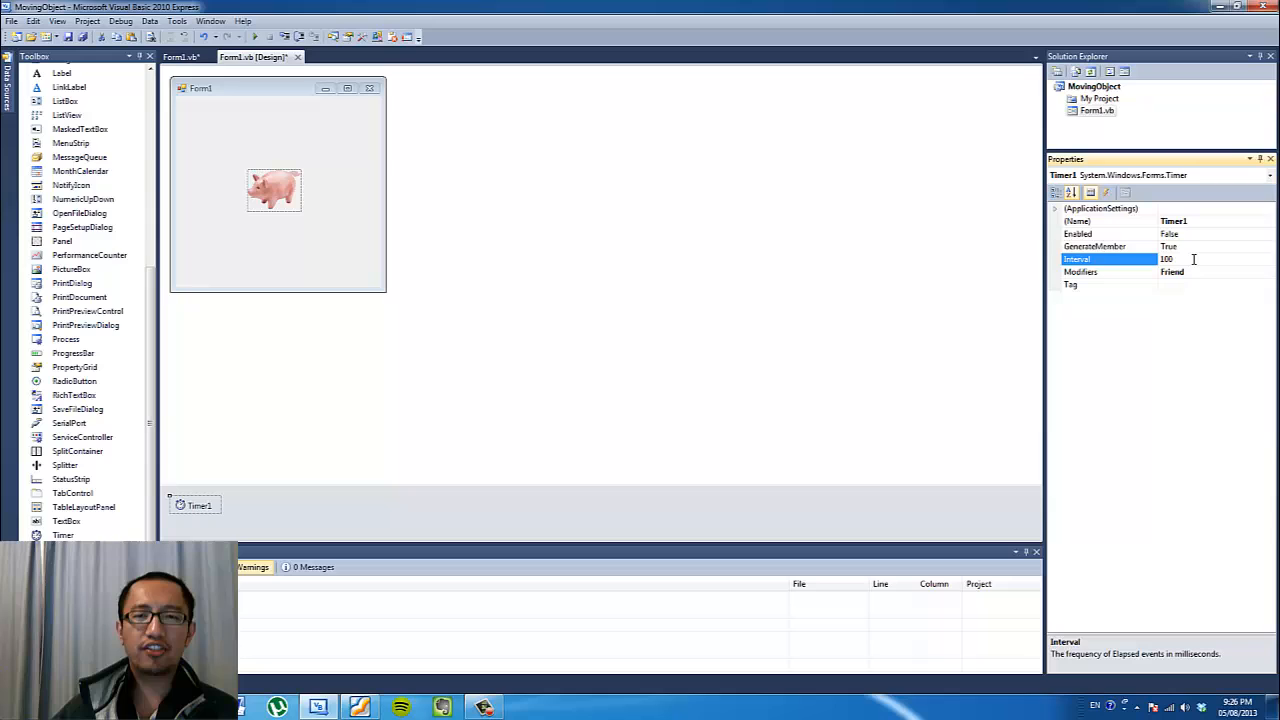
{"action": "mouse_move", "coordinate": [879, 267]}
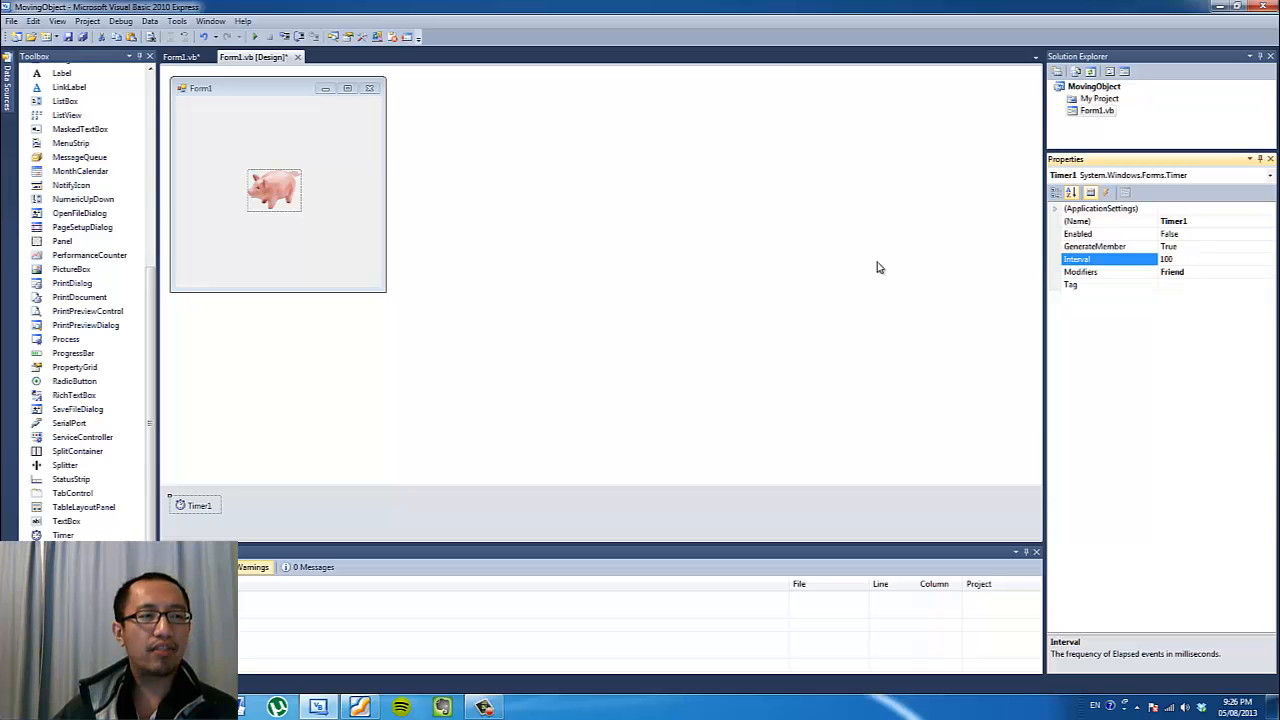
{"action": "left_click", "coordinate": [330, 267]}
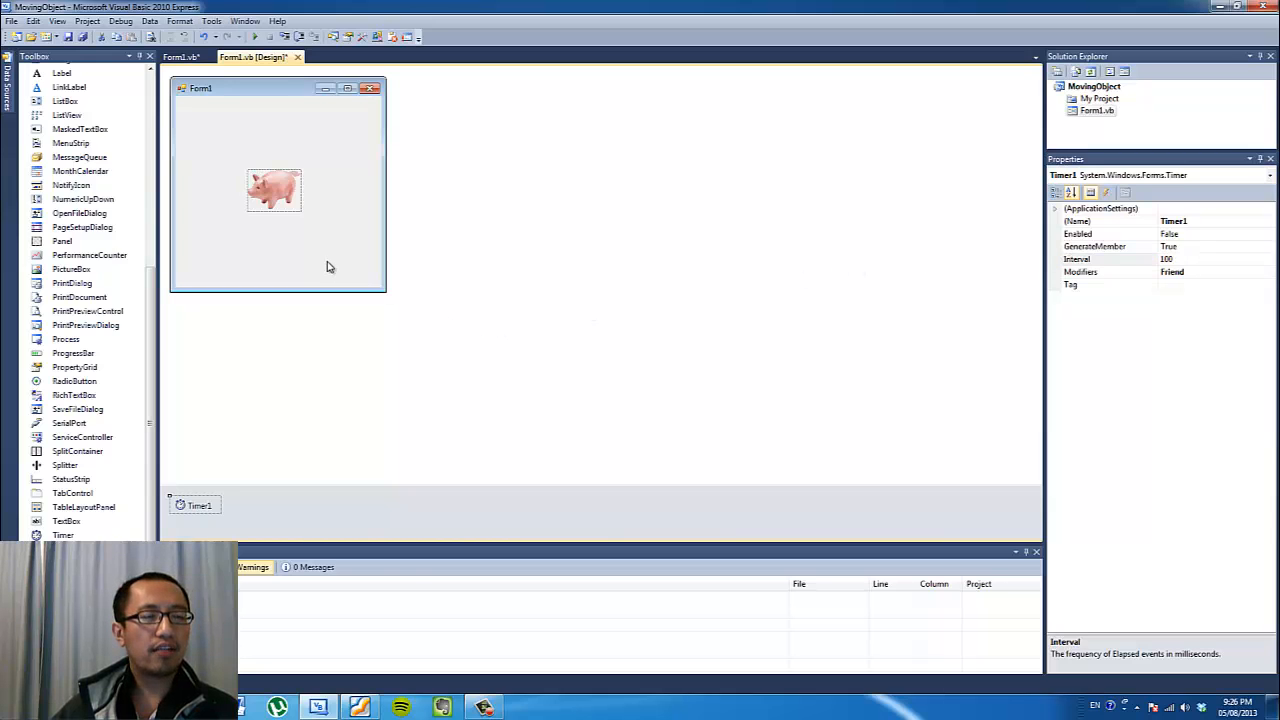
{"action": "mouse_move", "coordinate": [308, 238]}
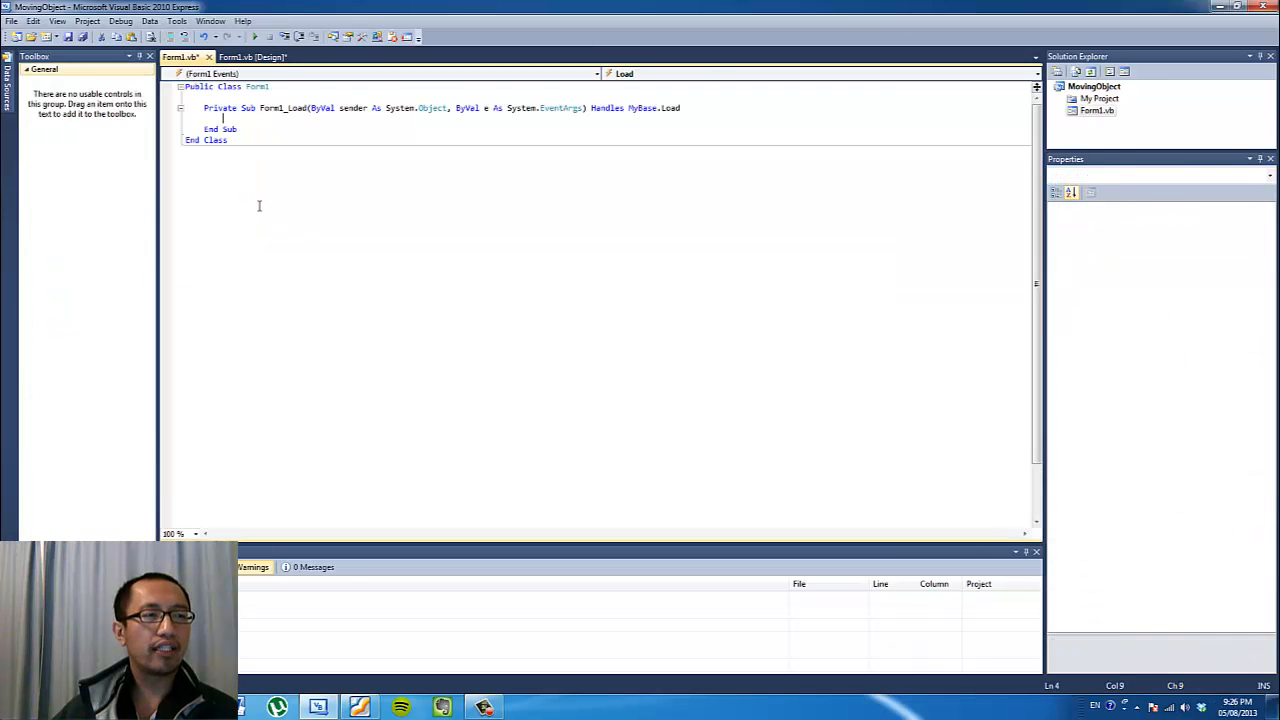
{"action": "mouse_move", "coordinate": [335, 197]}
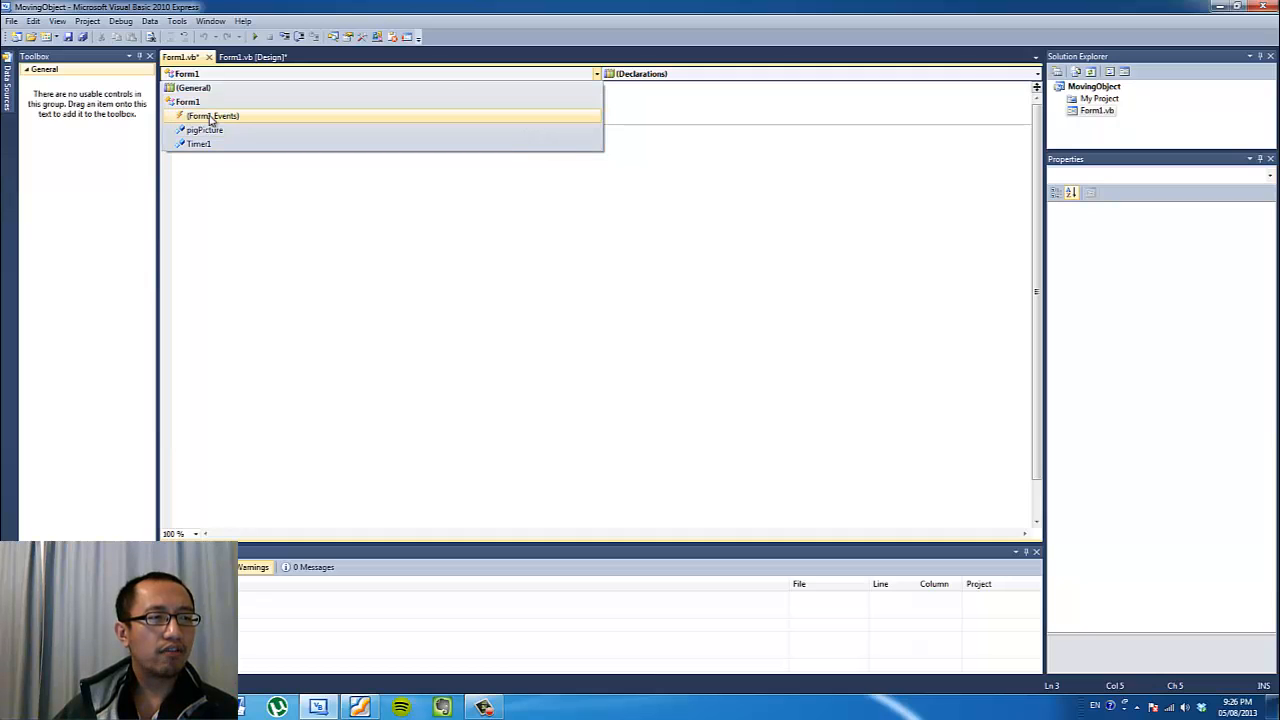
Create an empty Form1_KeyDown handler from the (Form1 Events) event list.
{"action": "left_click", "coordinate": [213, 116]}
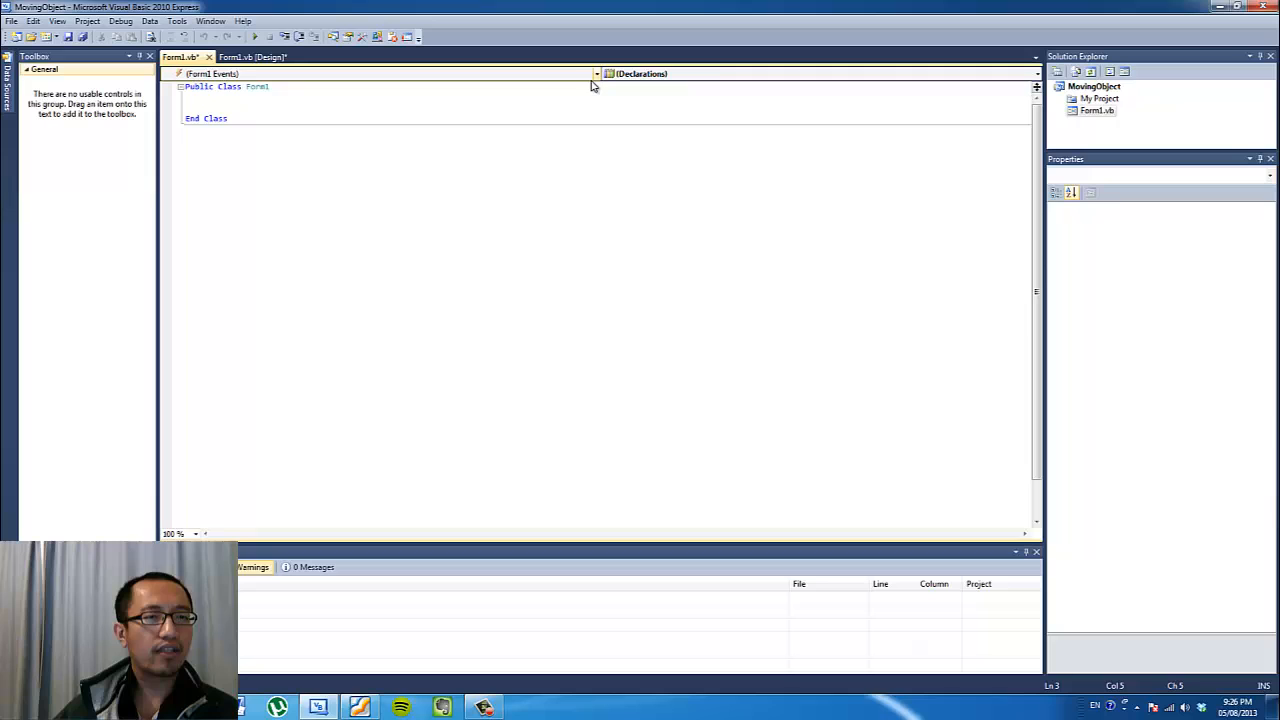
{"action": "left_click", "coordinate": [1037, 73]}
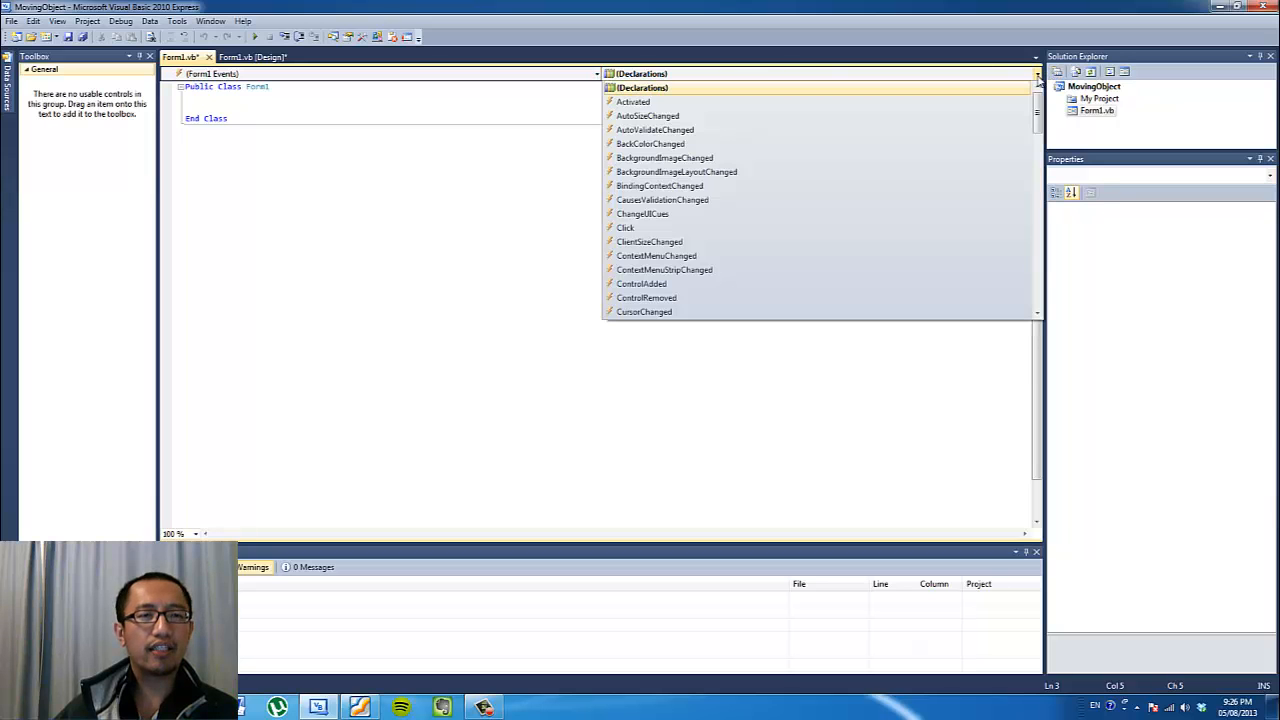
{"action": "scroll", "scroll_direction": "down", "scroll_amount": 3}
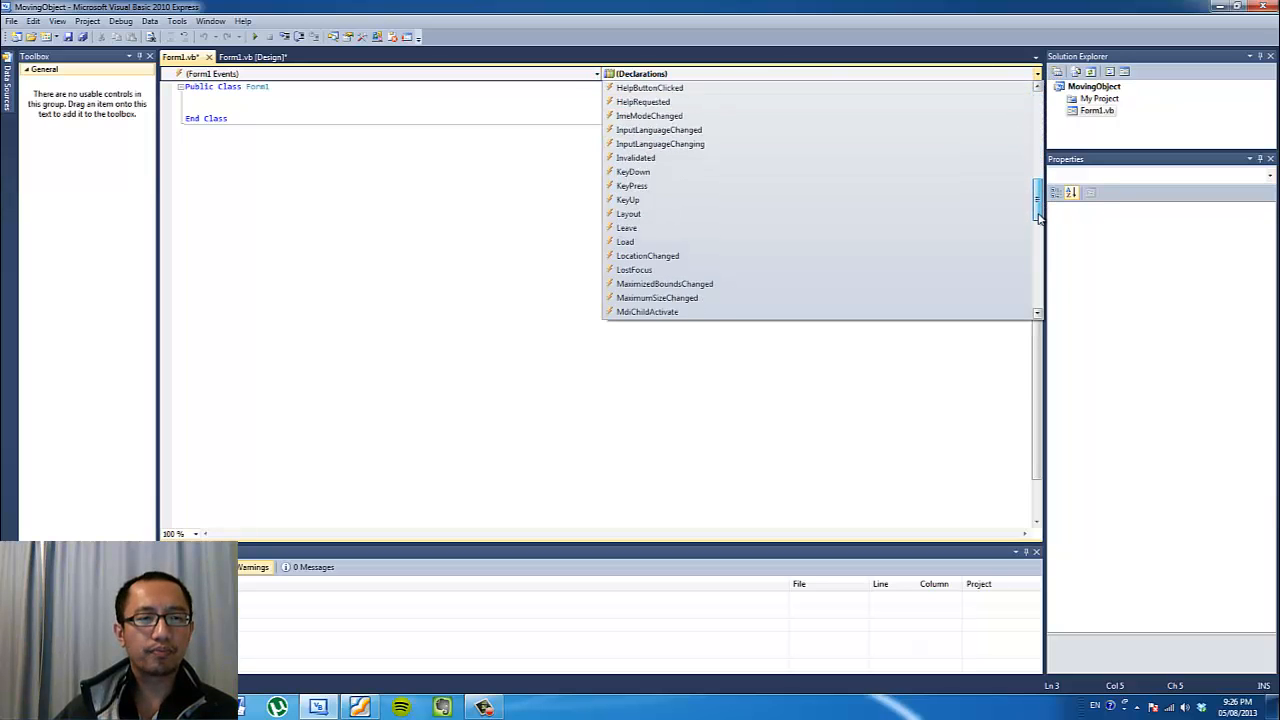
{"action": "scroll", "scroll_direction": "down", "scroll_amount": 3}
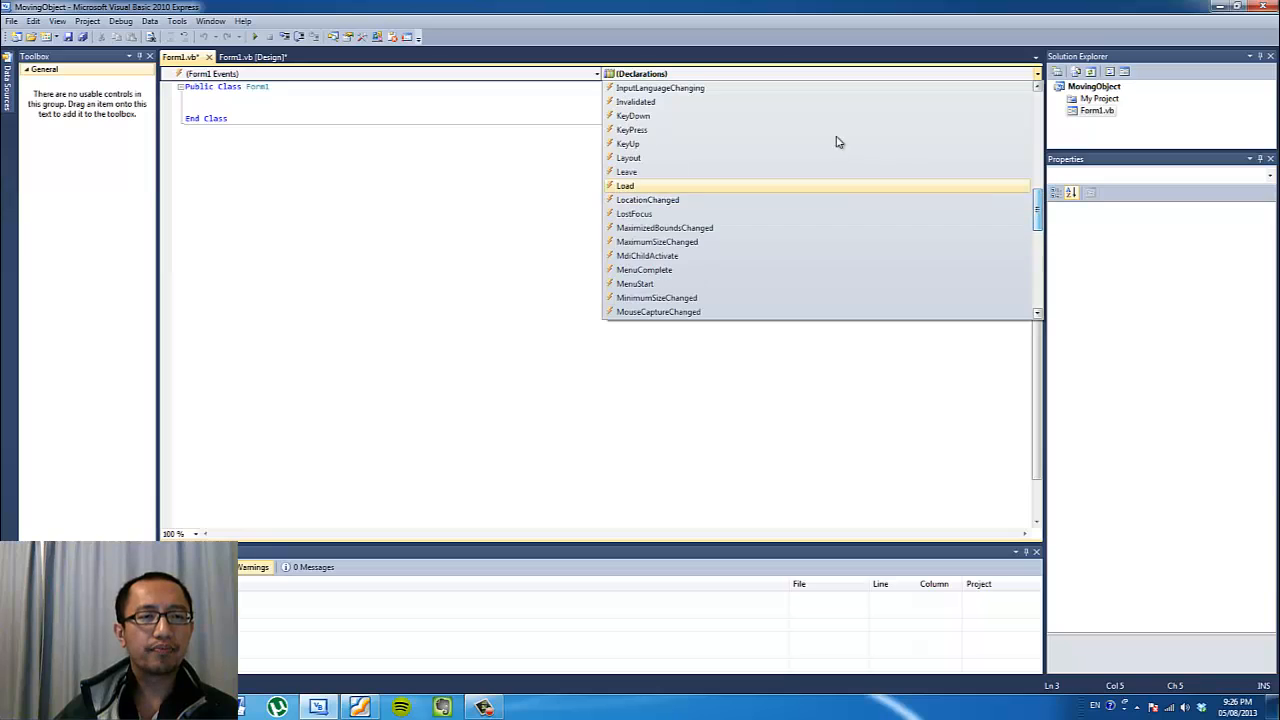
{"action": "left_click", "coordinate": [632, 130]}
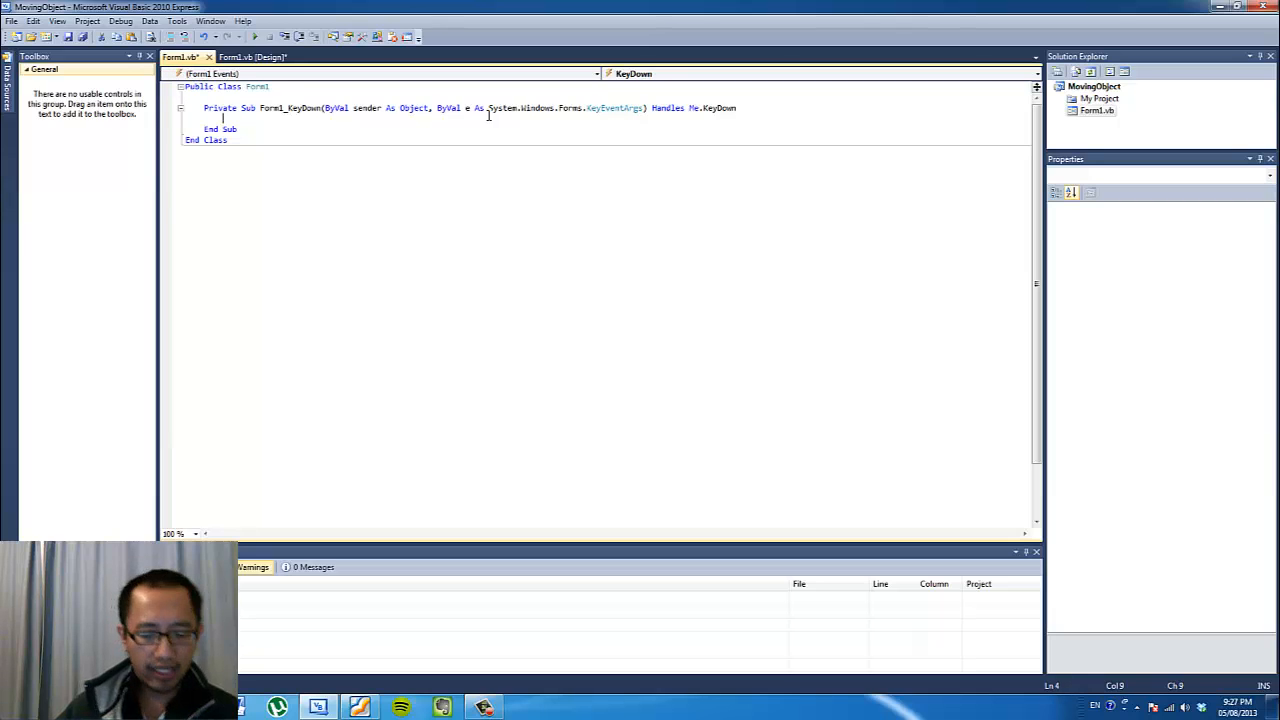
Write Select Case e.KeyValue with a Case Keys.Right branch inside Form1_KeyDown.
{"action": "type", "text": "Select c"}
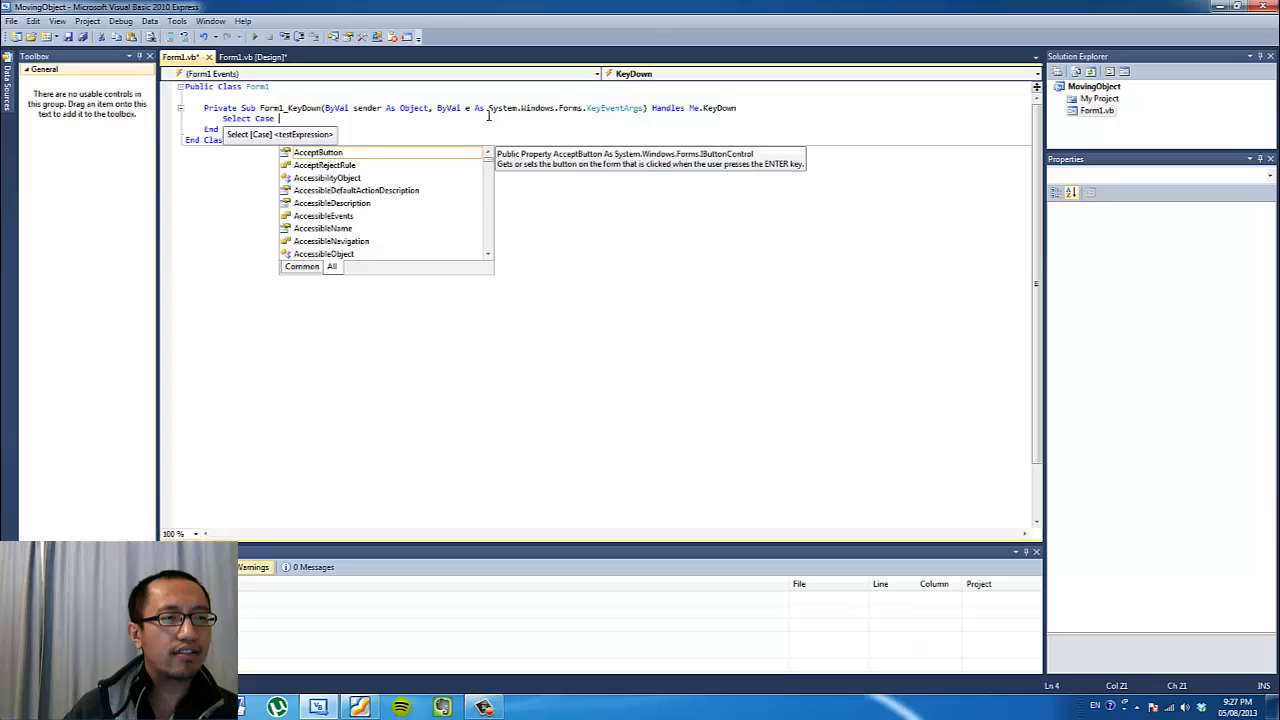
{"action": "type", "text": "e.KeyValue"}
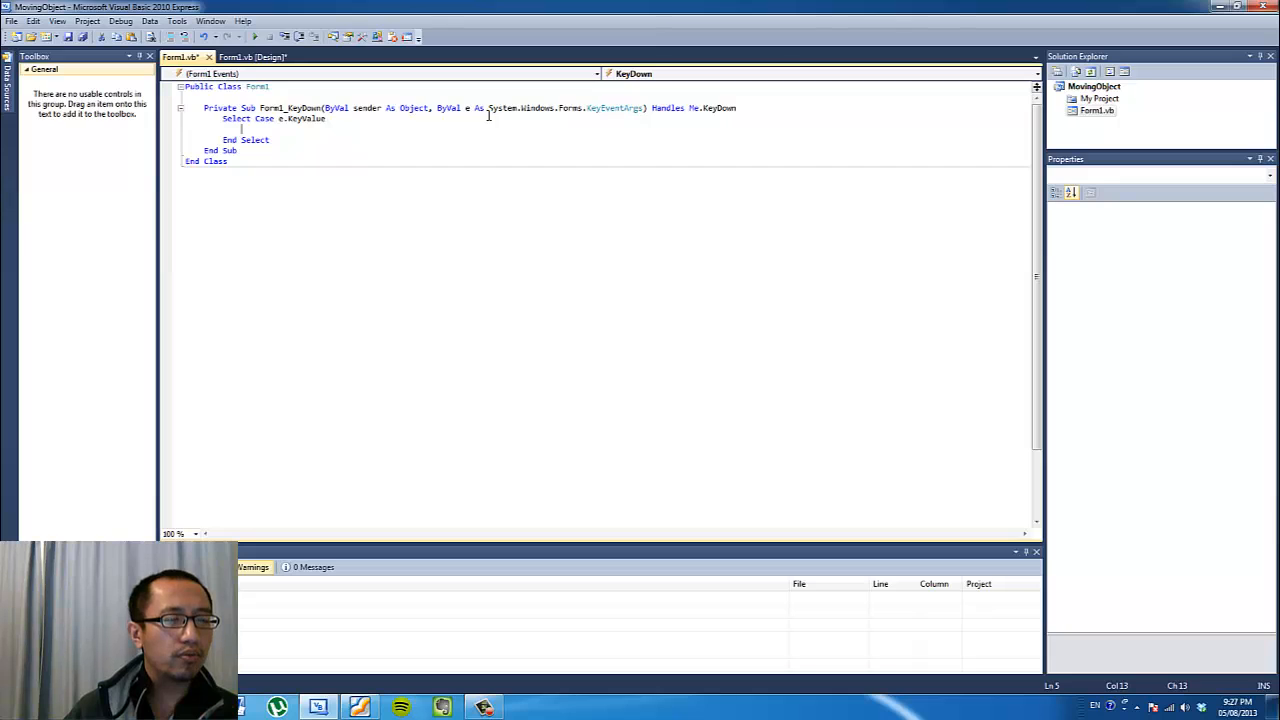
{"action": "type", "text": "case"}
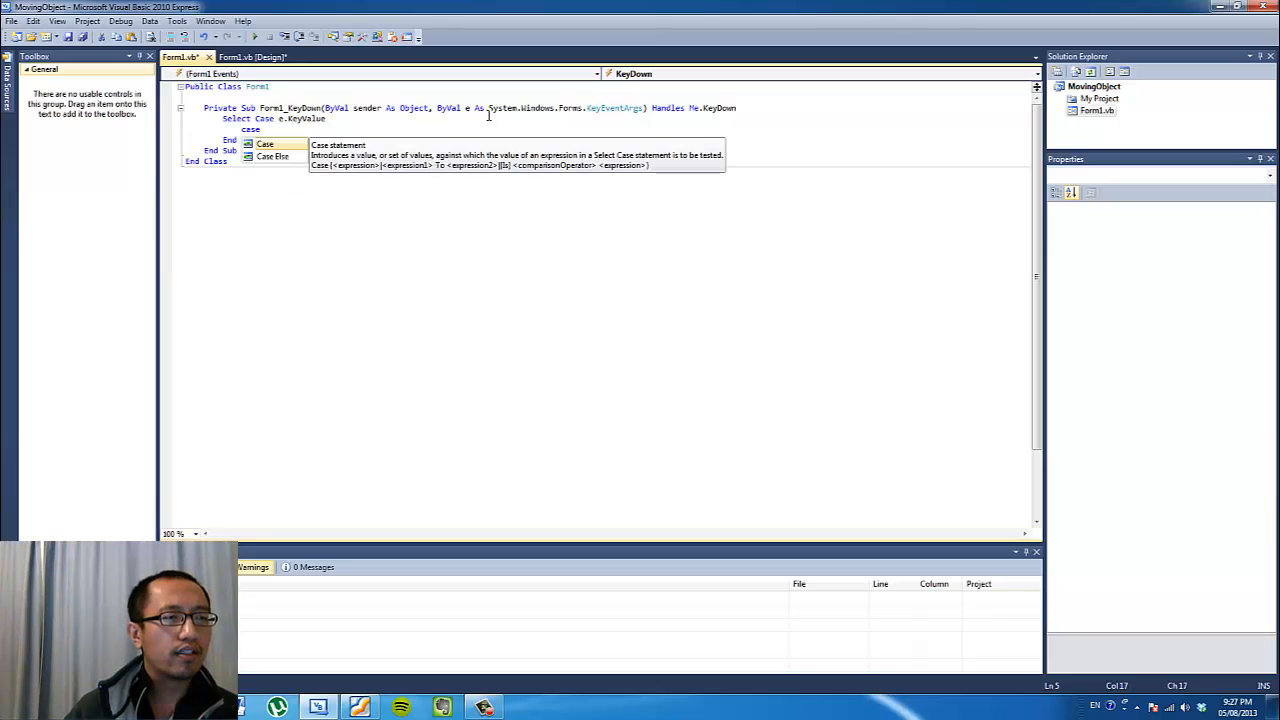
{"action": "type", "text": "Keys"}
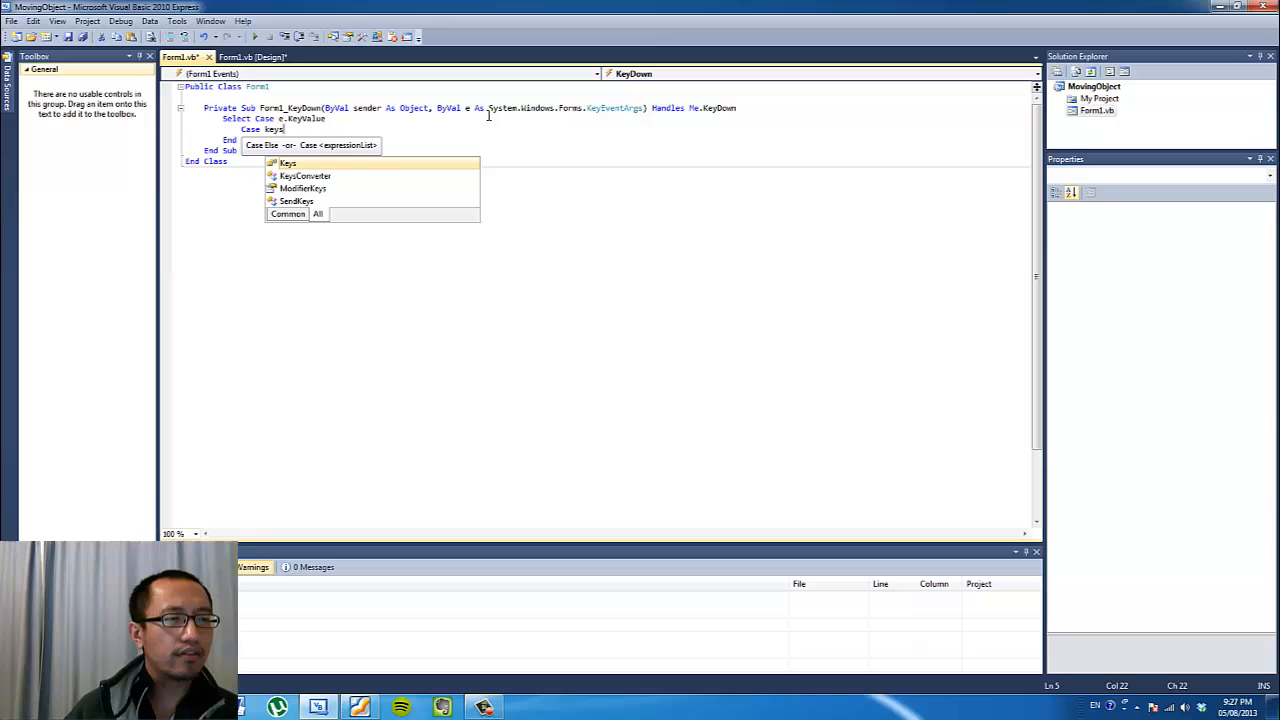
{"action": "type", "text": ".Right"}
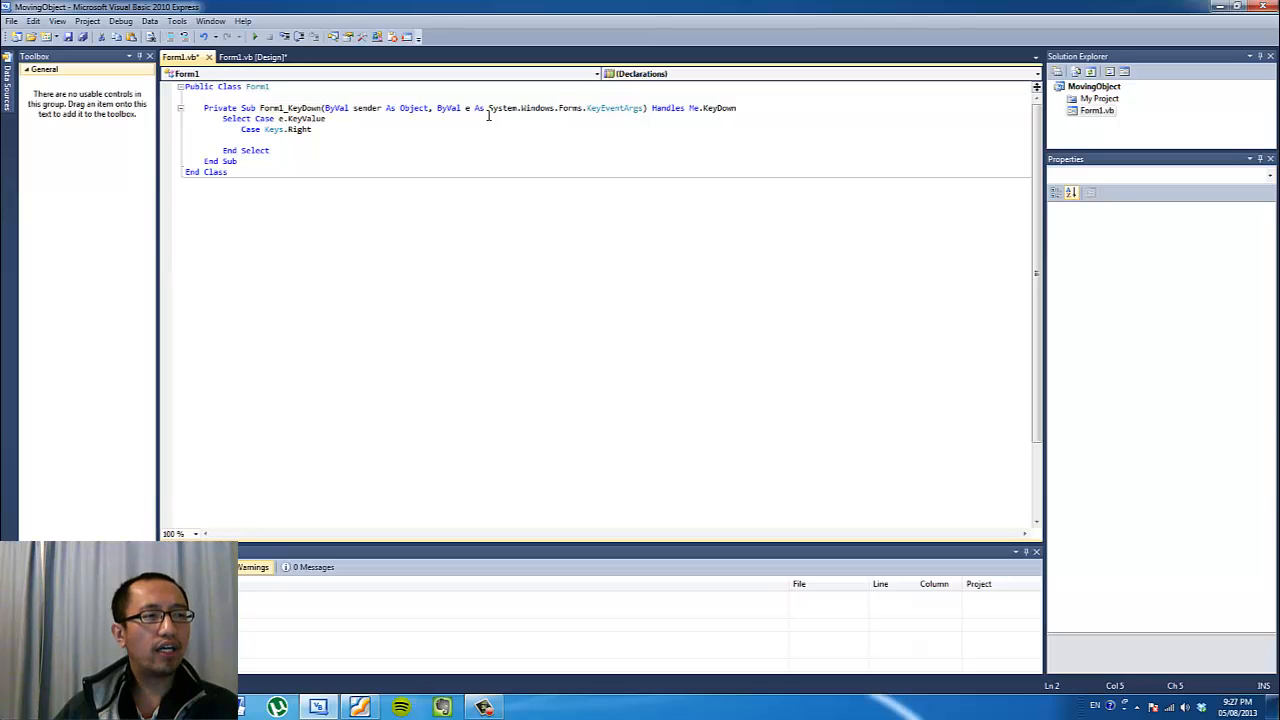
Declare Dim moveRight As Boolean at class level.
{"action": "key", "text": "Return"}
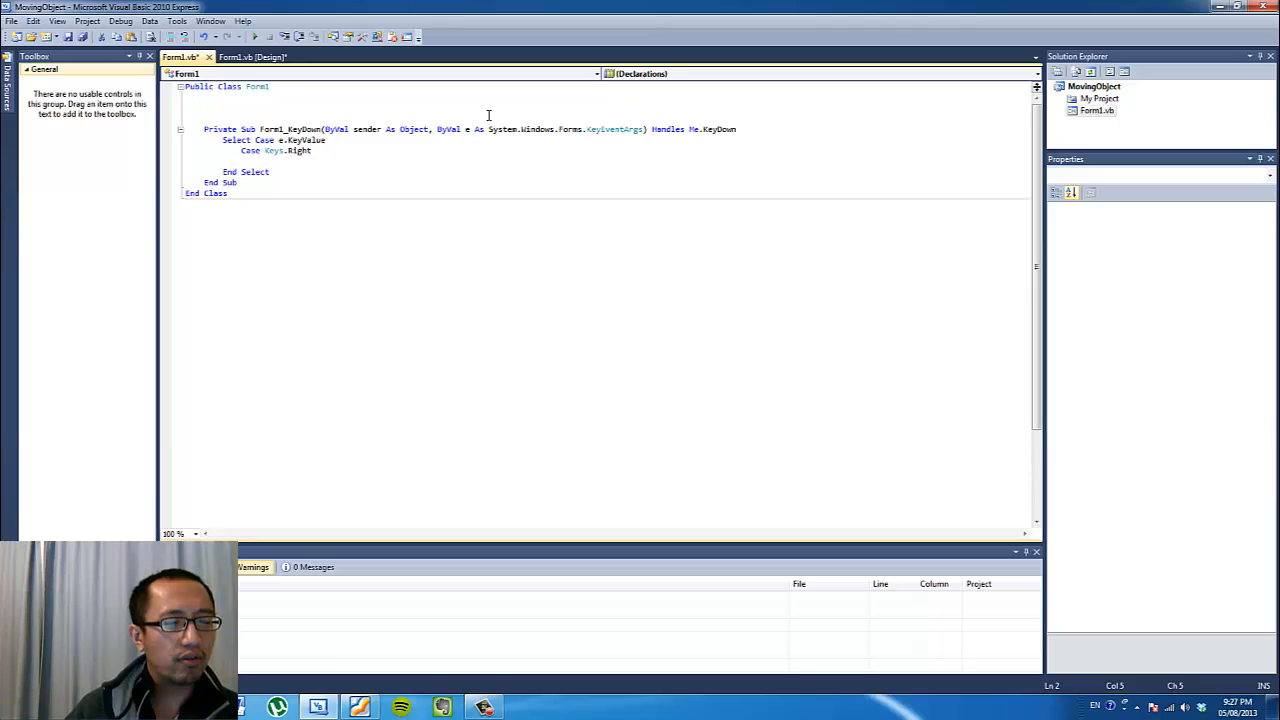
{"action": "type", "text": "dim"}
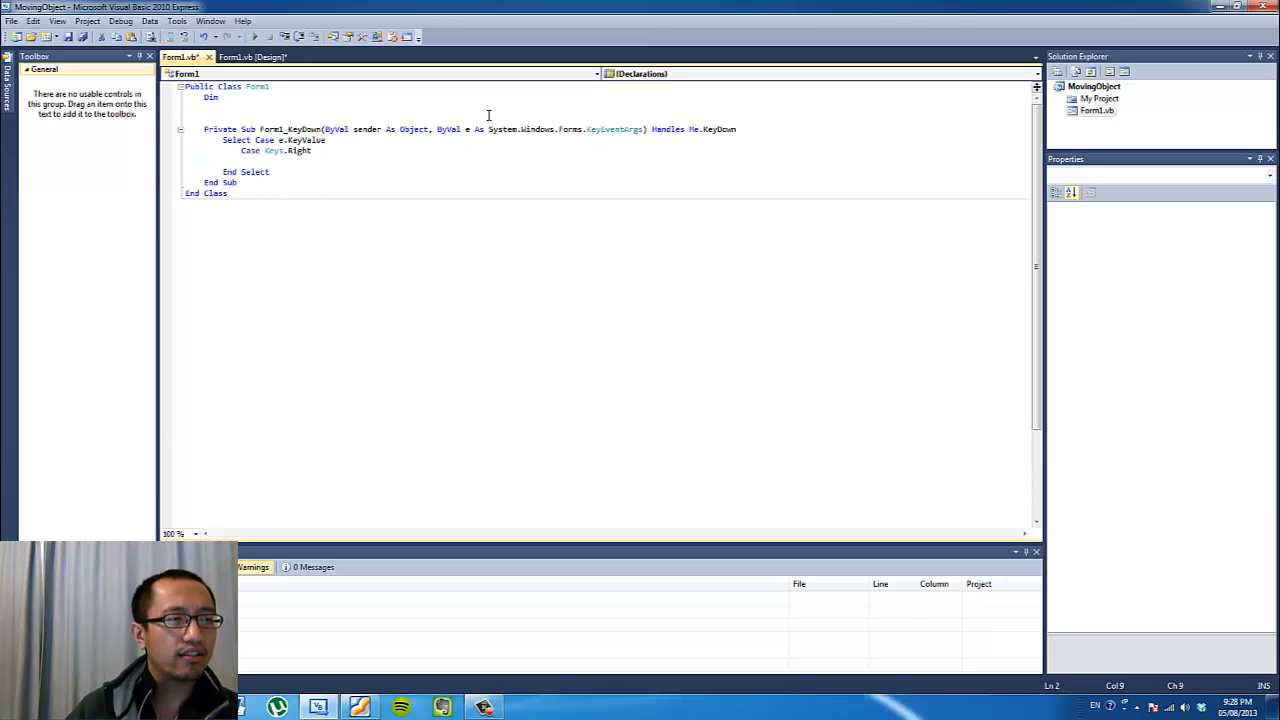
{"action": "type", "text": "moveRight"}
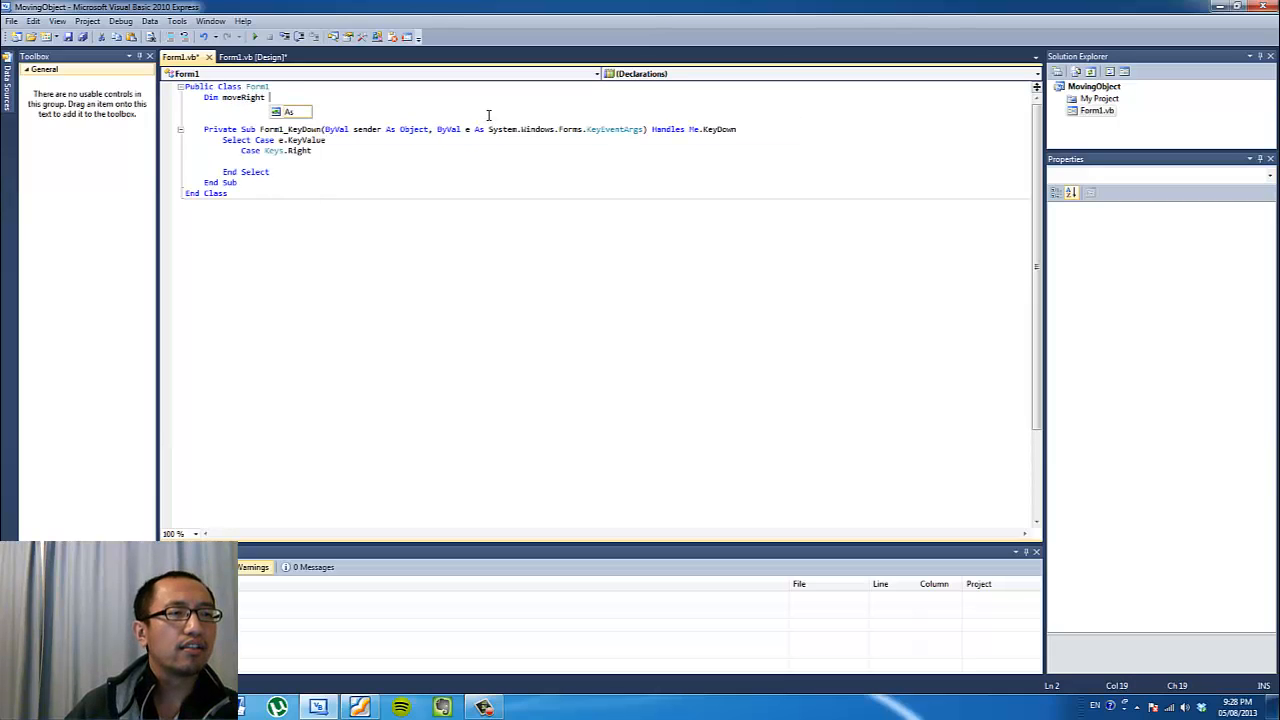
{"action": "type", "text": "bo"}
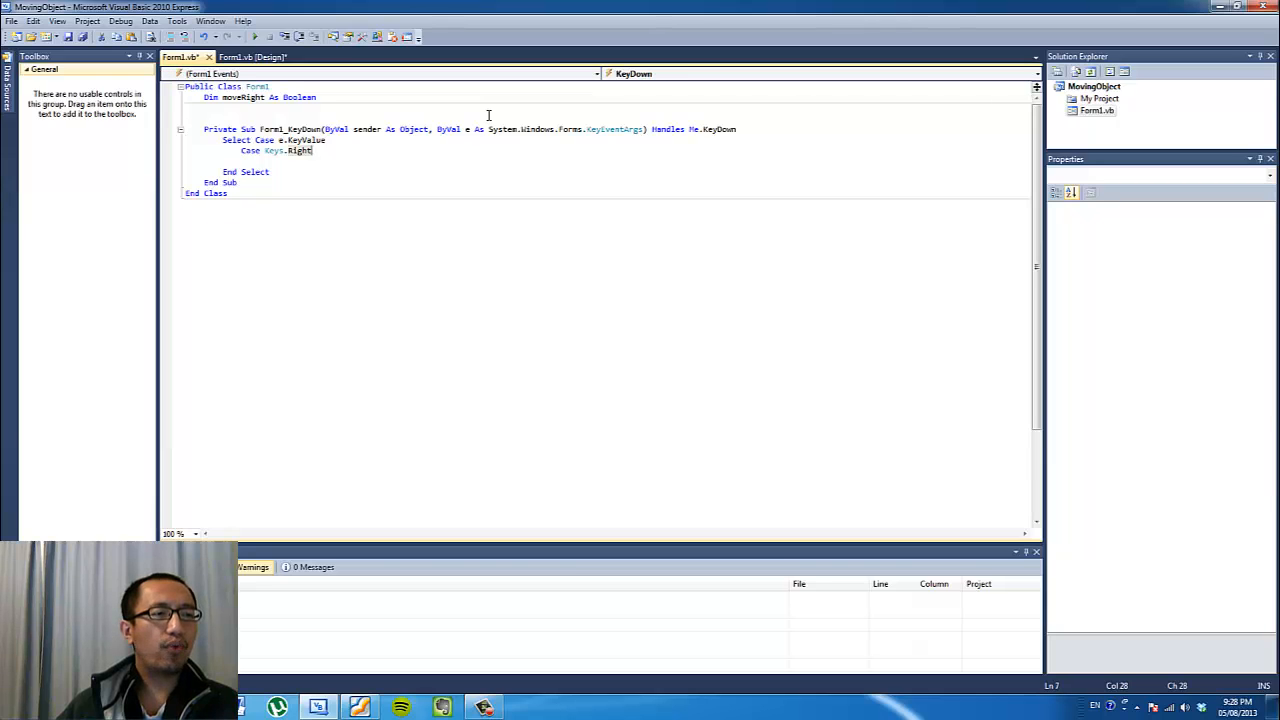
Set moveRight = True under Keys.Right and add Case Keys.Left setting it False.
{"action": "key", "text": "Return"}
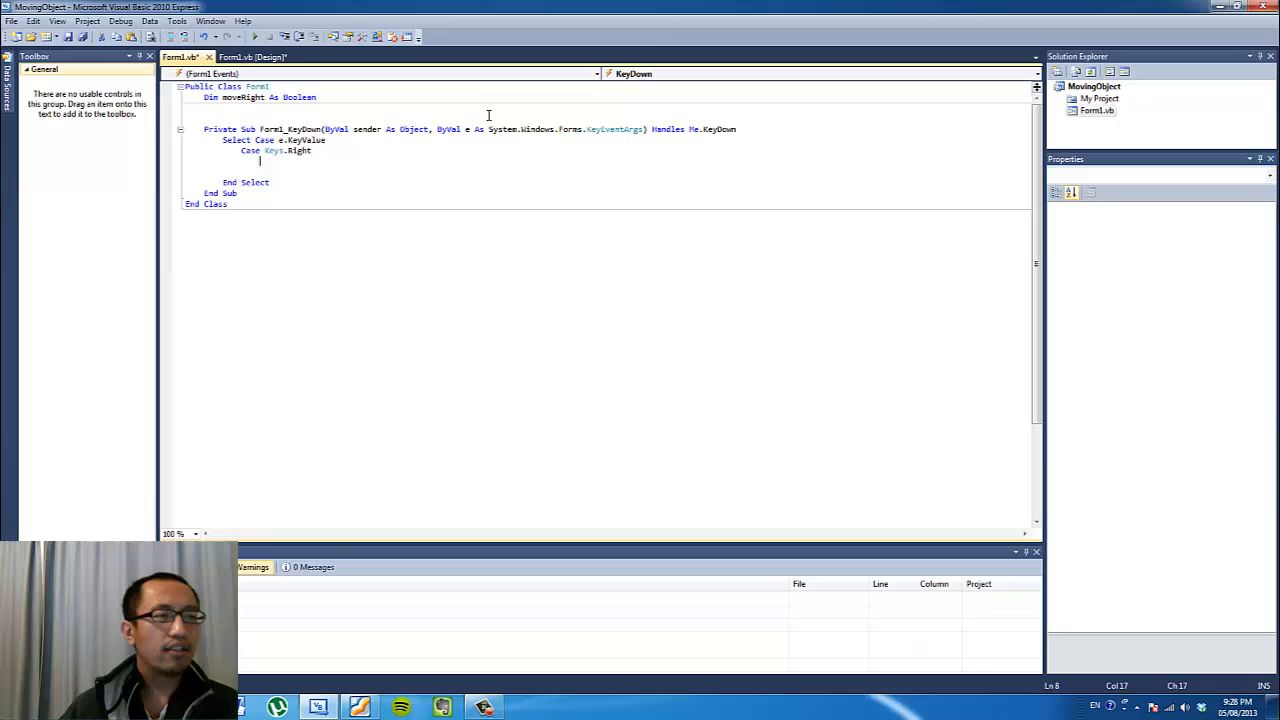
{"action": "type", "text": "moveRight"}
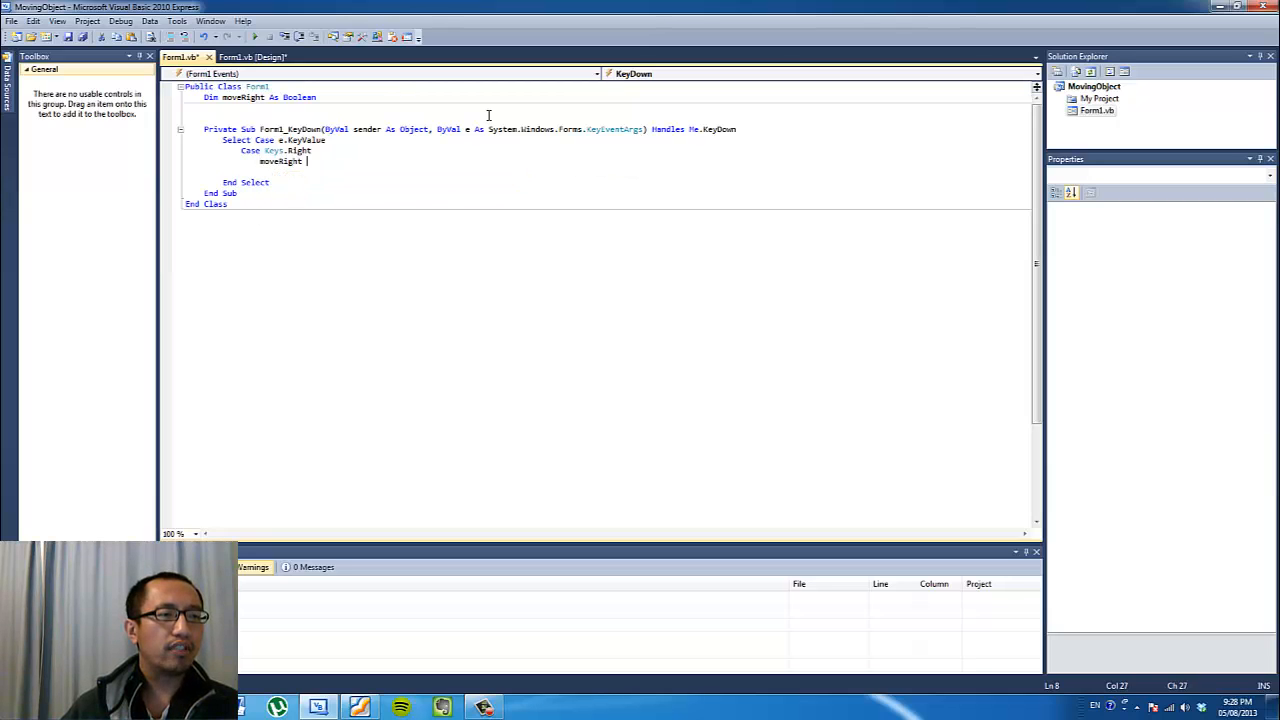
{"action": "type", "text": "= true"}
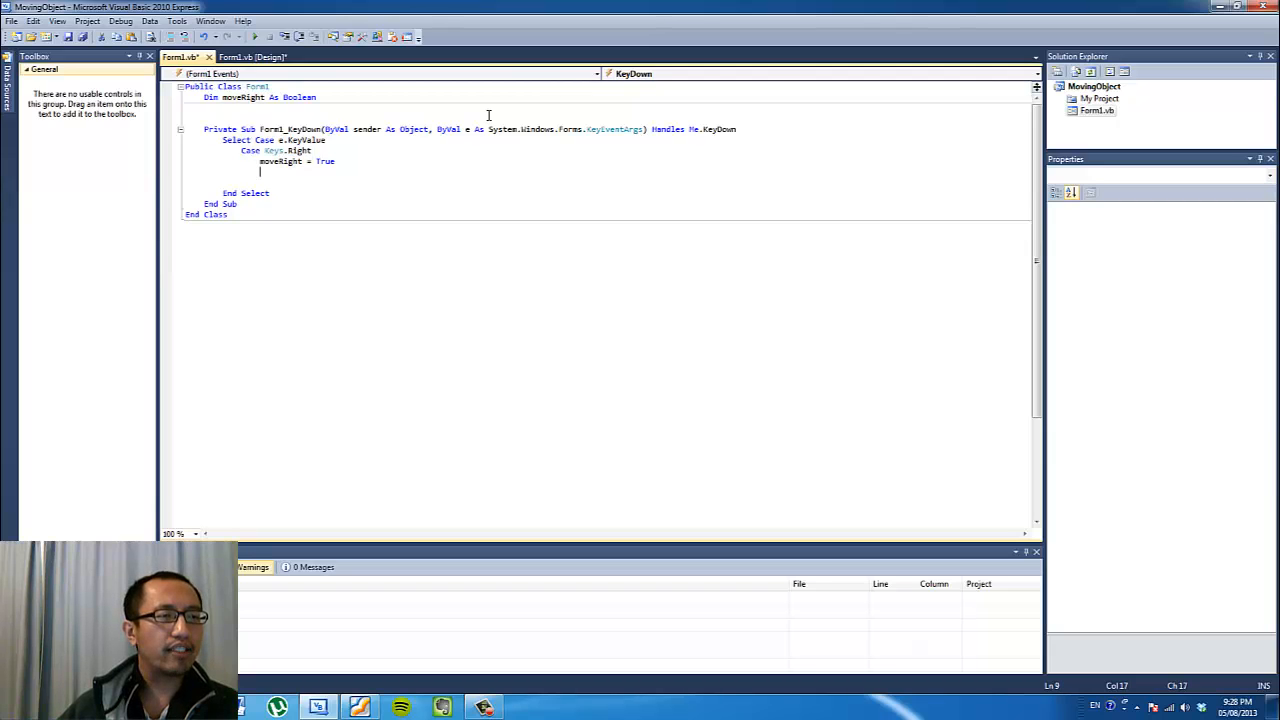
{"action": "type", "text": "Case Keys.Right"}
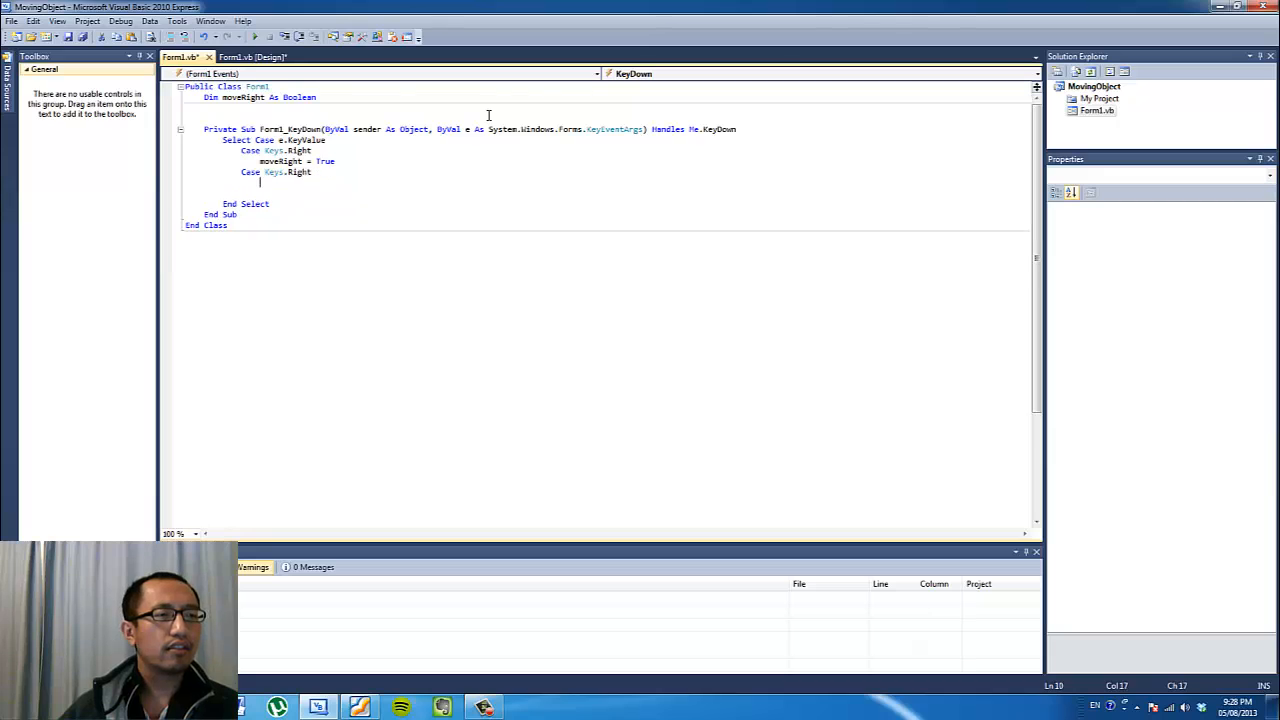
{"action": "type", "text": "moveRight = False"}
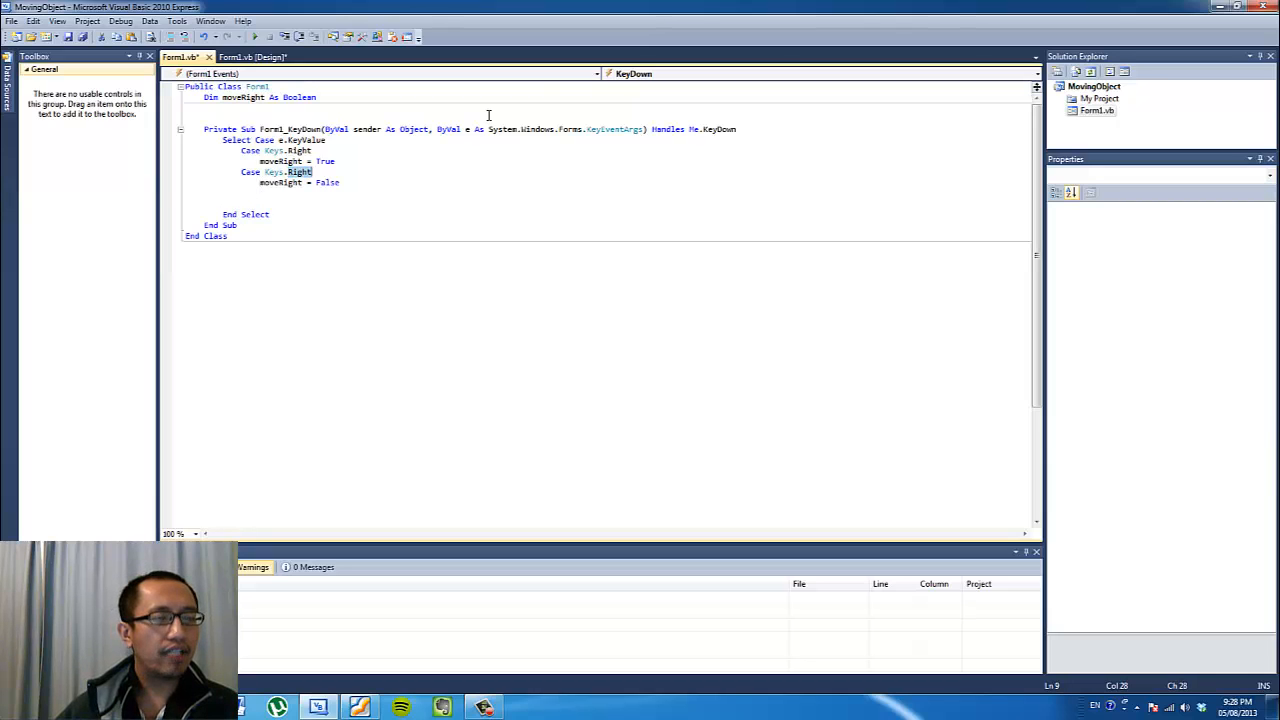
{"action": "key", "text": "BackSpace"}
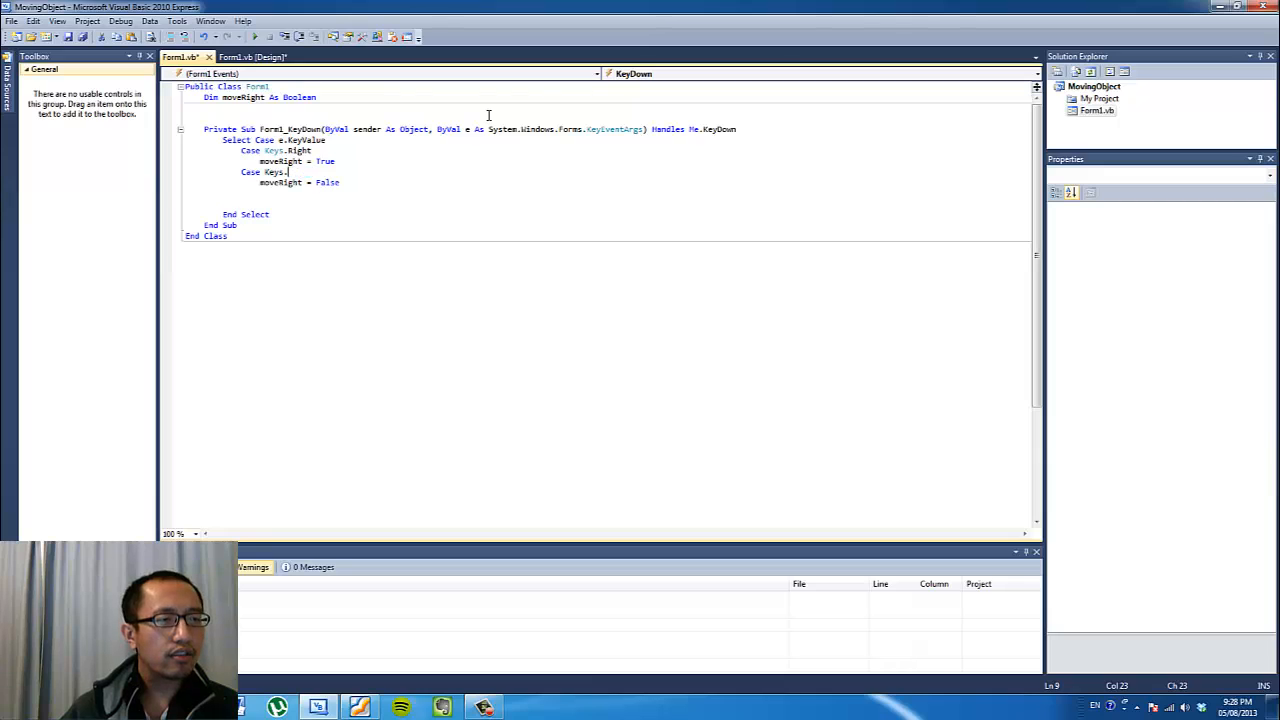
{"action": "type", "text": "Left"}
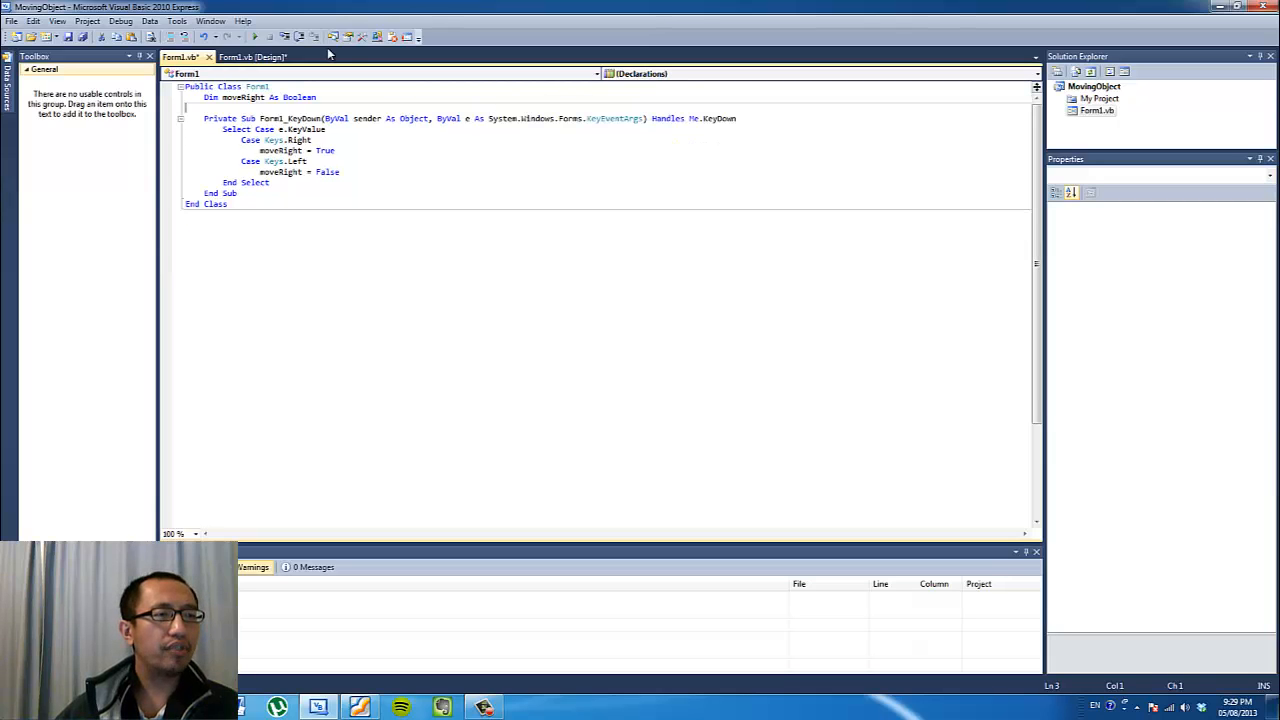
Run the pig form with Start Debugging and close its window.
{"action": "left_click", "coordinate": [255, 37]}
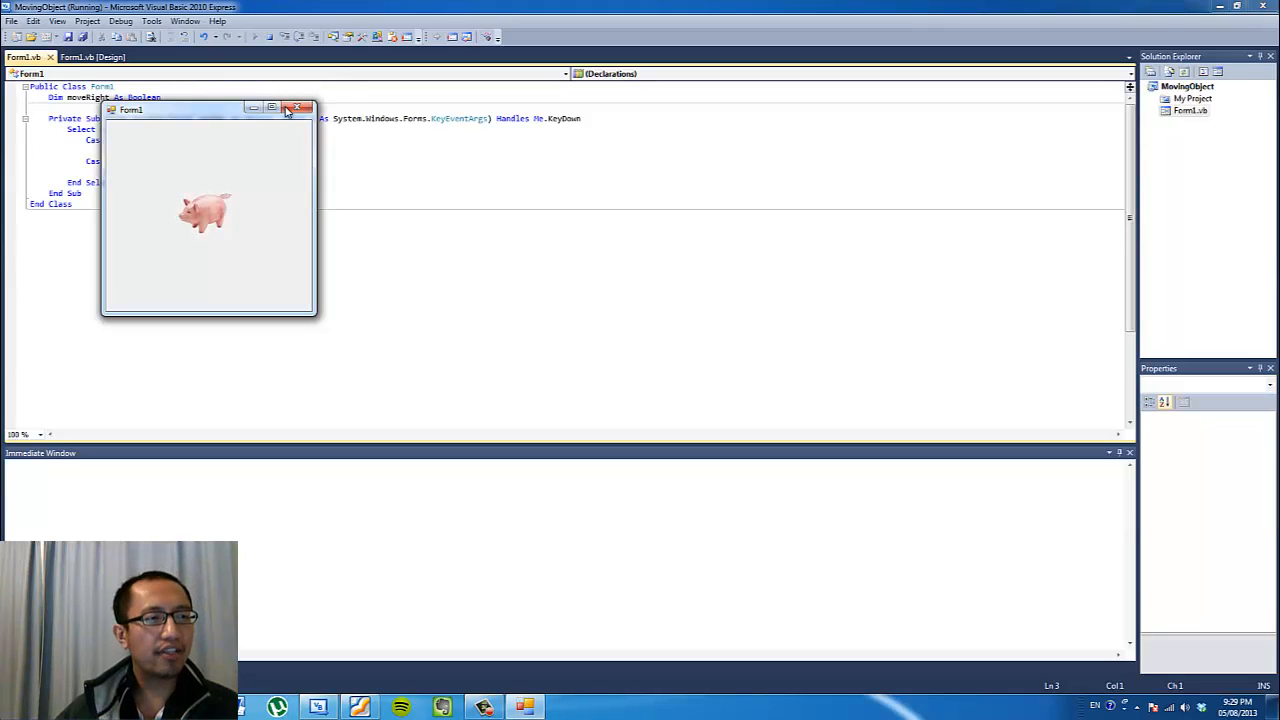
{"action": "left_click", "coordinate": [297, 108]}
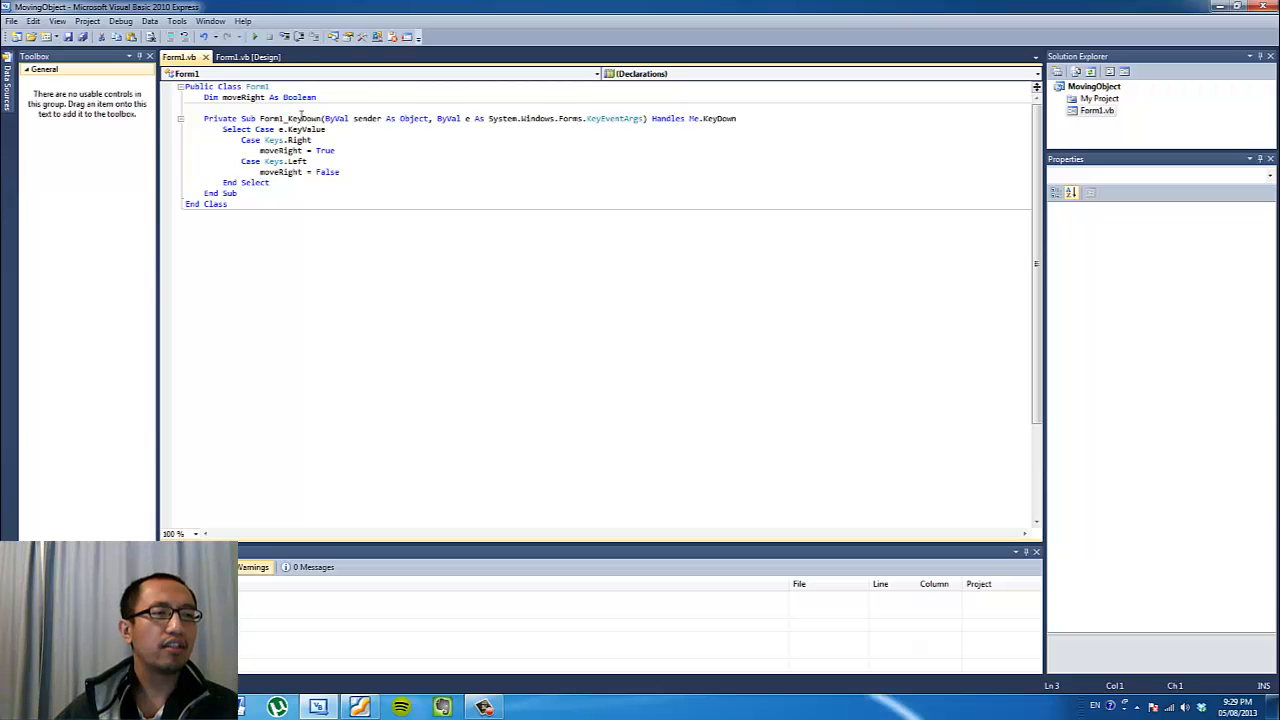
{"action": "mouse_move", "coordinate": [305, 119]}
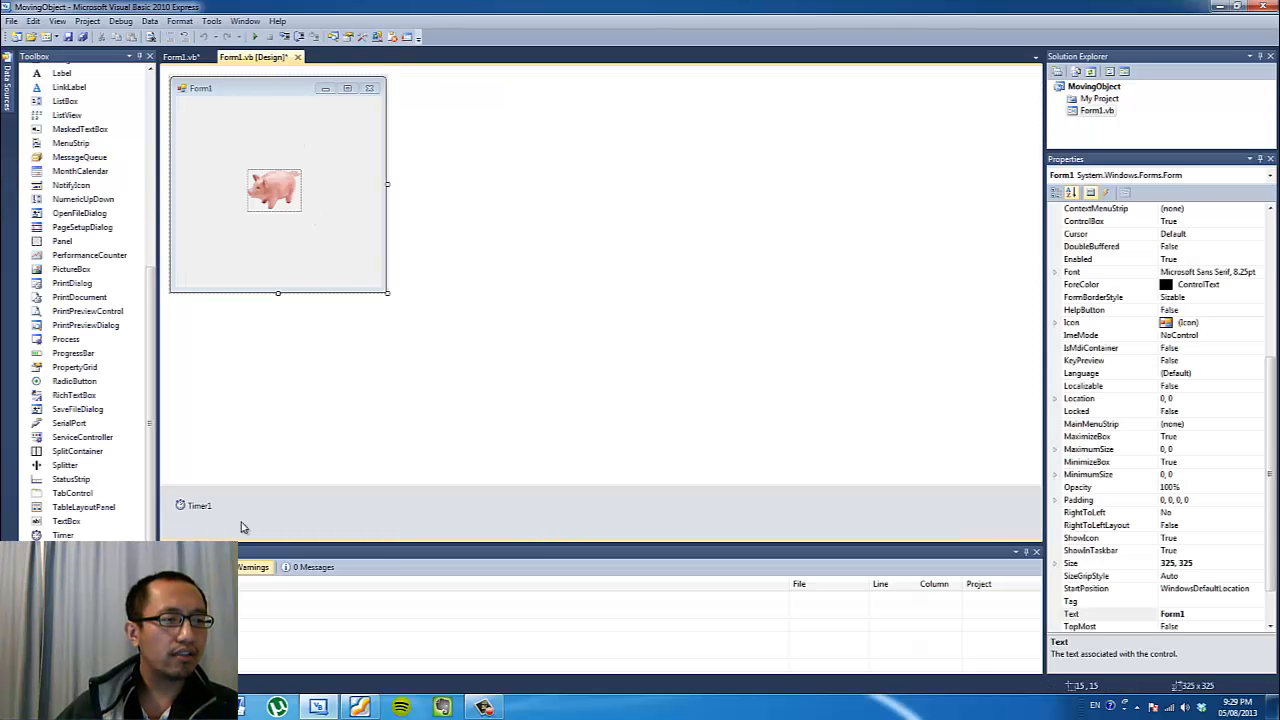
Bring up the designer, select Timer1 and highlight its Interval value.
{"action": "left_click", "coordinate": [180, 57]}
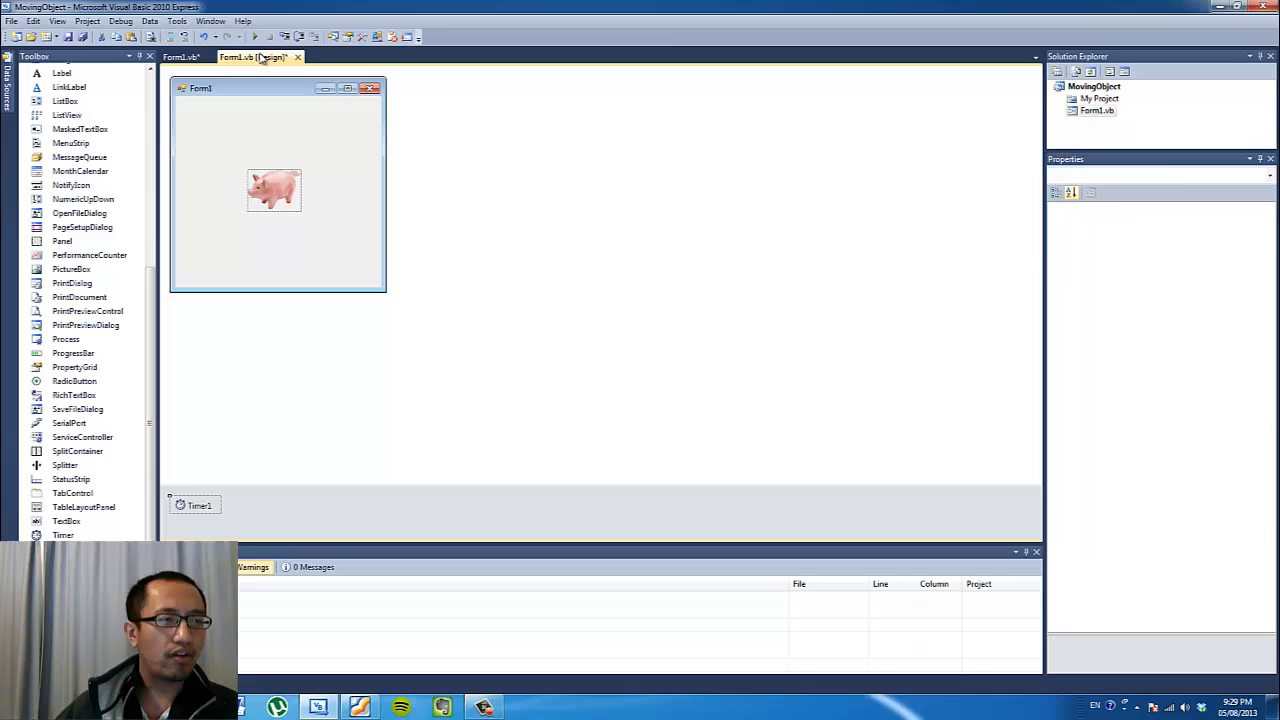
{"action": "left_click", "coordinate": [198, 504]}
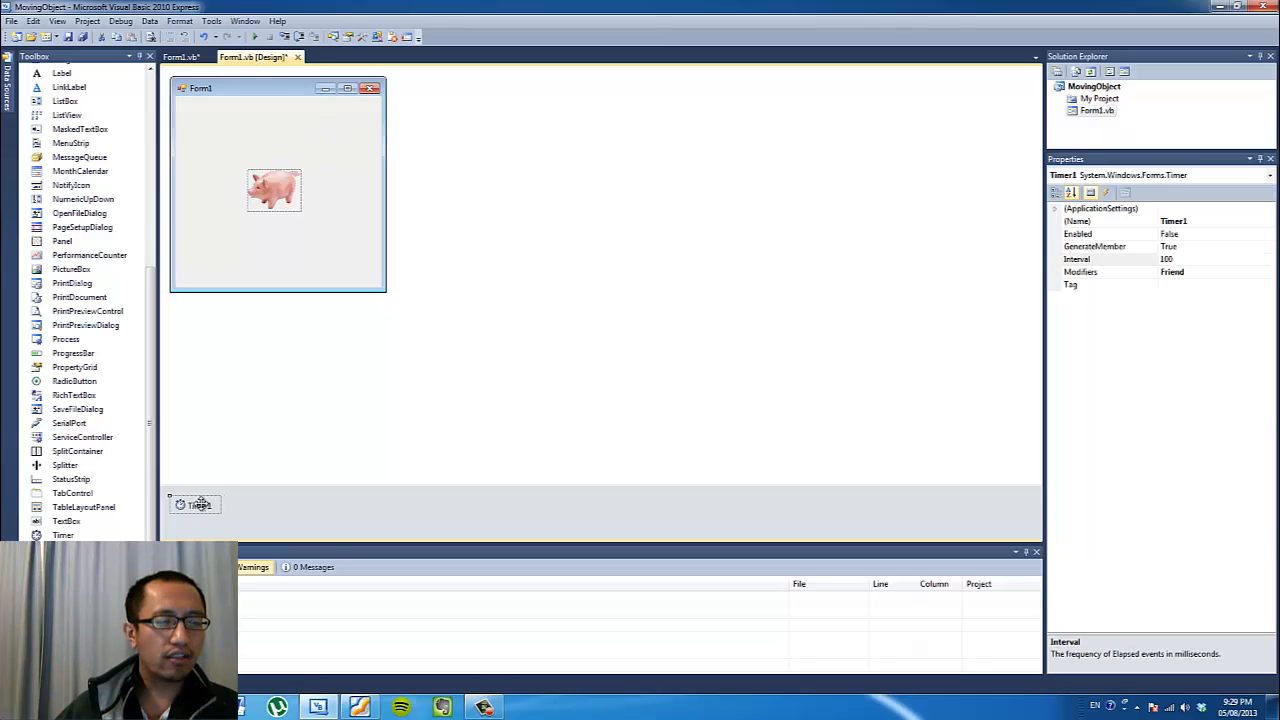
{"action": "left_click", "coordinate": [1110, 259]}
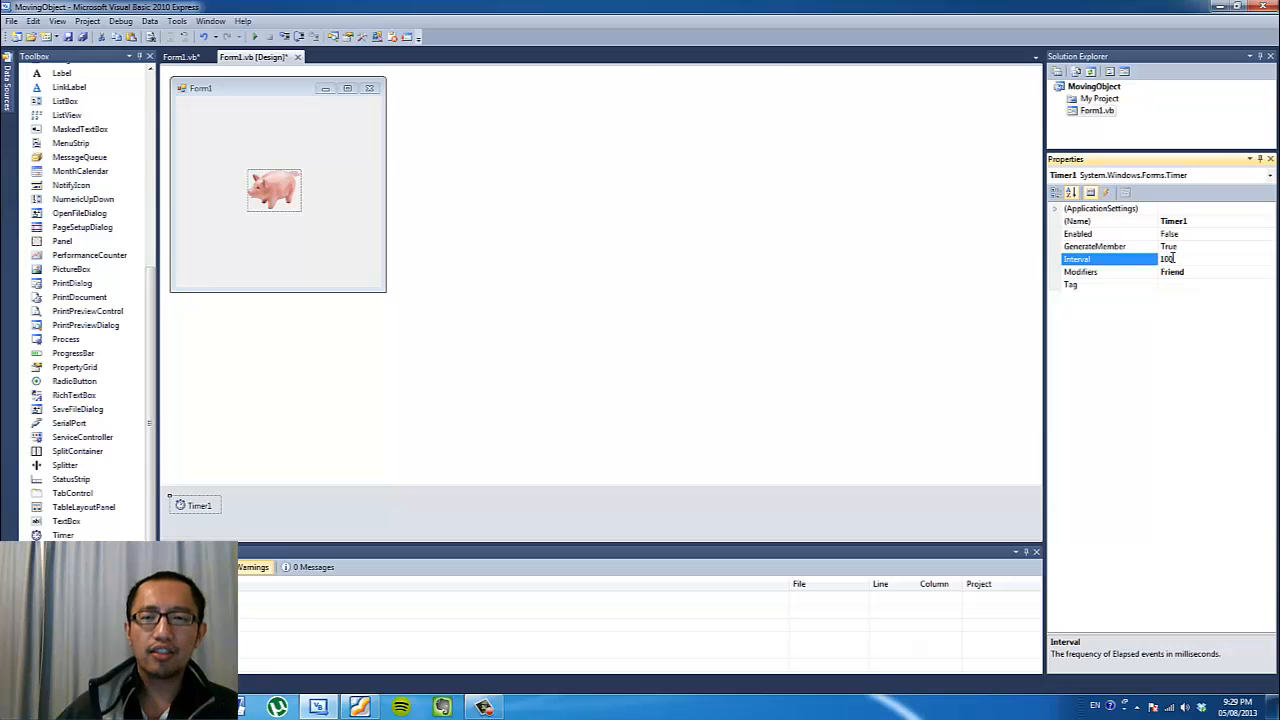
{"action": "triple_click", "coordinate": [1185, 259]}
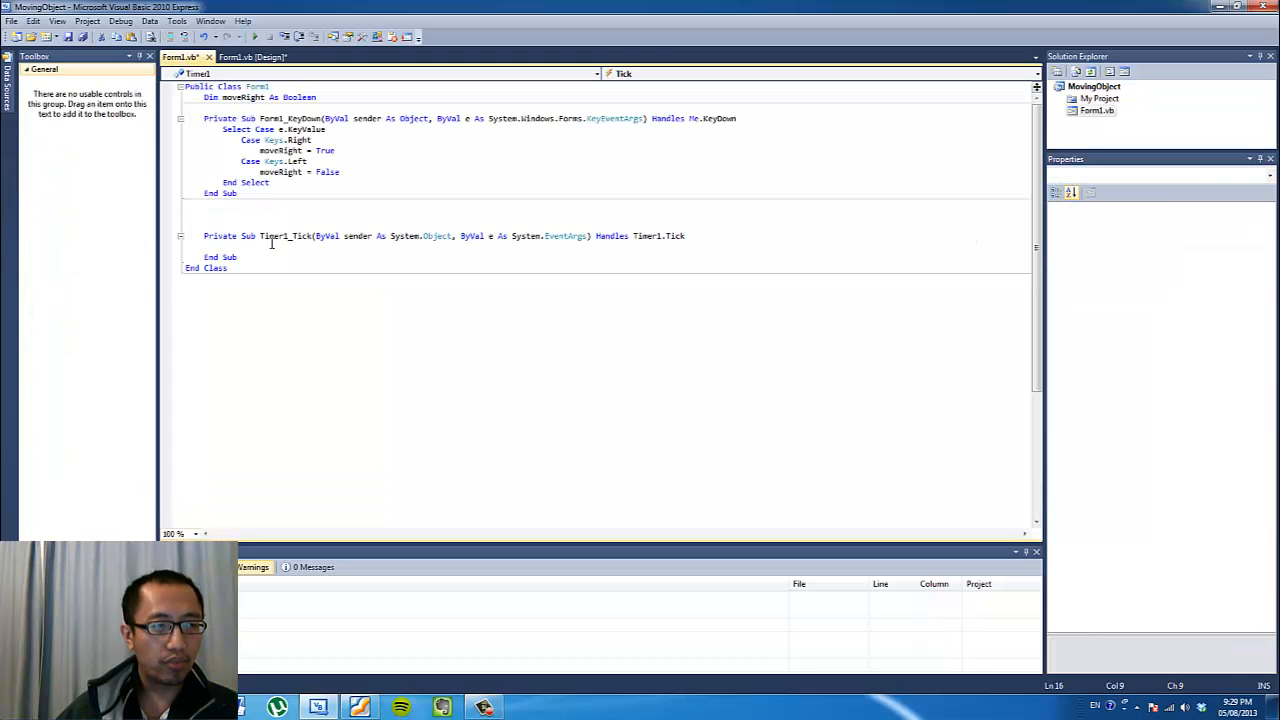
In Timer1_Tick, type If moveRight = True Then with a pigPicture.Left += statement.
{"action": "left_click", "coordinate": [275, 214]}
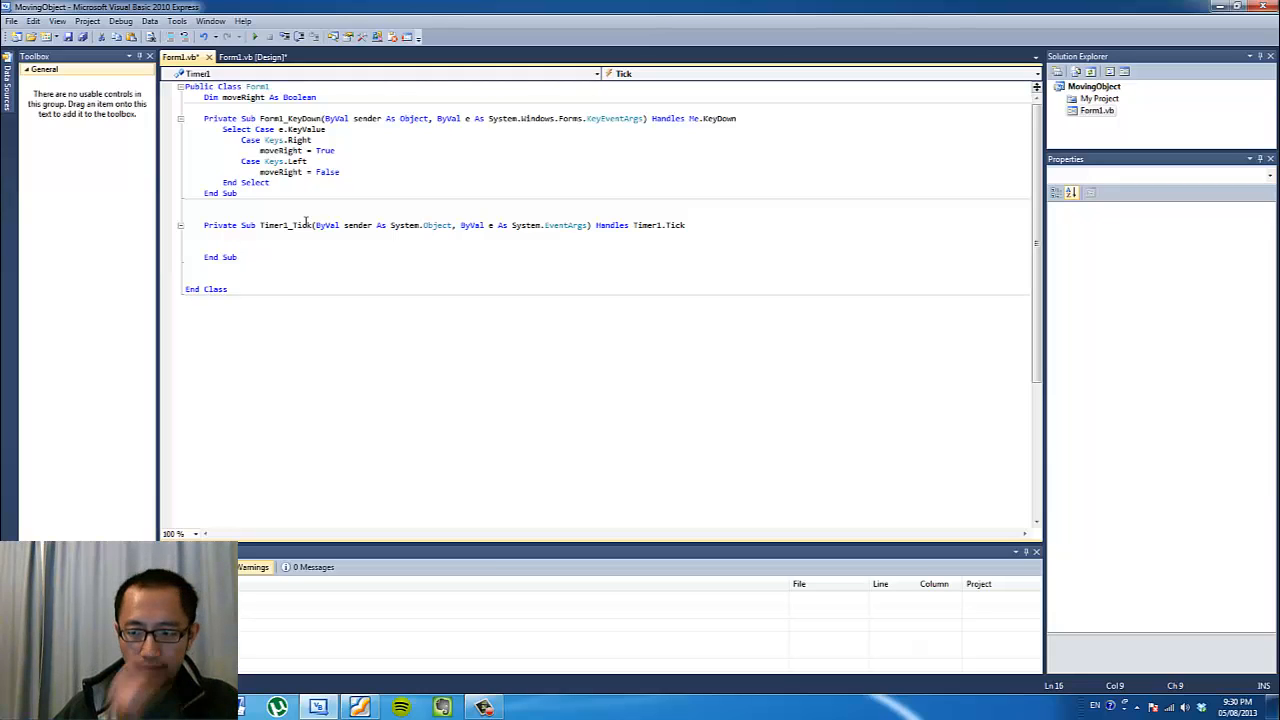
{"action": "left_click", "coordinate": [222, 245]}
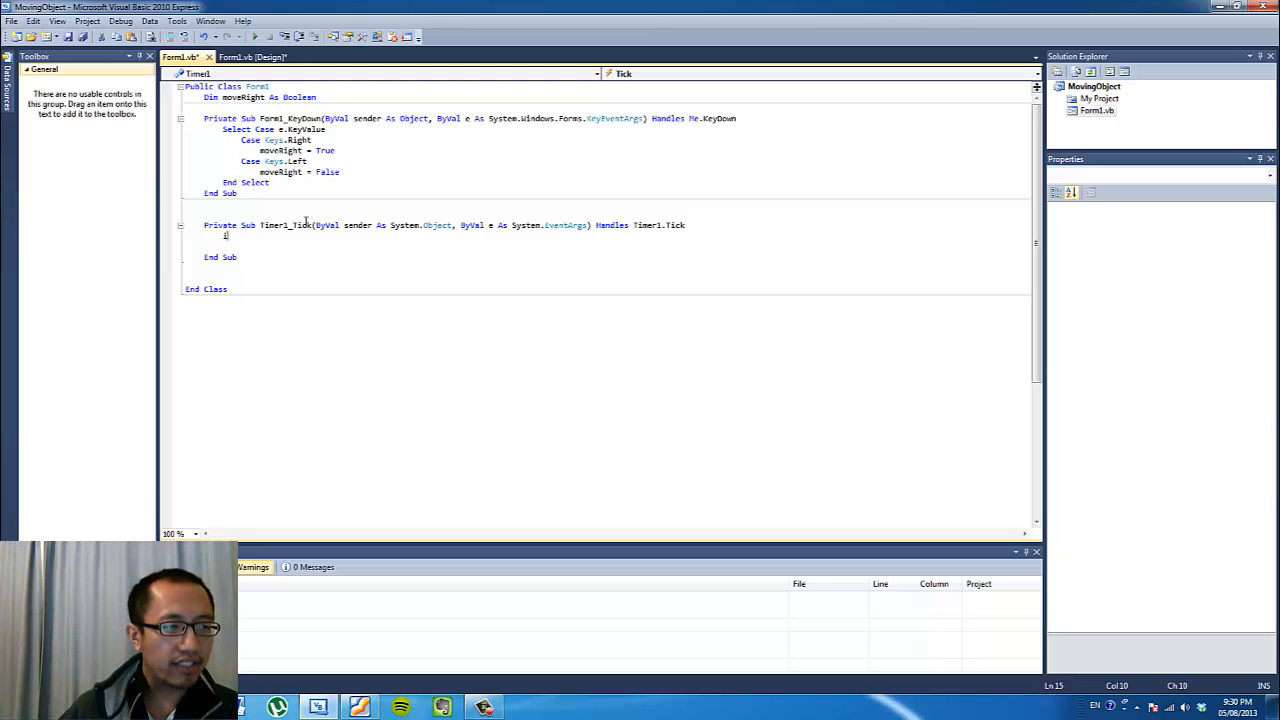
{"action": "type", "text": "If moveRight"}
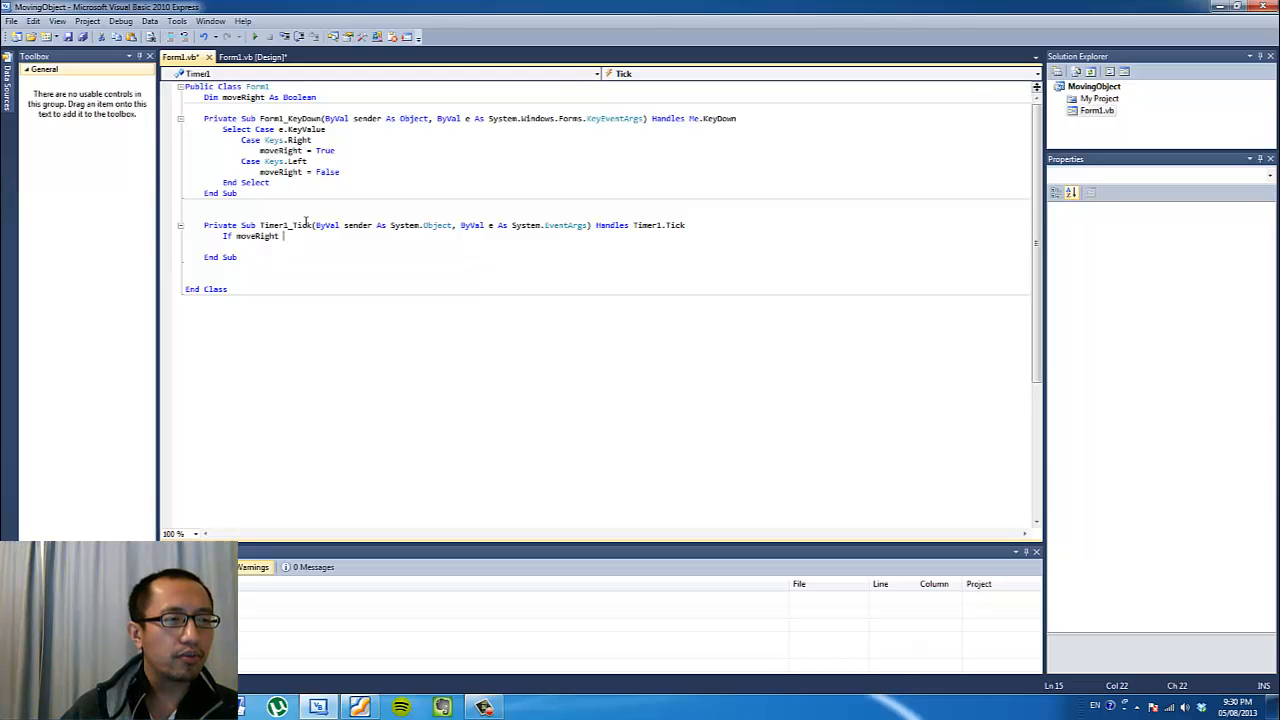
{"action": "type", "text": "= True Then"}
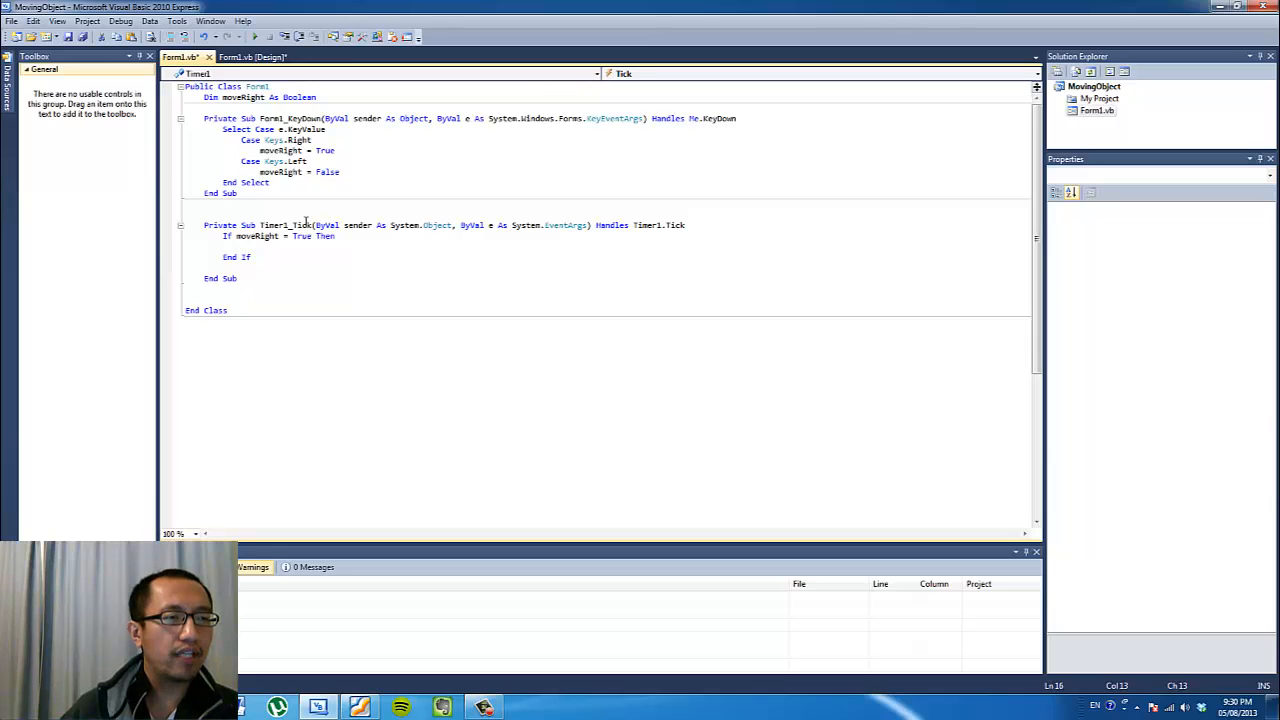
{"action": "type", "text": "pigPicture."}
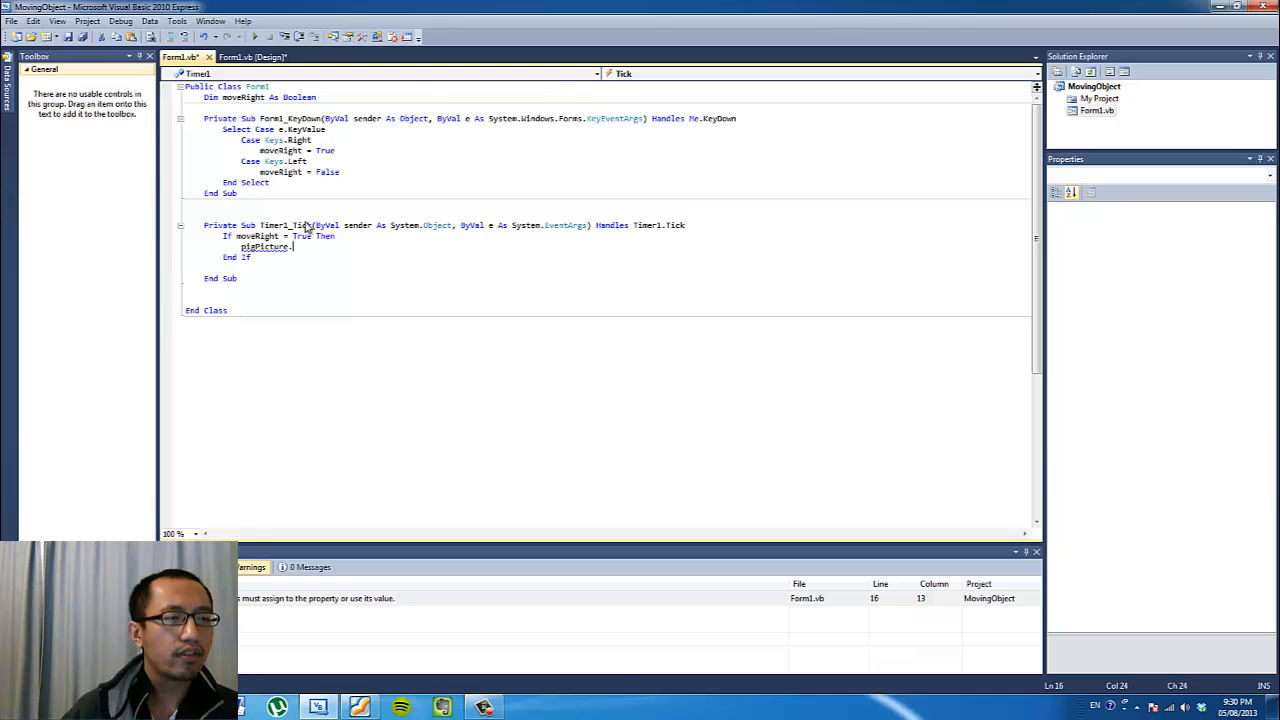
{"action": "type", "text": "left"}
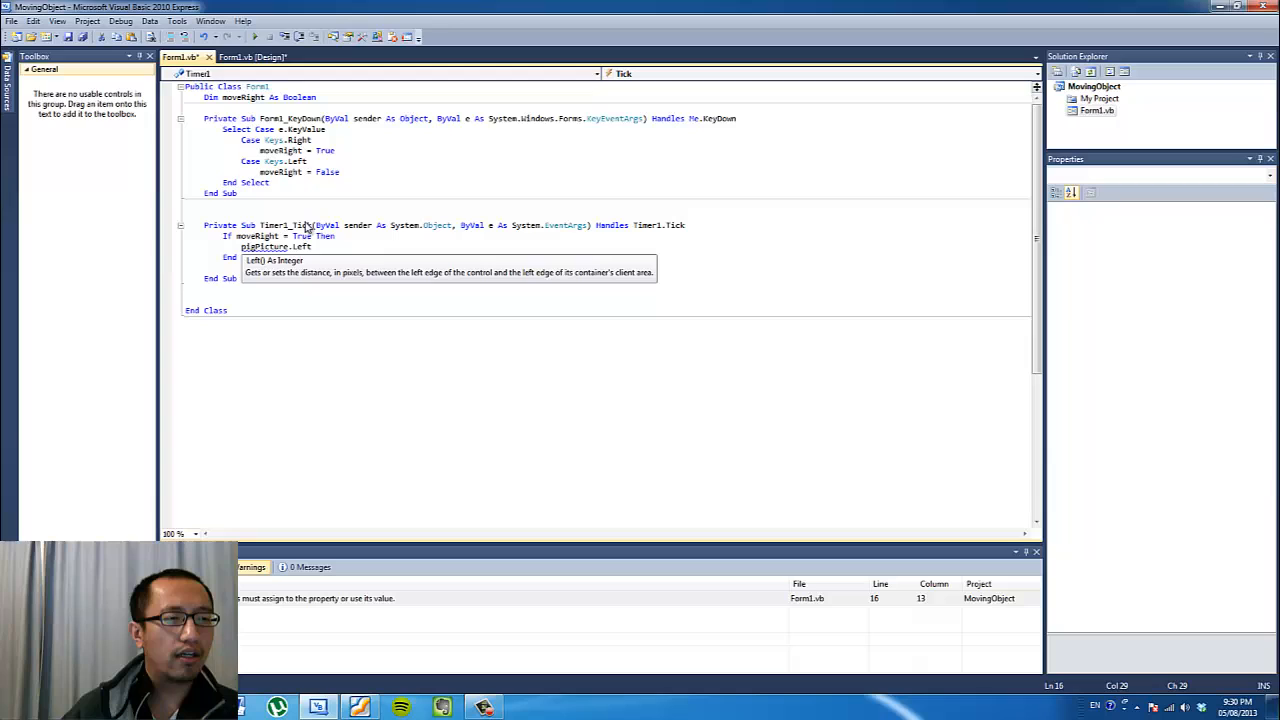
{"action": "type", "text": "+"}
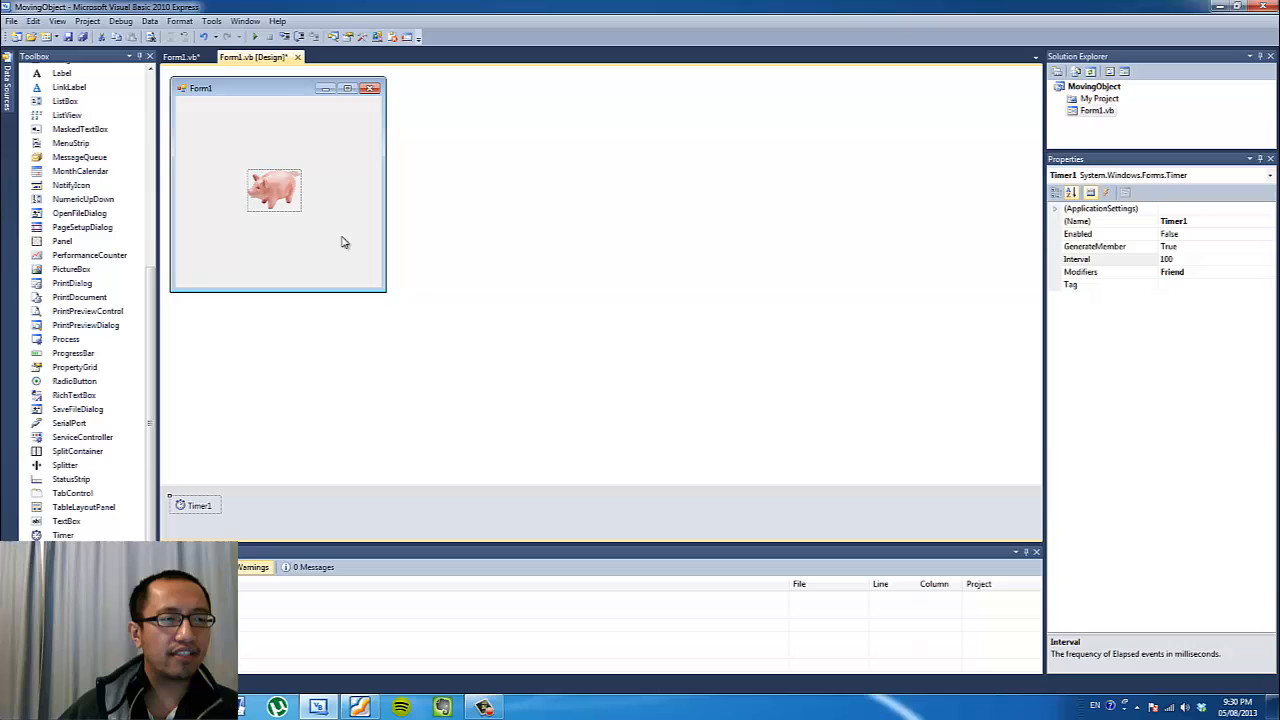
{"action": "mouse_move", "coordinate": [357, 226]}
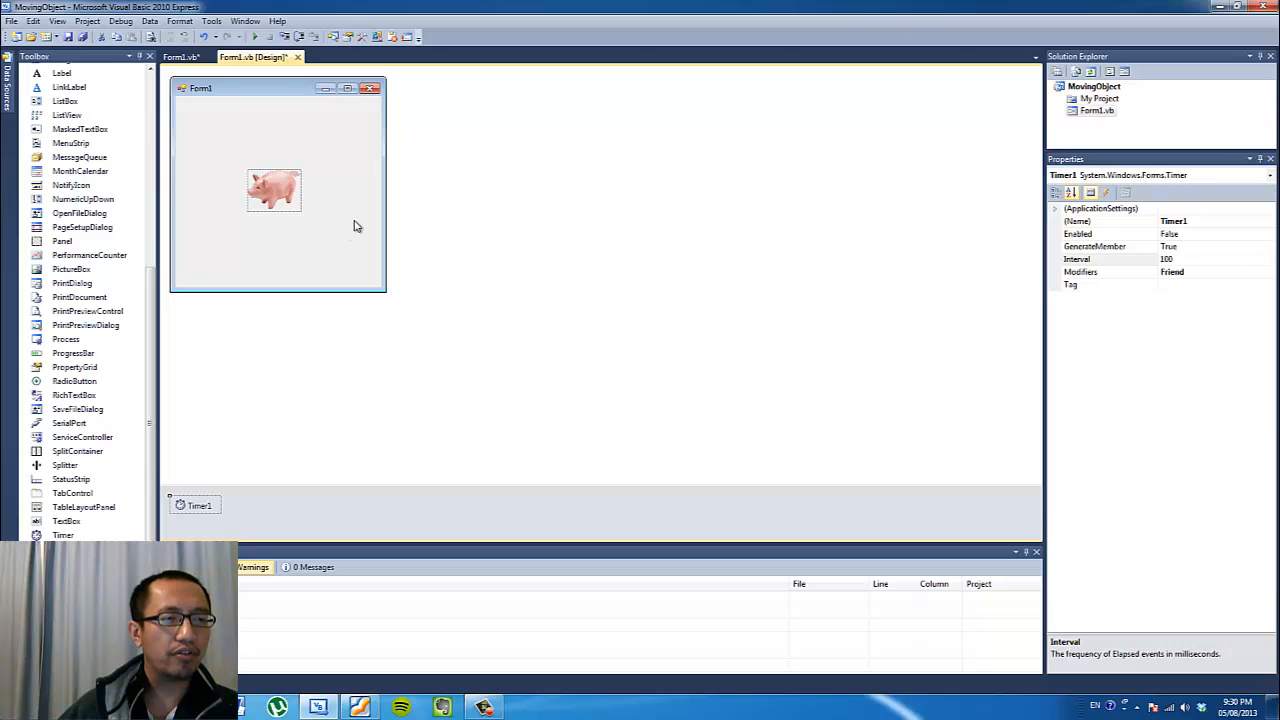
Add a Form1_Load handler calling Timer1.Start(), save, and run the app.
{"action": "left_click", "coordinate": [180, 56]}
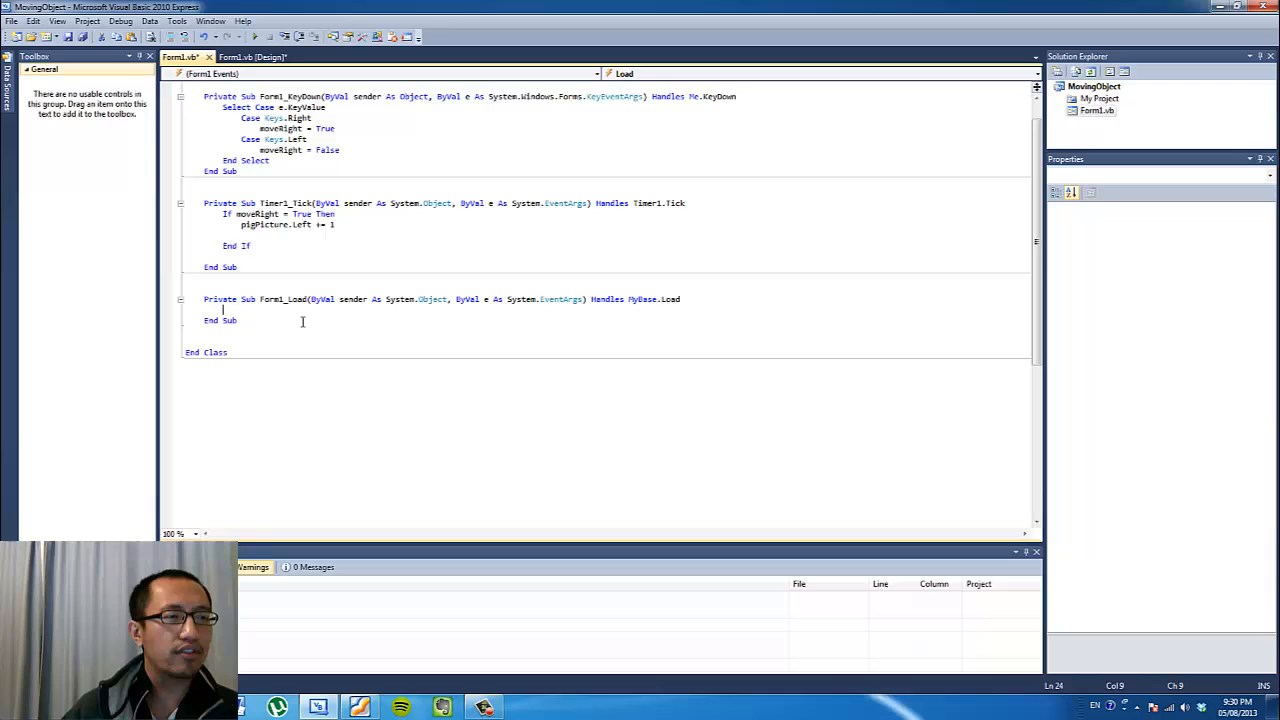
{"action": "type", "text": "t"}
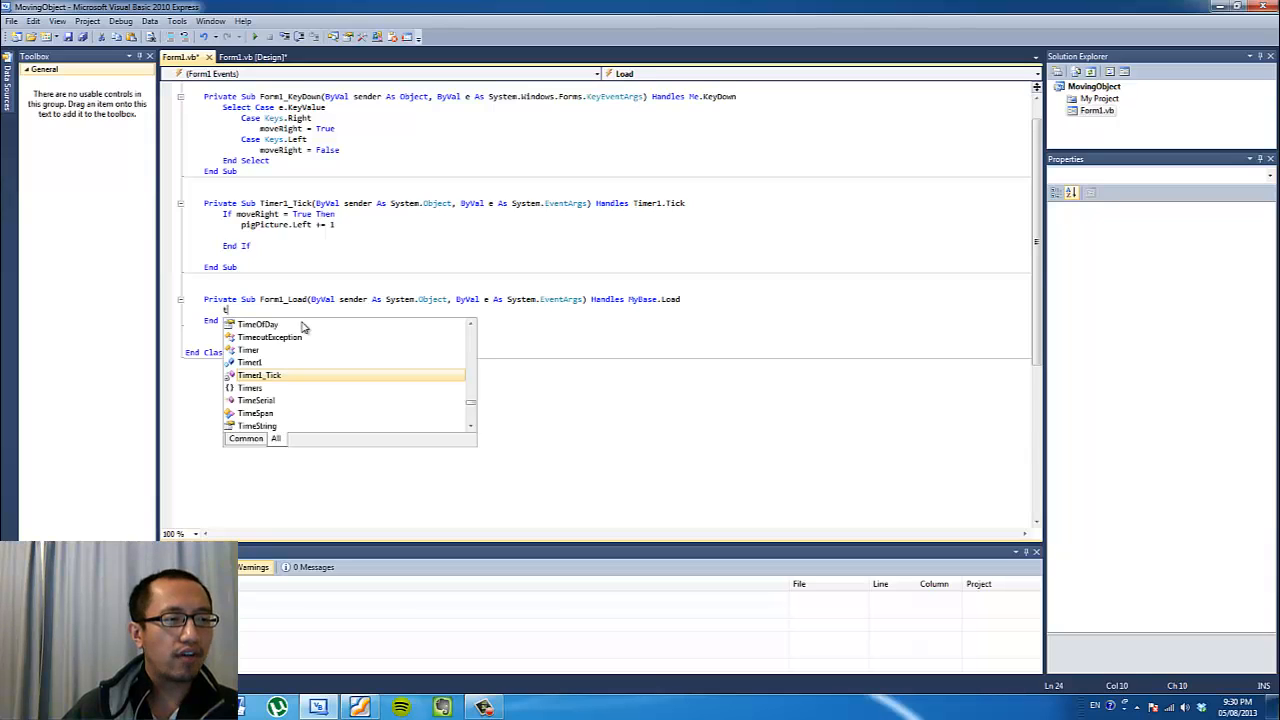
{"action": "type", "text": "imer1.Start("}
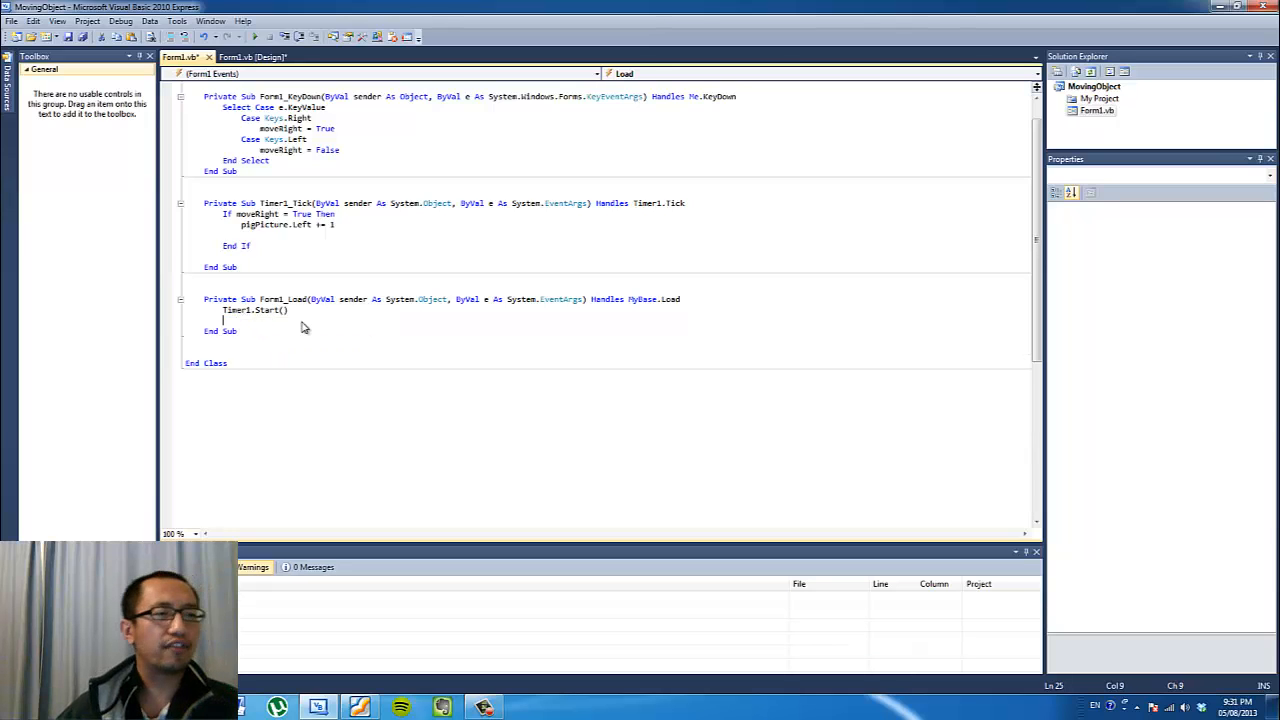
{"action": "key", "text": "ctrl+s"}
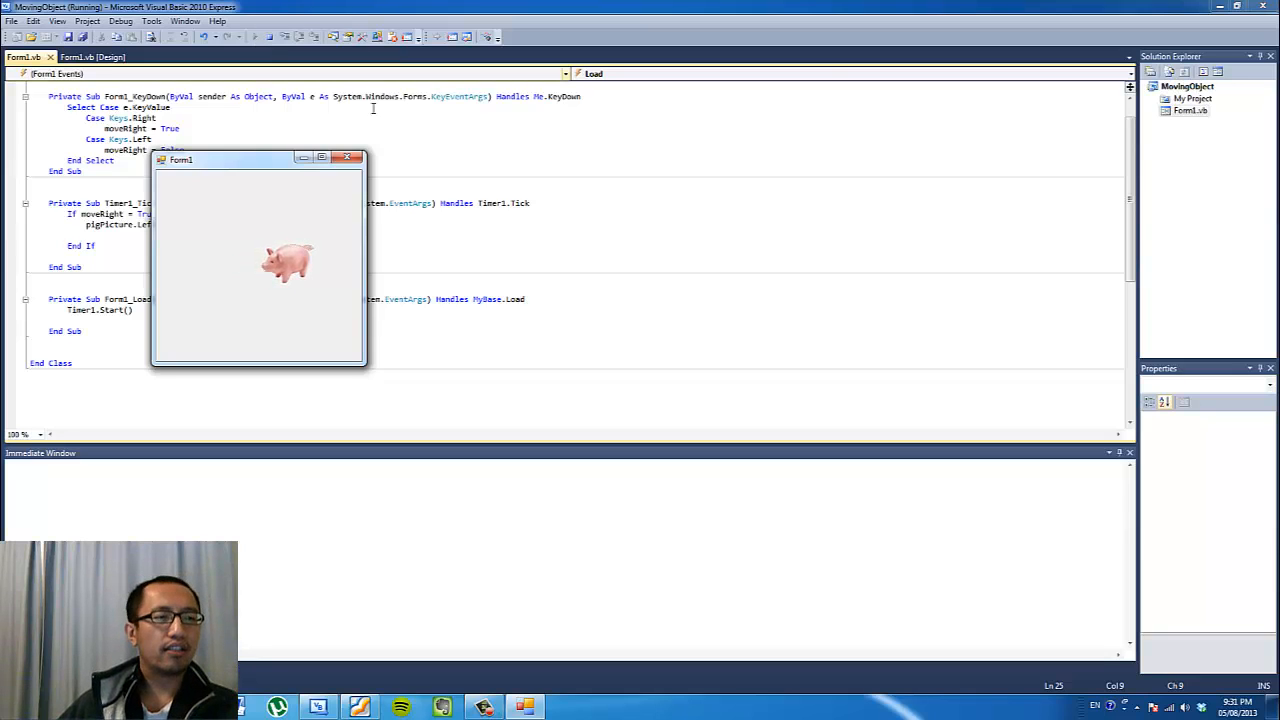
Close the test program and select Timer1's Interval property in the designer.
{"action": "left_click", "coordinate": [347, 158]}
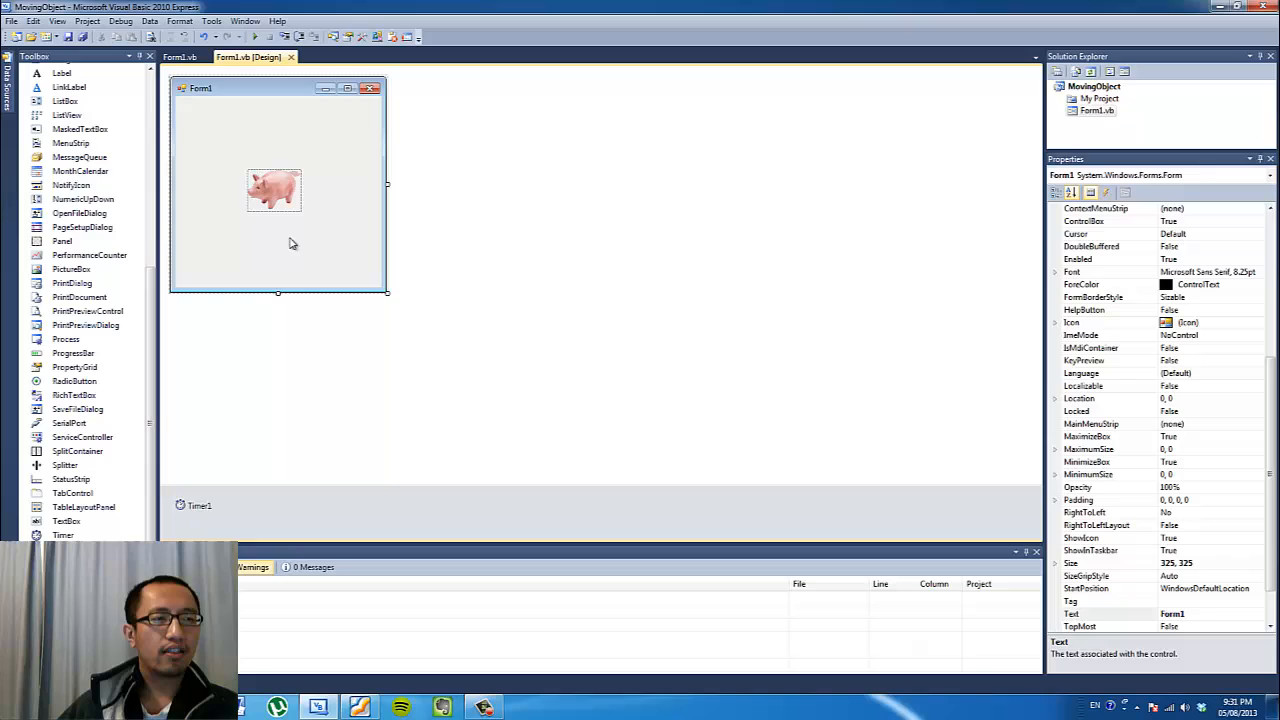
{"action": "left_click", "coordinate": [198, 505]}
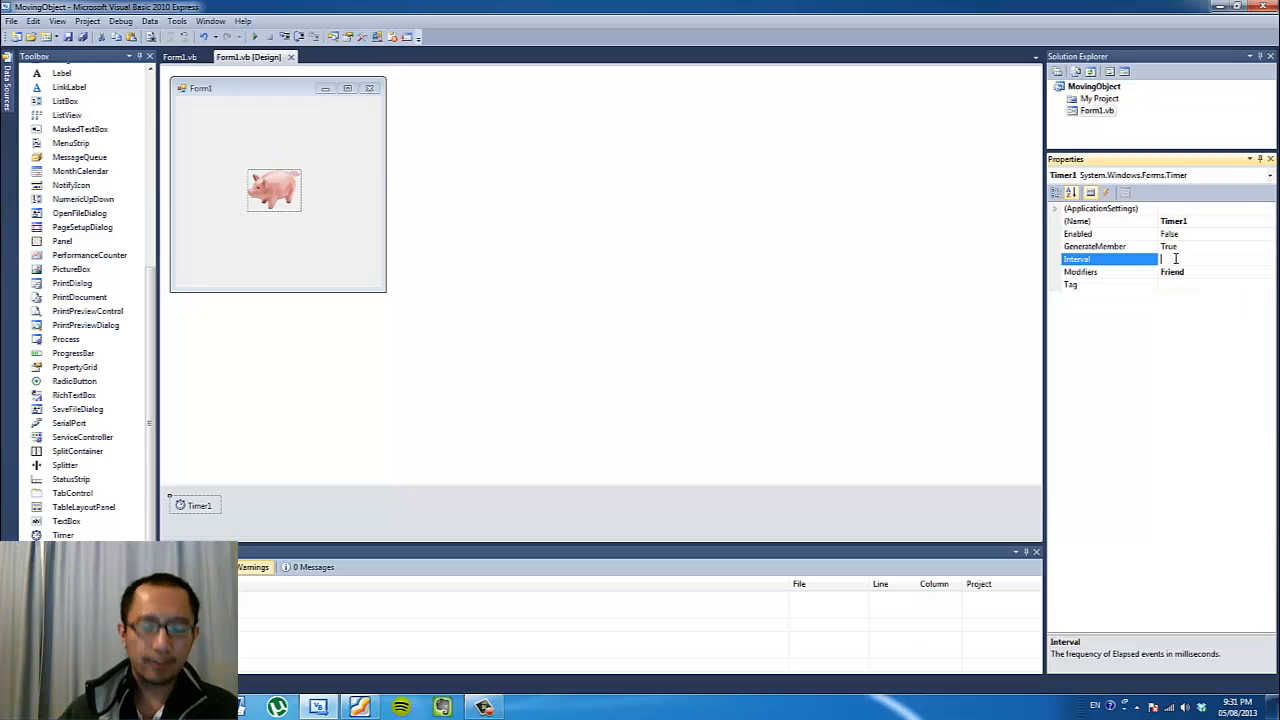
Test-run the pig movement with Timer1 Interval at 50, then at 25.
{"action": "type", "text": "50"}
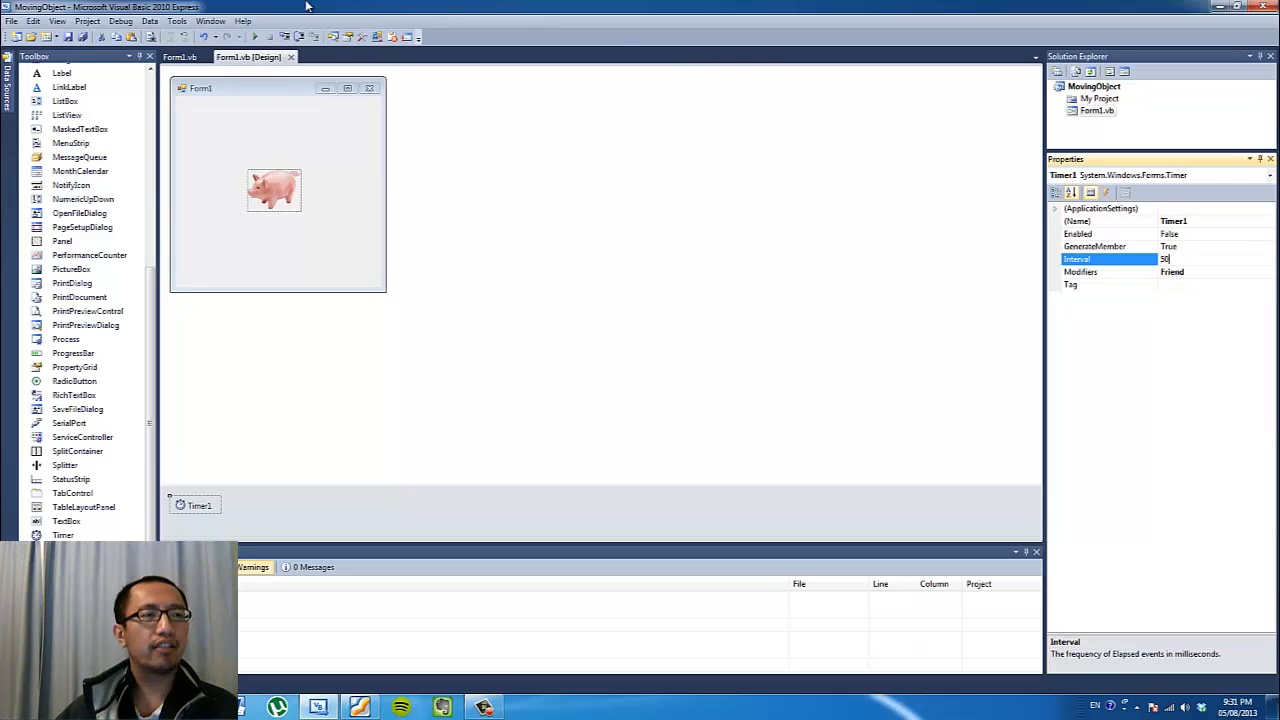
{"action": "mouse_move", "coordinate": [256, 37]}
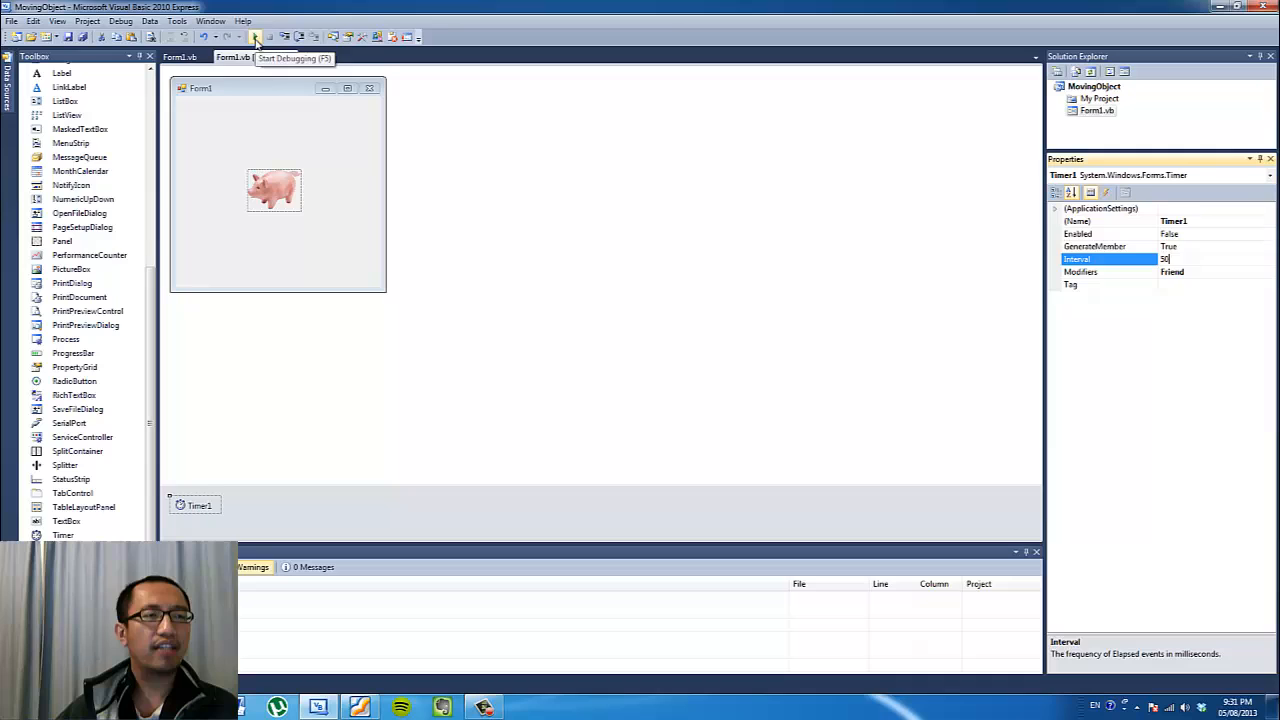
{"action": "left_click", "coordinate": [256, 37]}
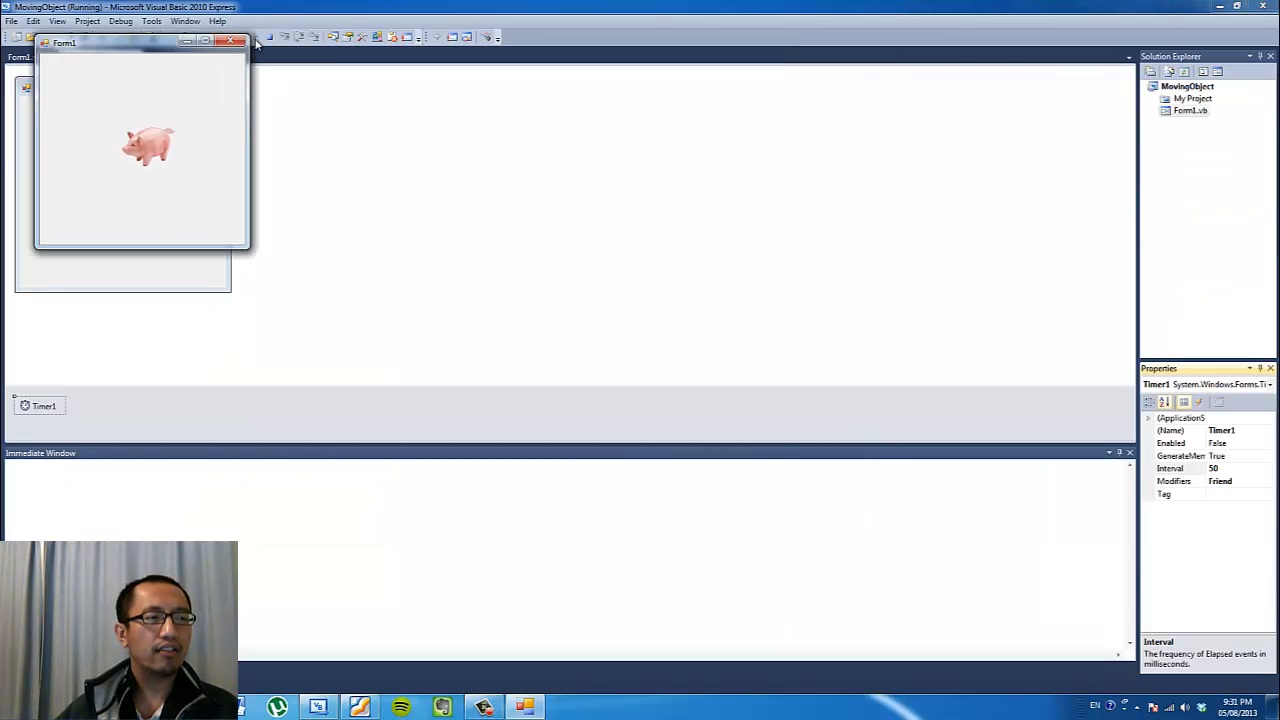
{"action": "left_click", "coordinate": [237, 42]}
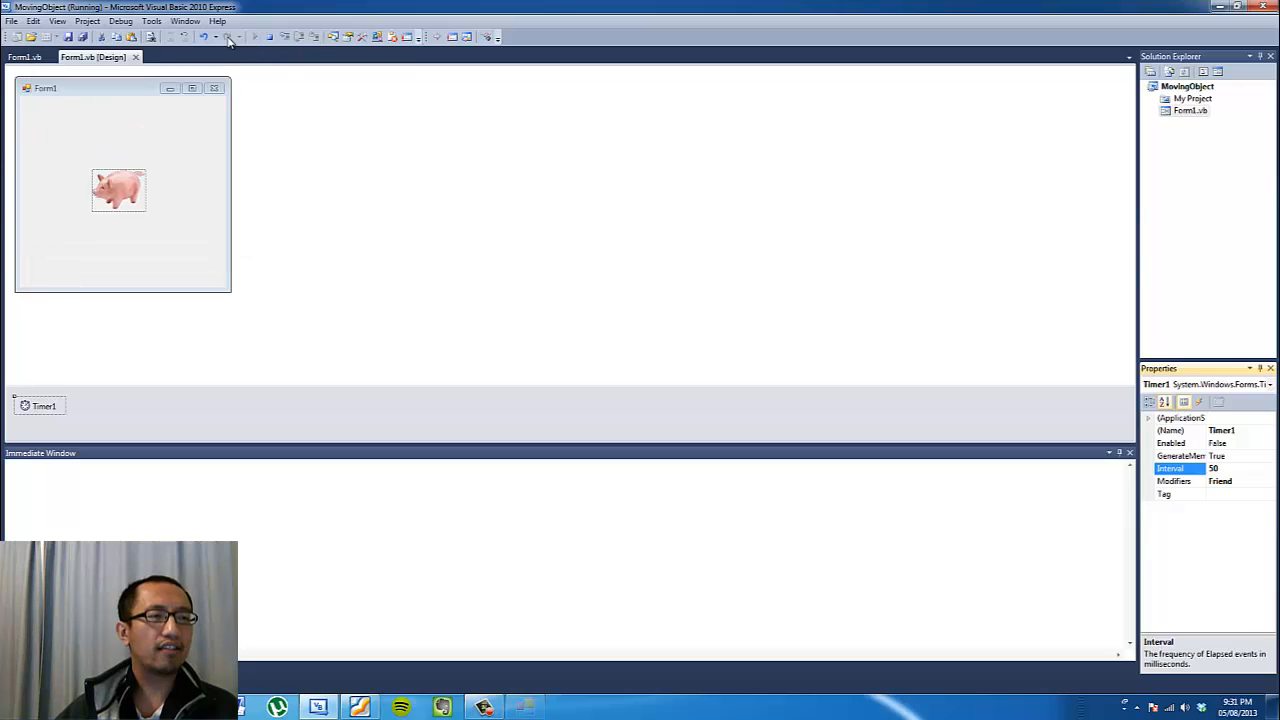
{"action": "left_click", "coordinate": [255, 37]}
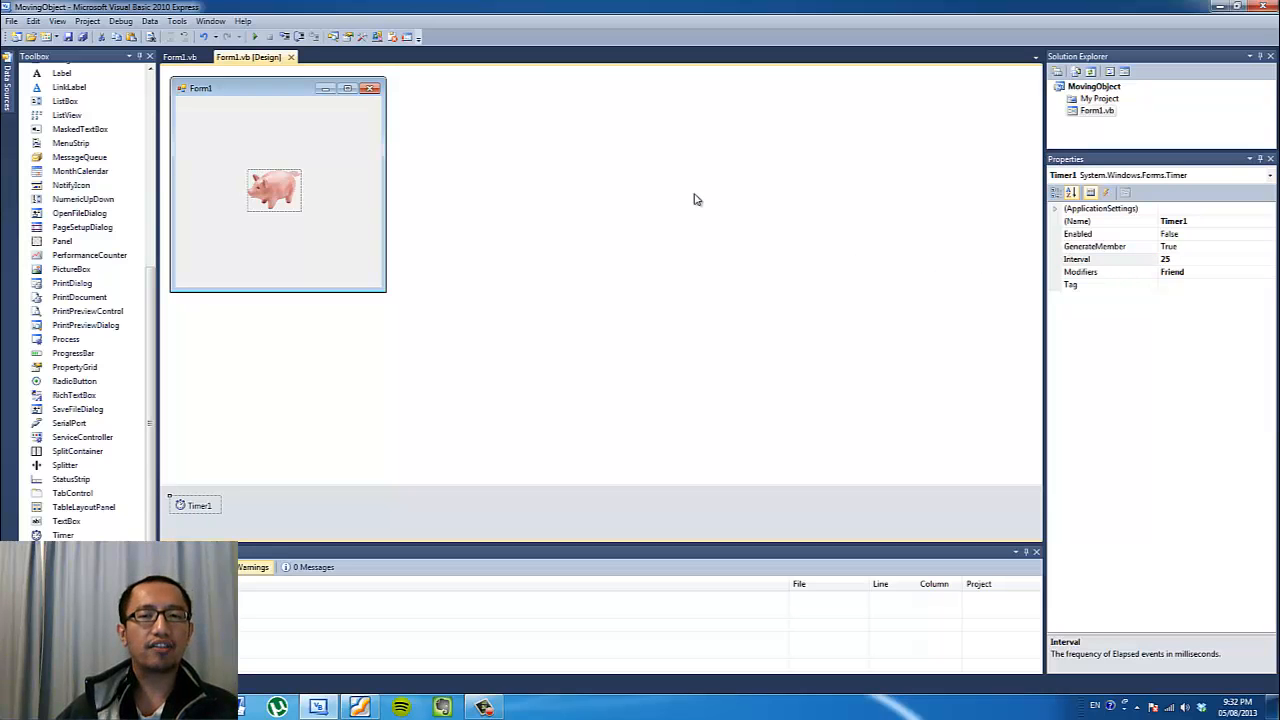
{"action": "key", "text": "F5"}
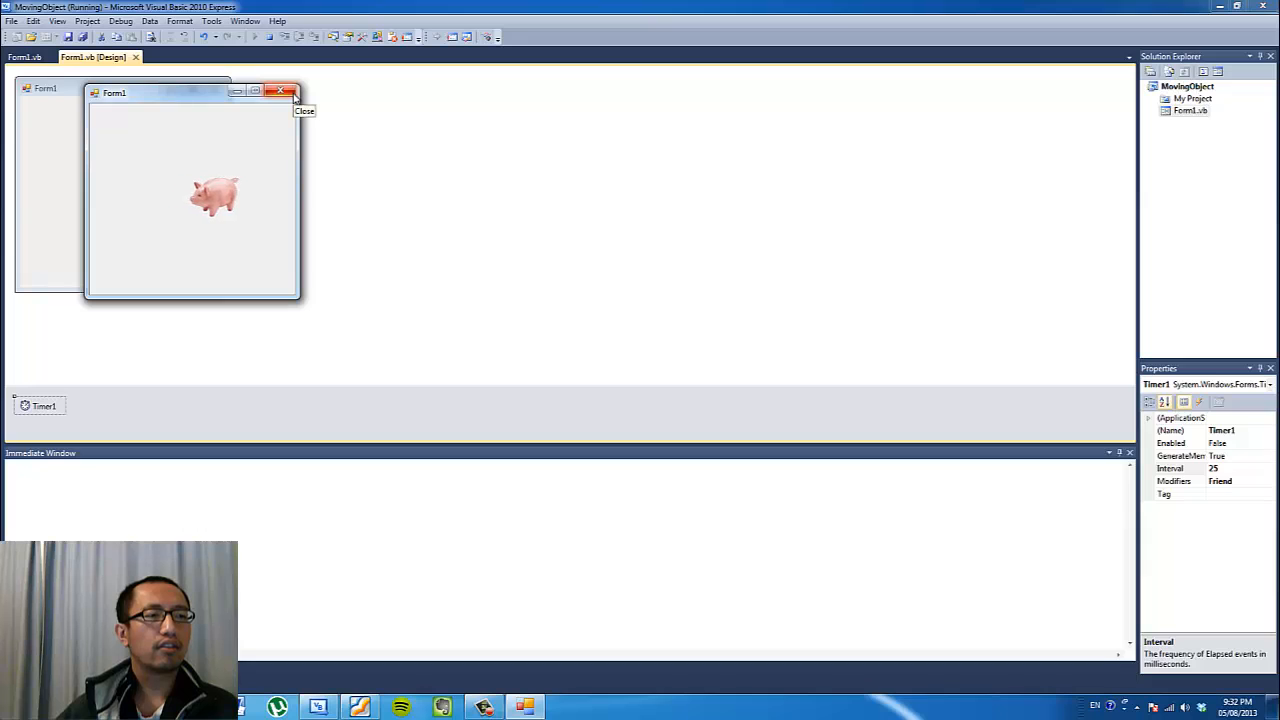
{"action": "left_click", "coordinate": [290, 91]}
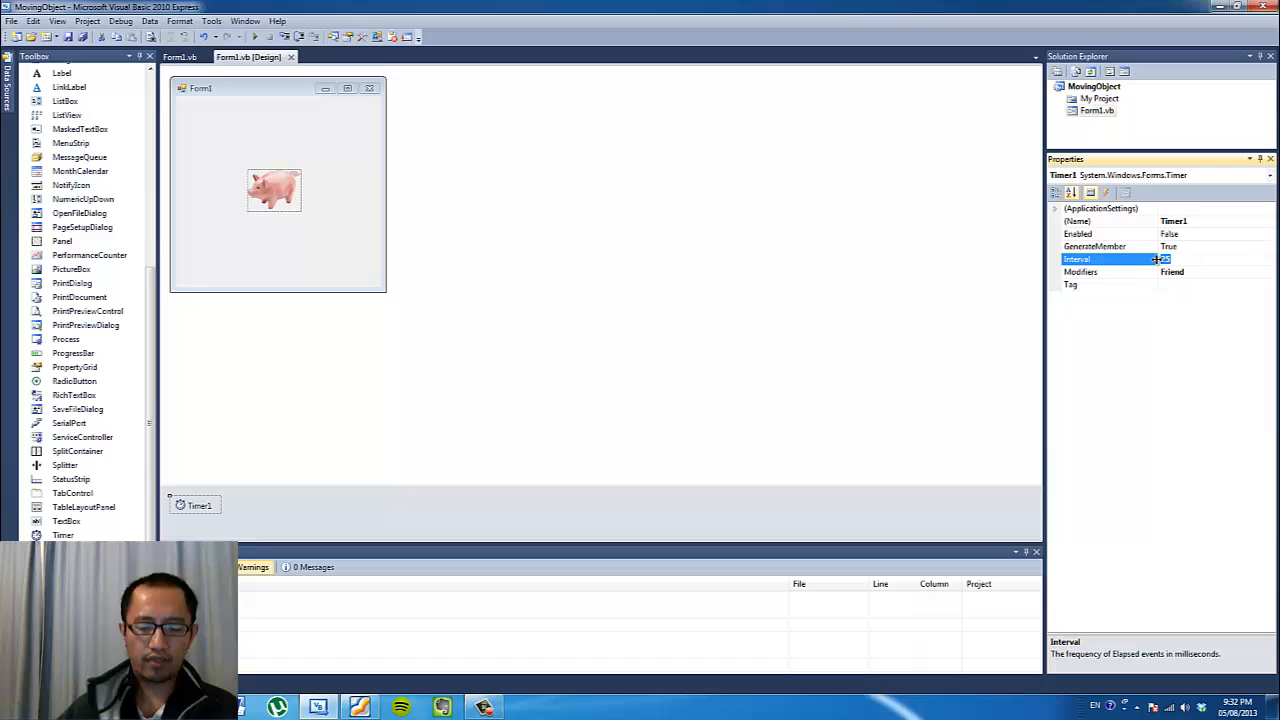
Set Interval to 10, test-run the form, then return to Form1's code.
{"action": "type", "text": "10"}
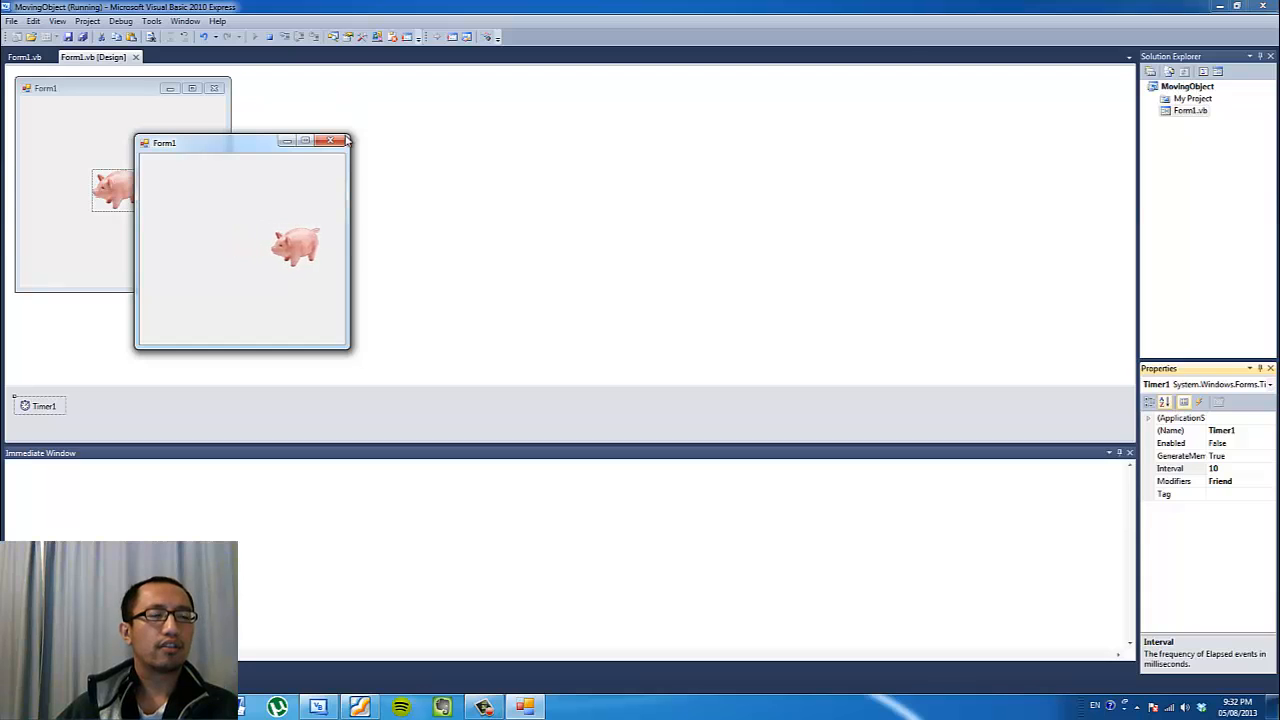
{"action": "left_click", "coordinate": [337, 140]}
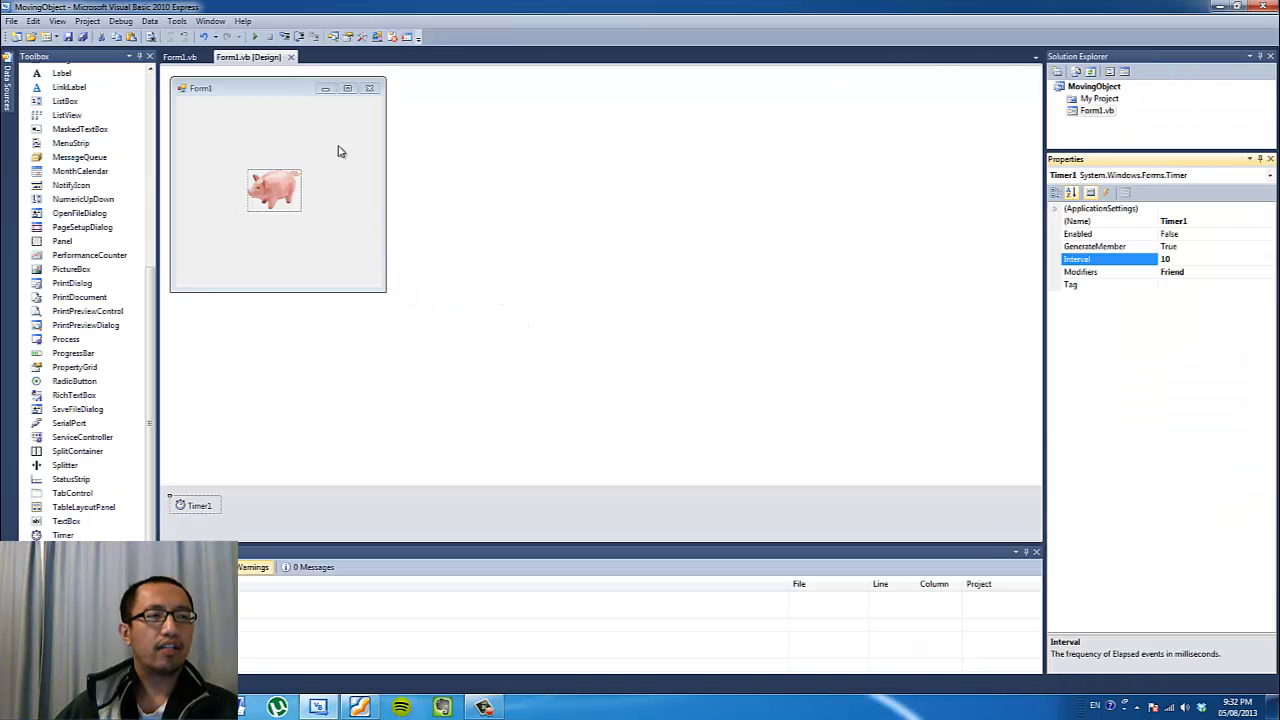
{"action": "left_click", "coordinate": [254, 36]}
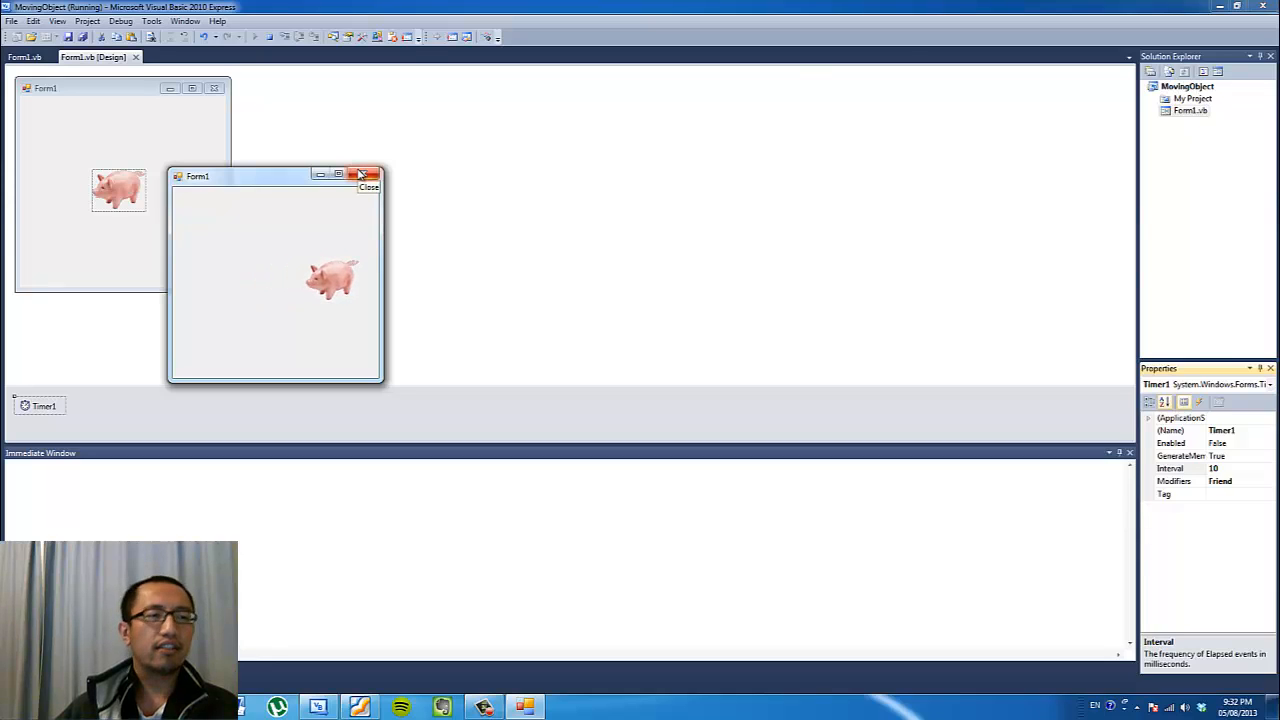
{"action": "left_click", "coordinate": [363, 175]}
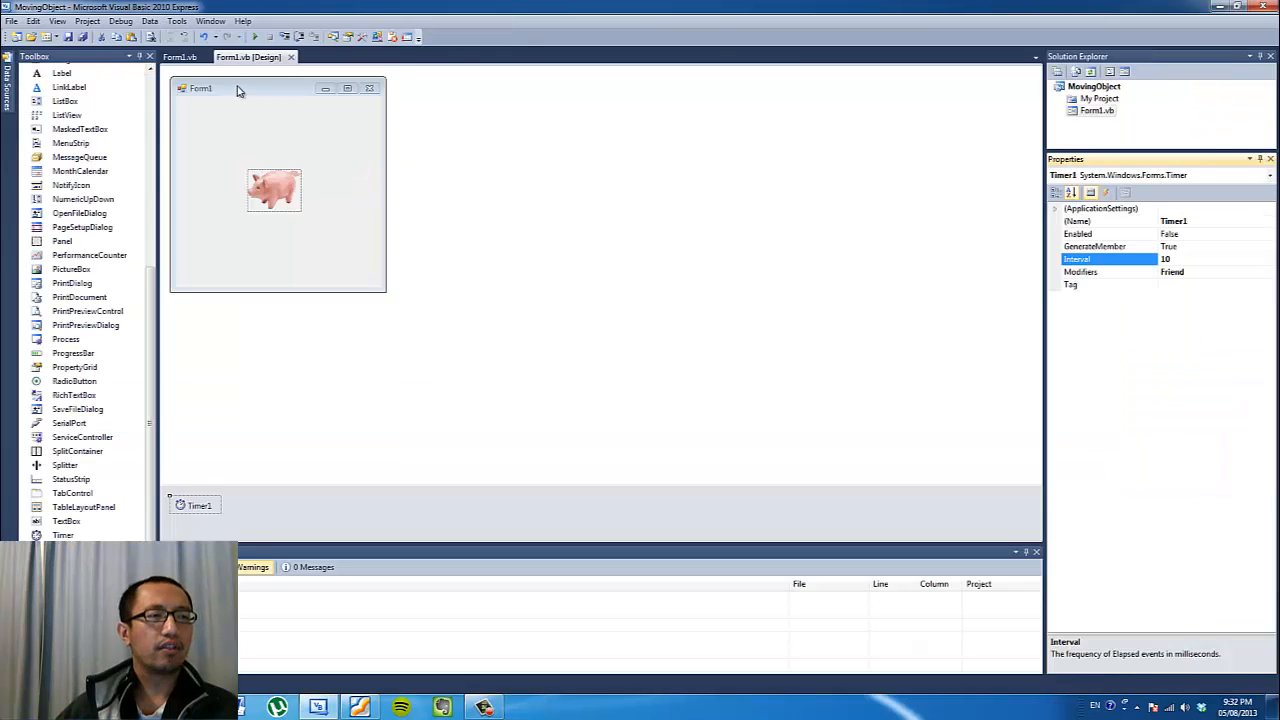
{"action": "mouse_move", "coordinate": [252, 149]}
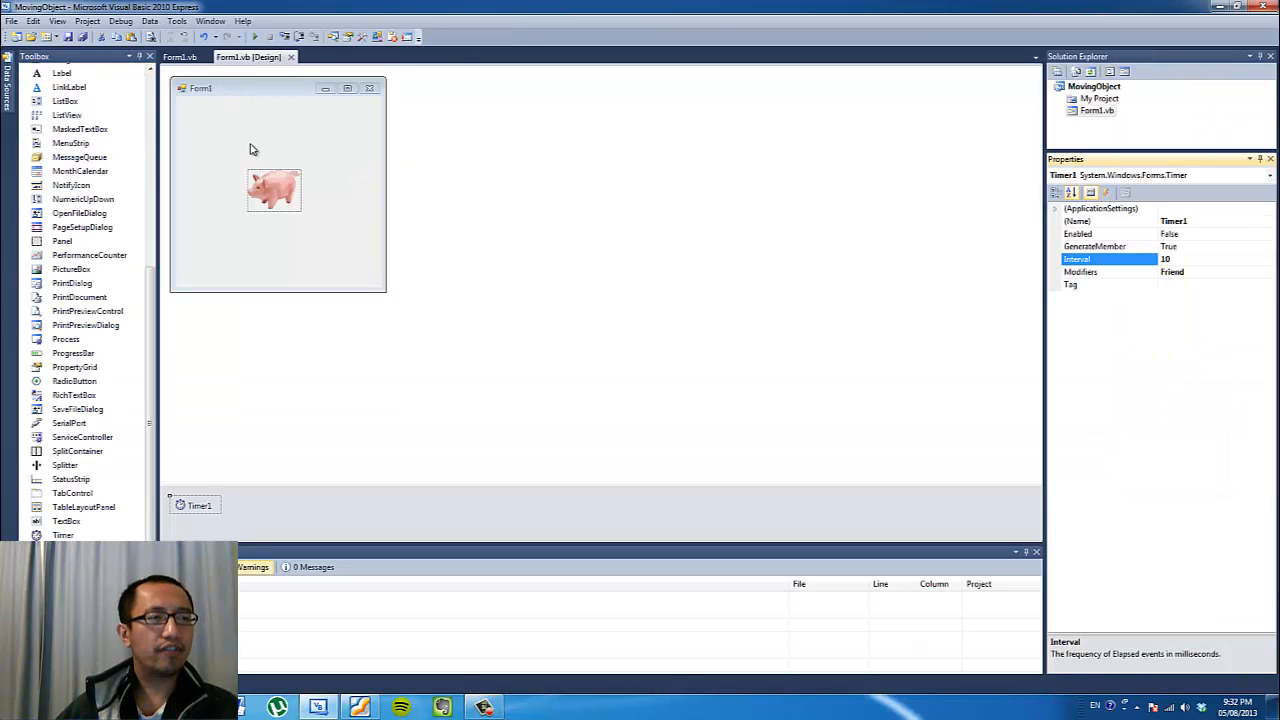
{"action": "left_click", "coordinate": [180, 56]}
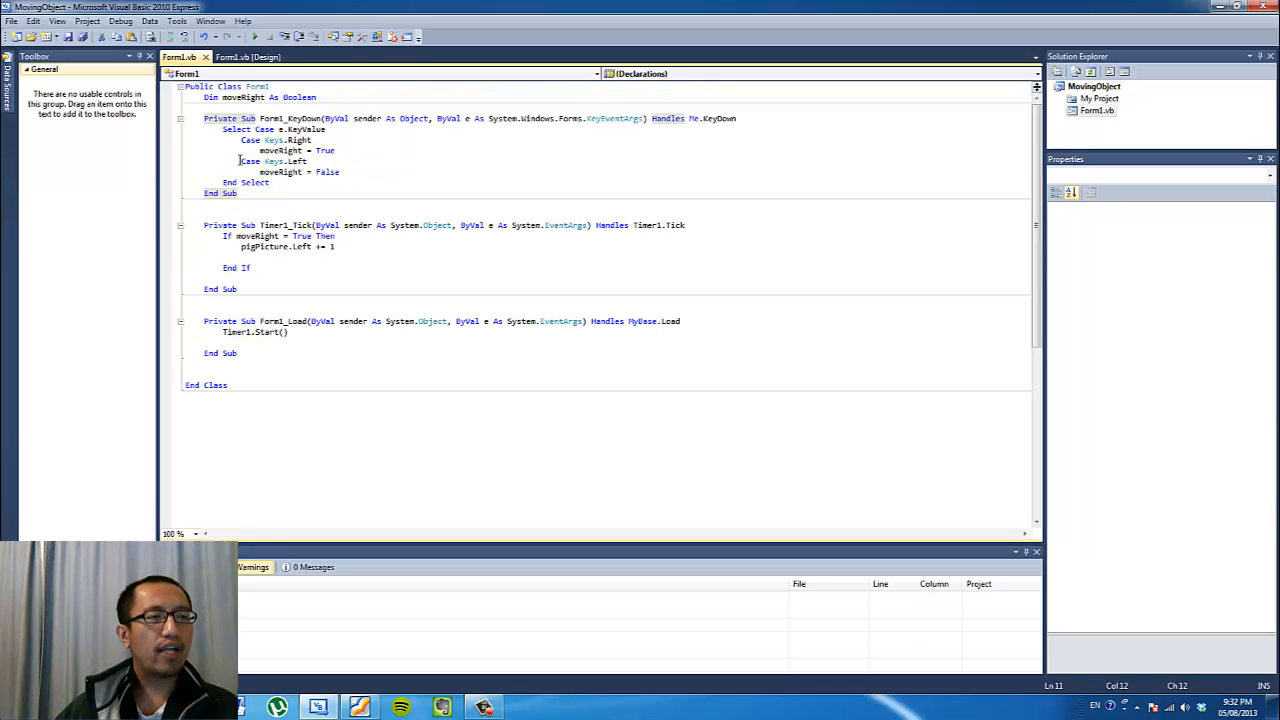
Select the arrow-key handling code in the KeyDown handler to review it.
{"action": "left_click", "coordinate": [308, 161]}
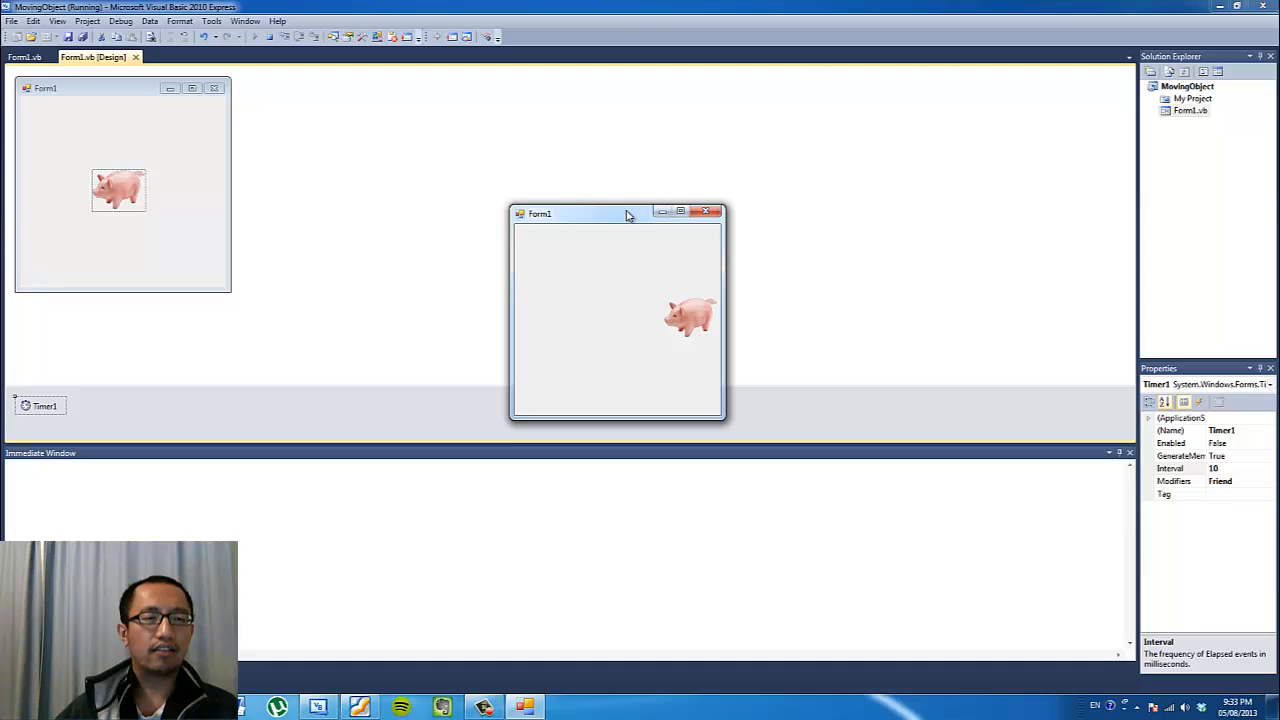
{"action": "mouse_move", "coordinate": [705, 211]}
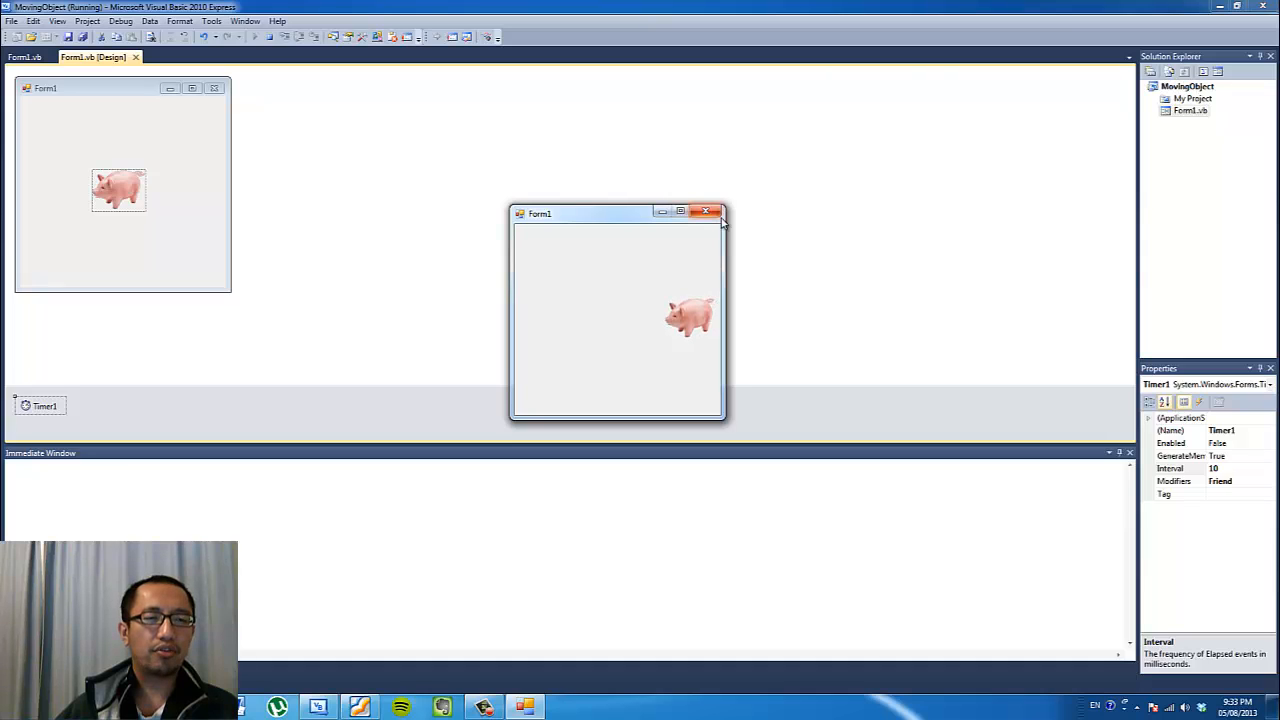
{"action": "mouse_move", "coordinate": [706, 211]}
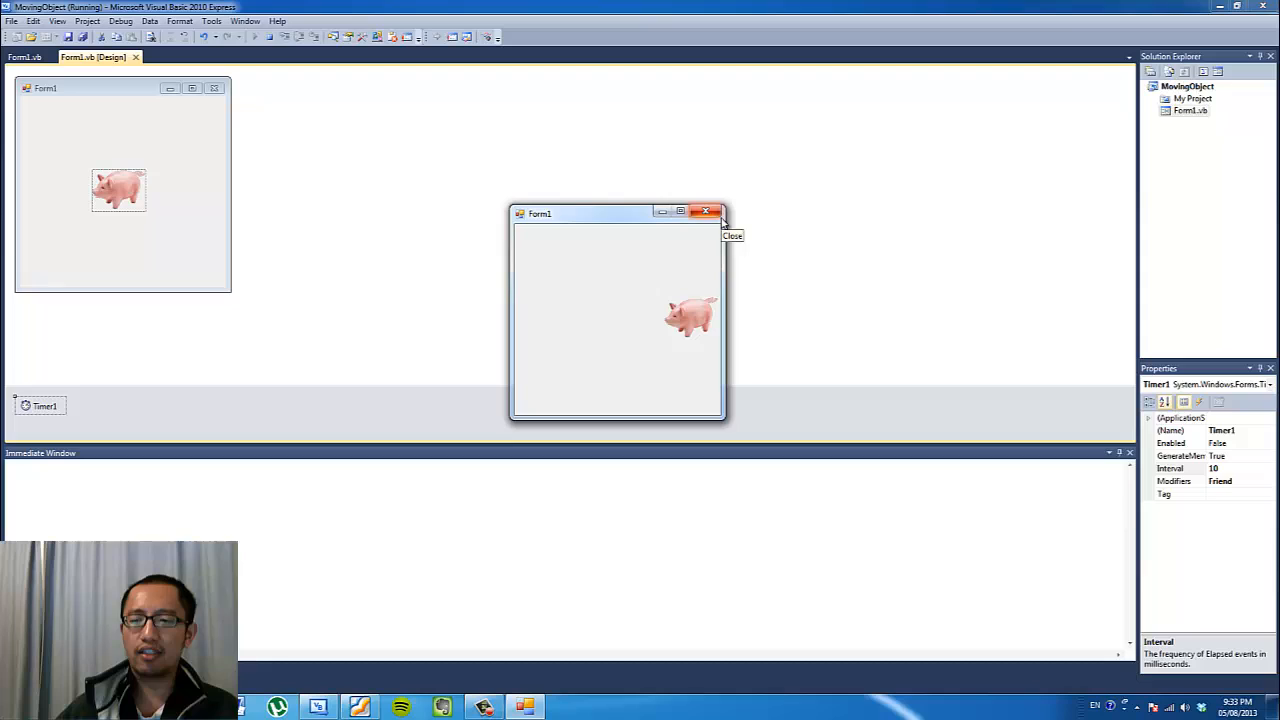